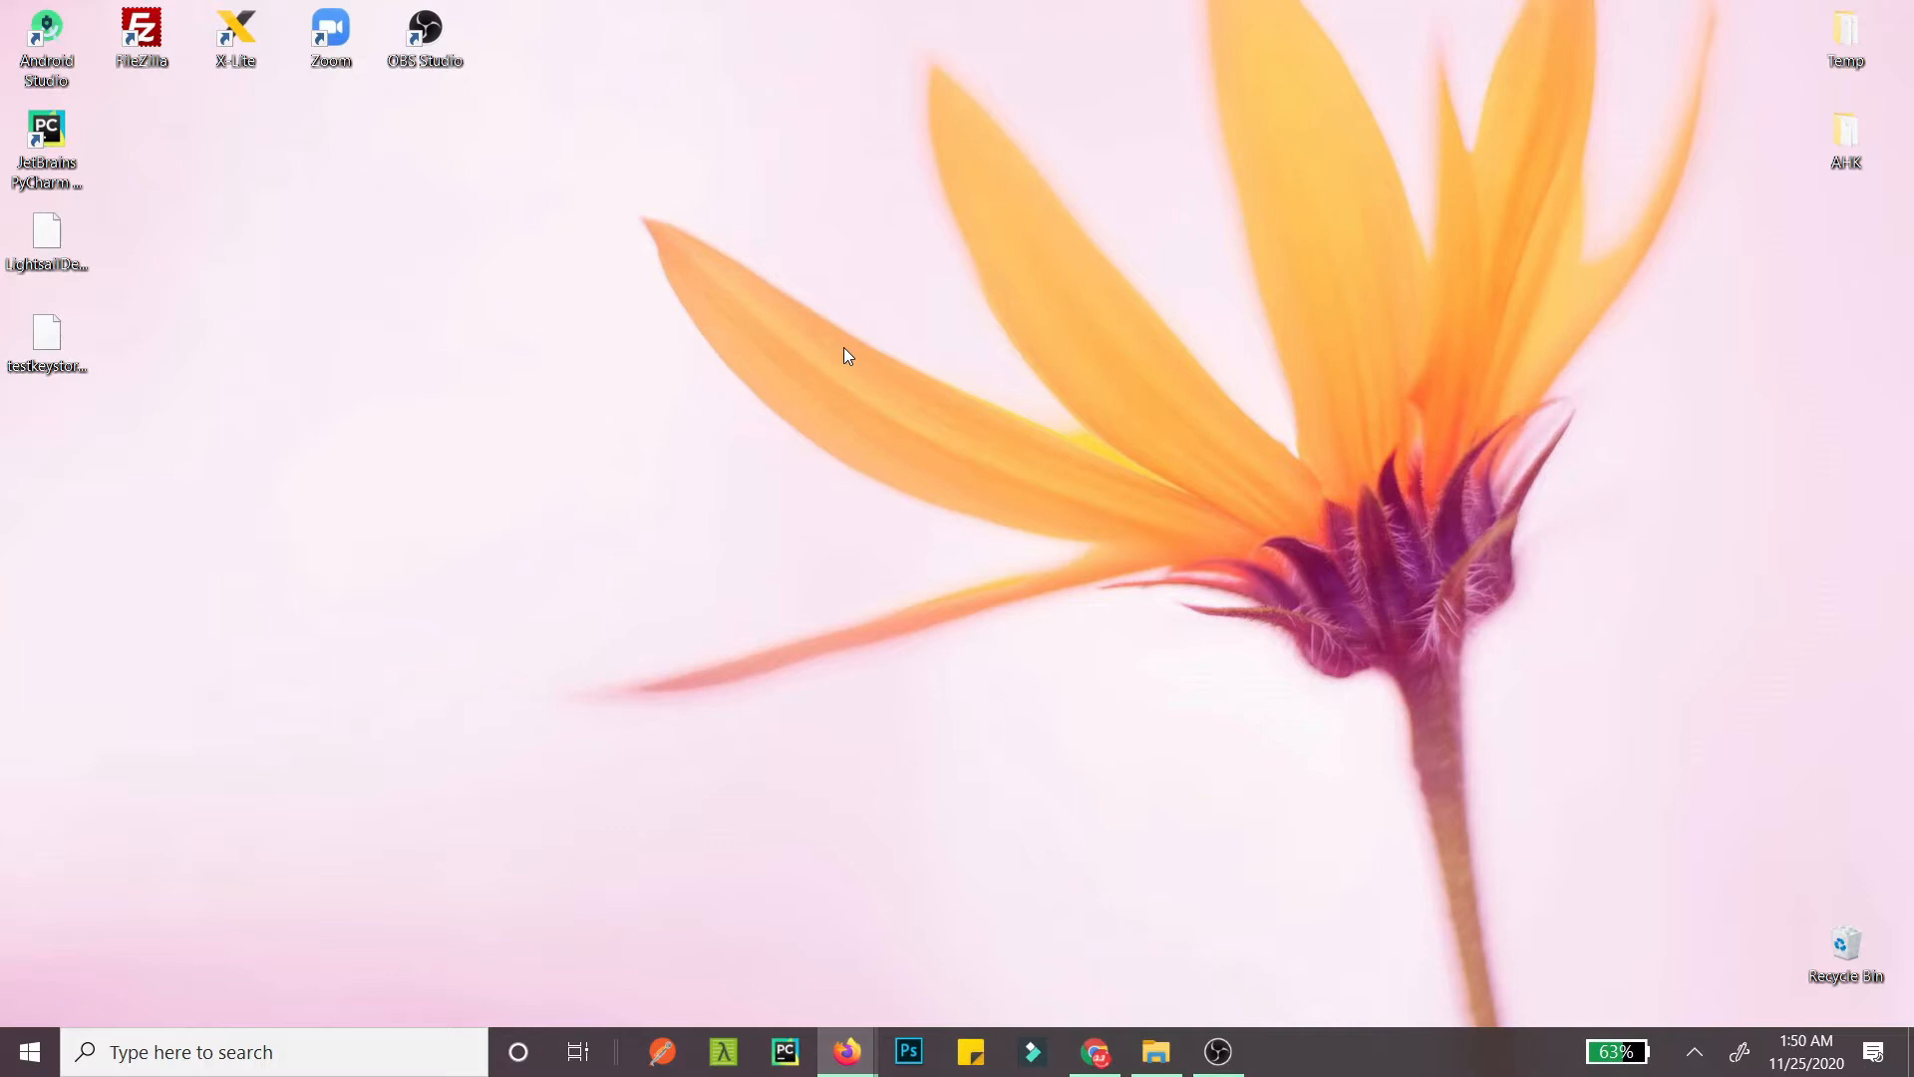
mouse_move(951, 619)
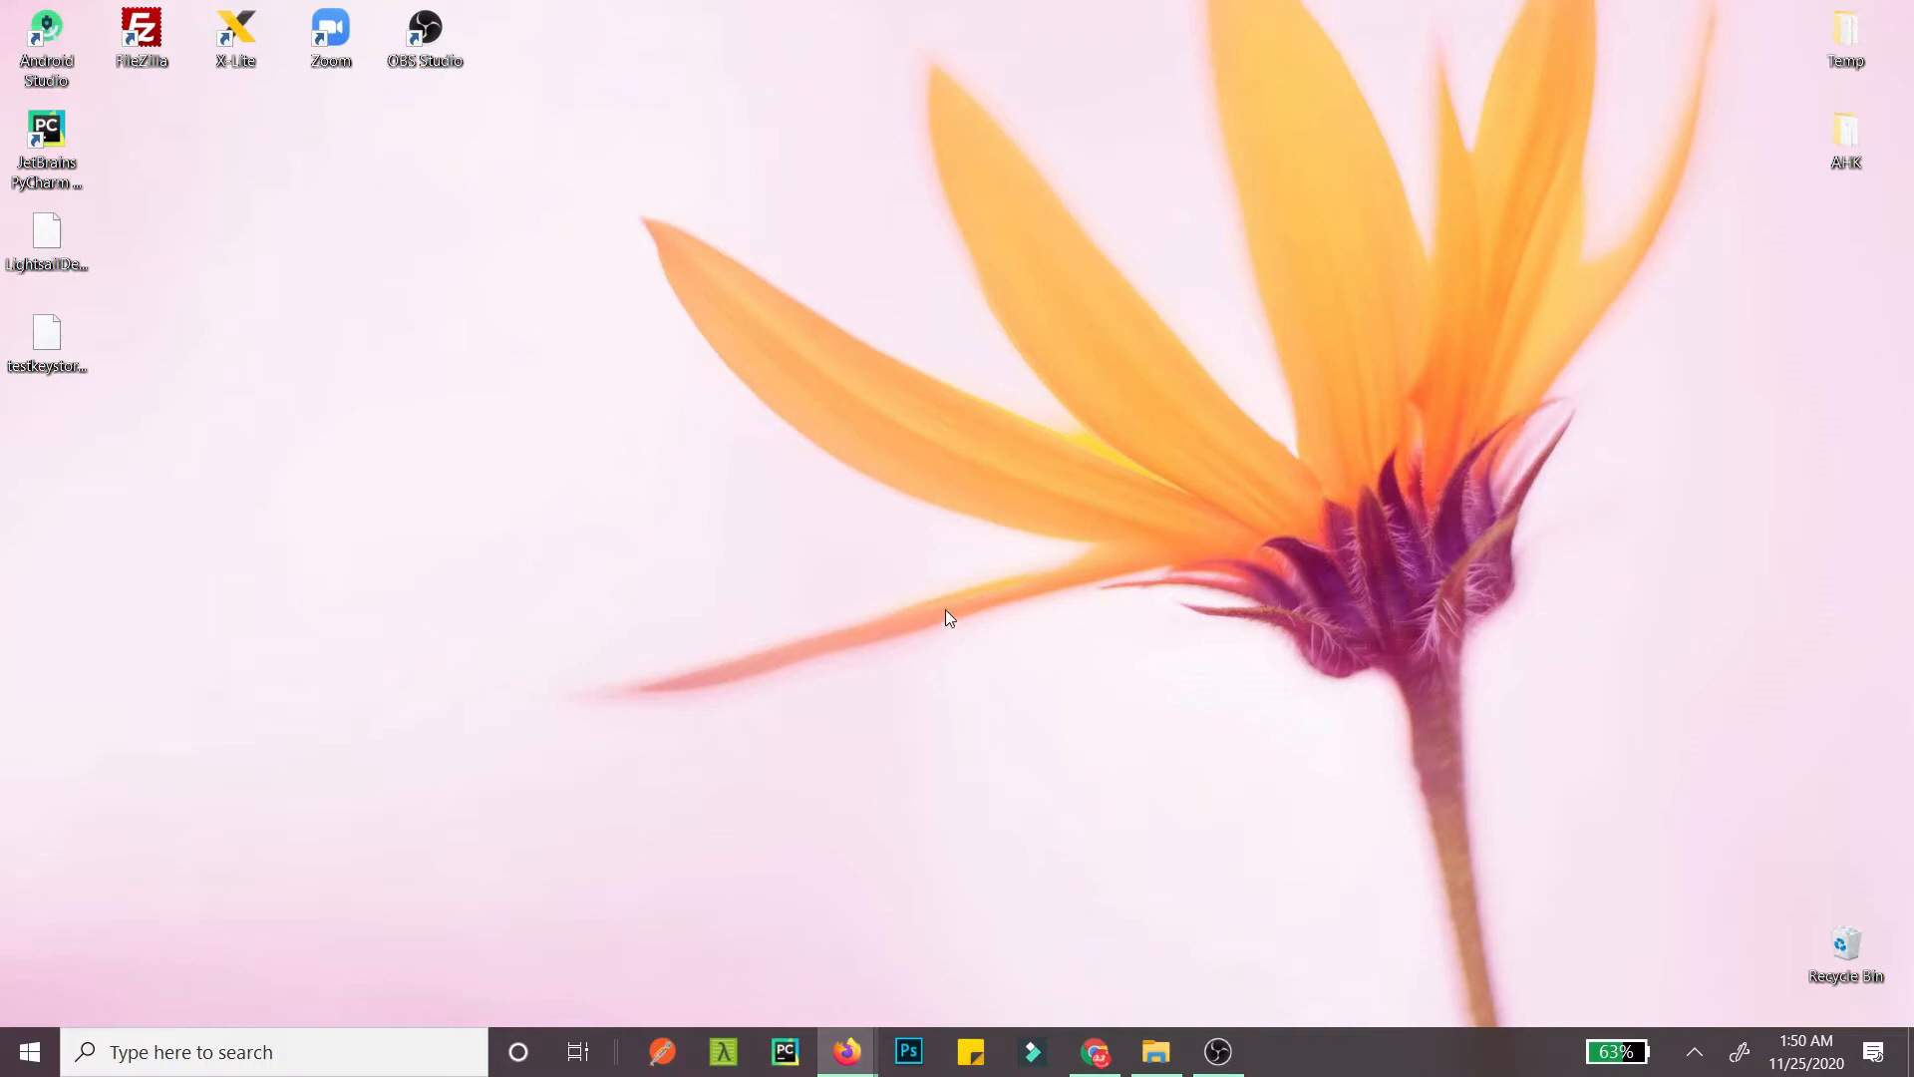
mouse_move(1032, 600)
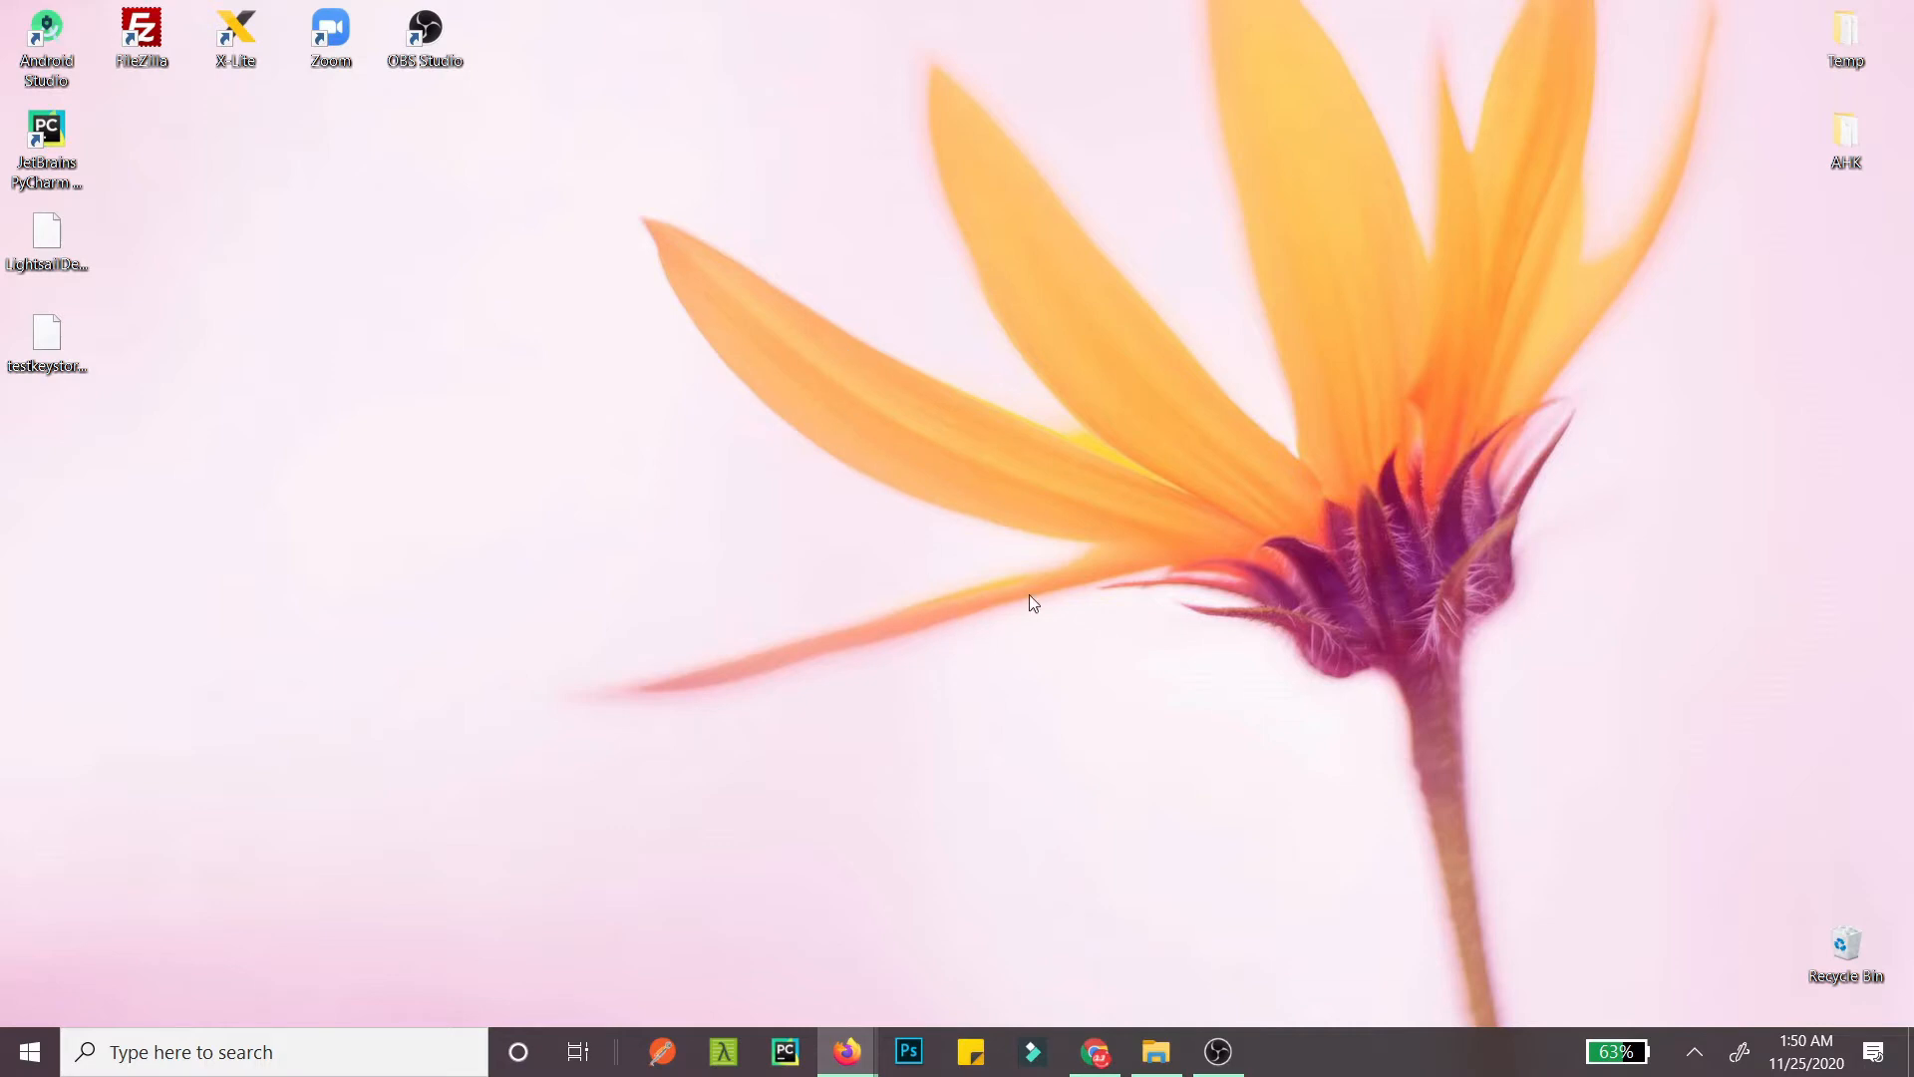
mouse_move(1139, 580)
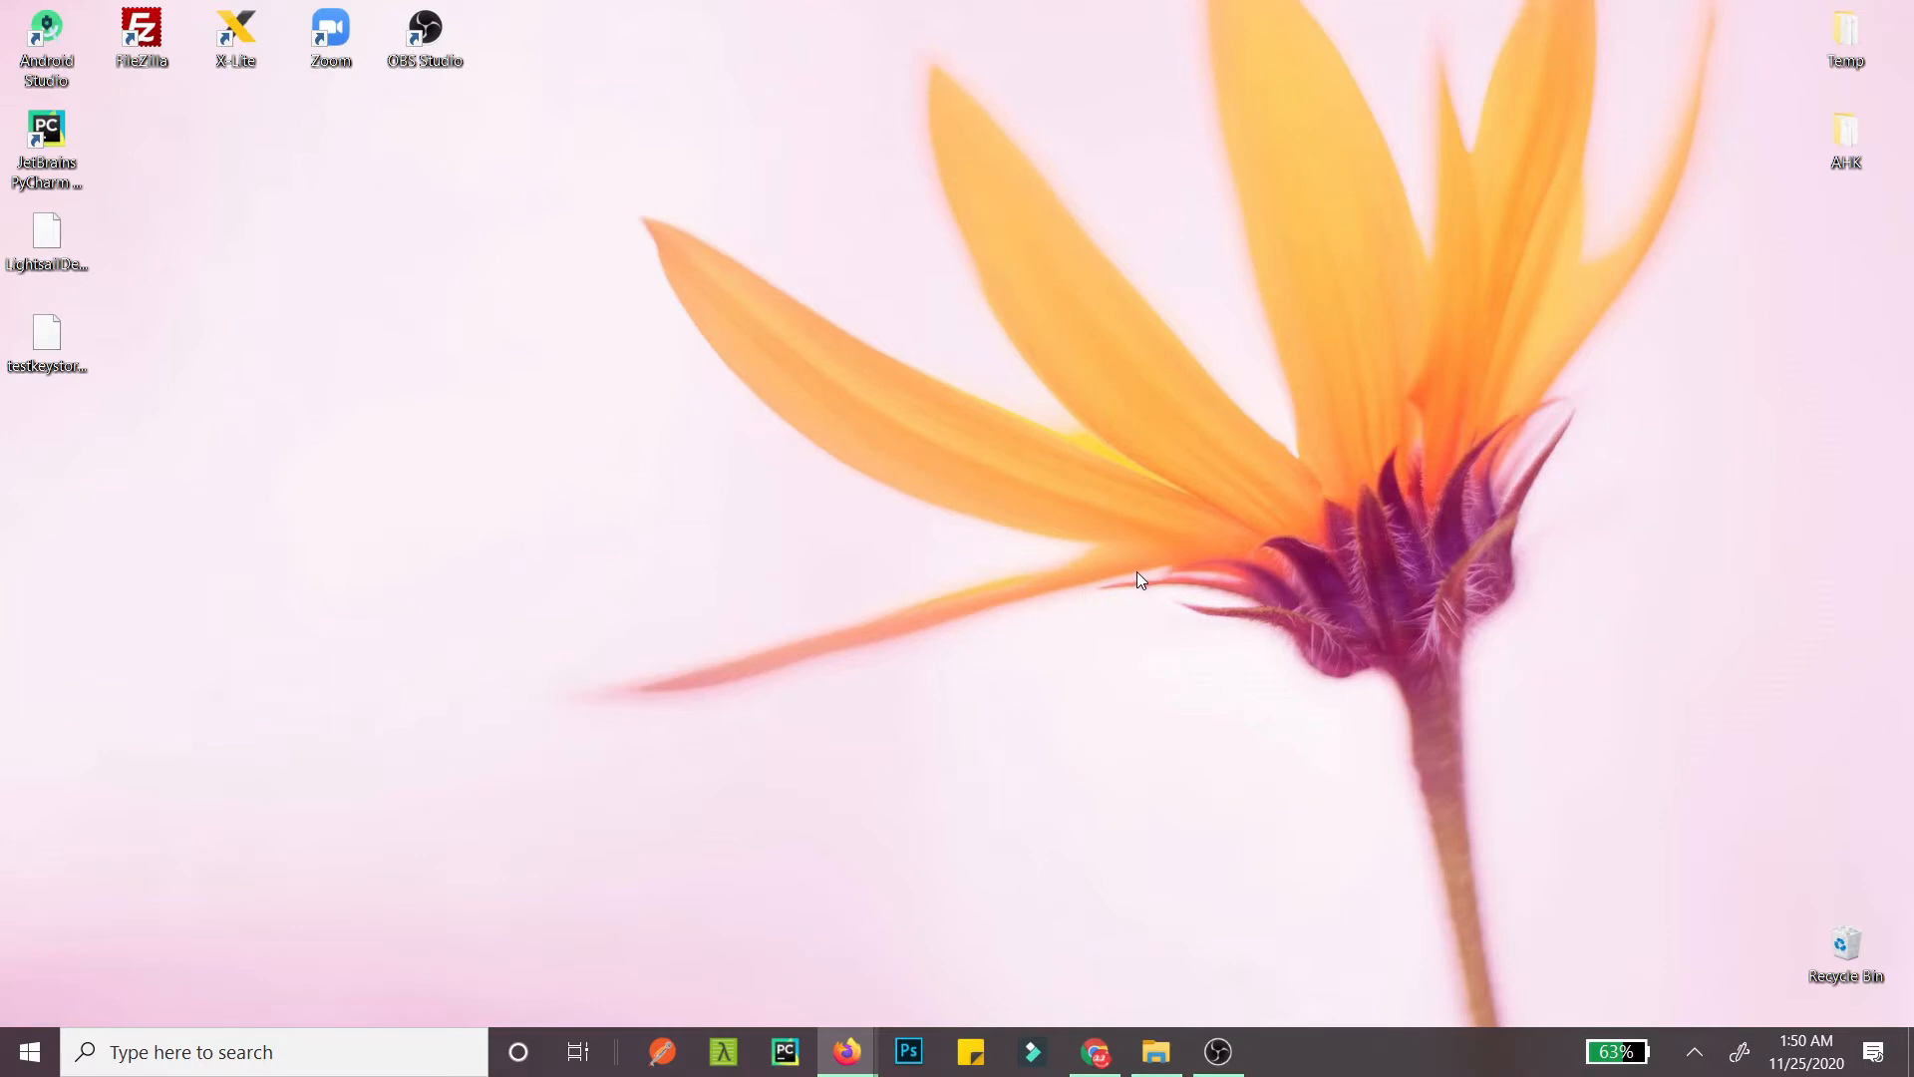
mouse_move(429, 379)
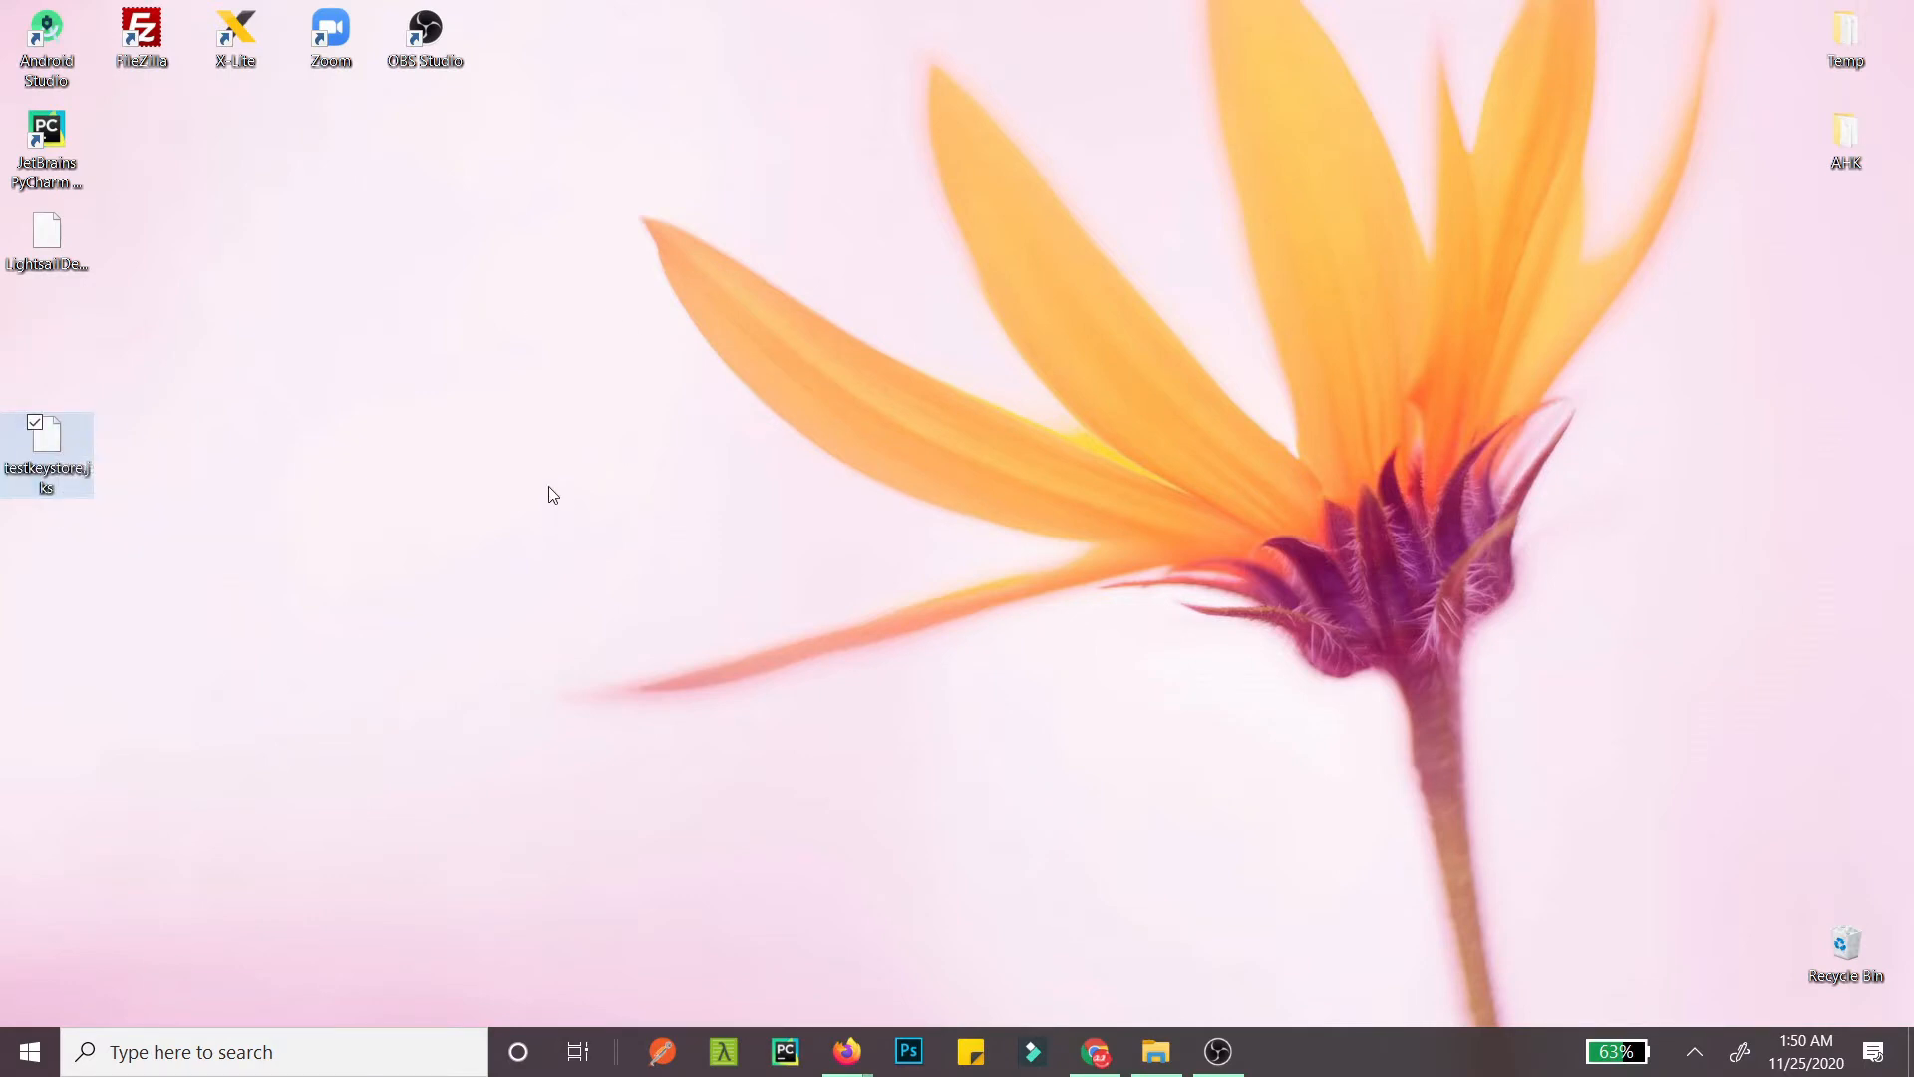
mouse_move(498, 529)
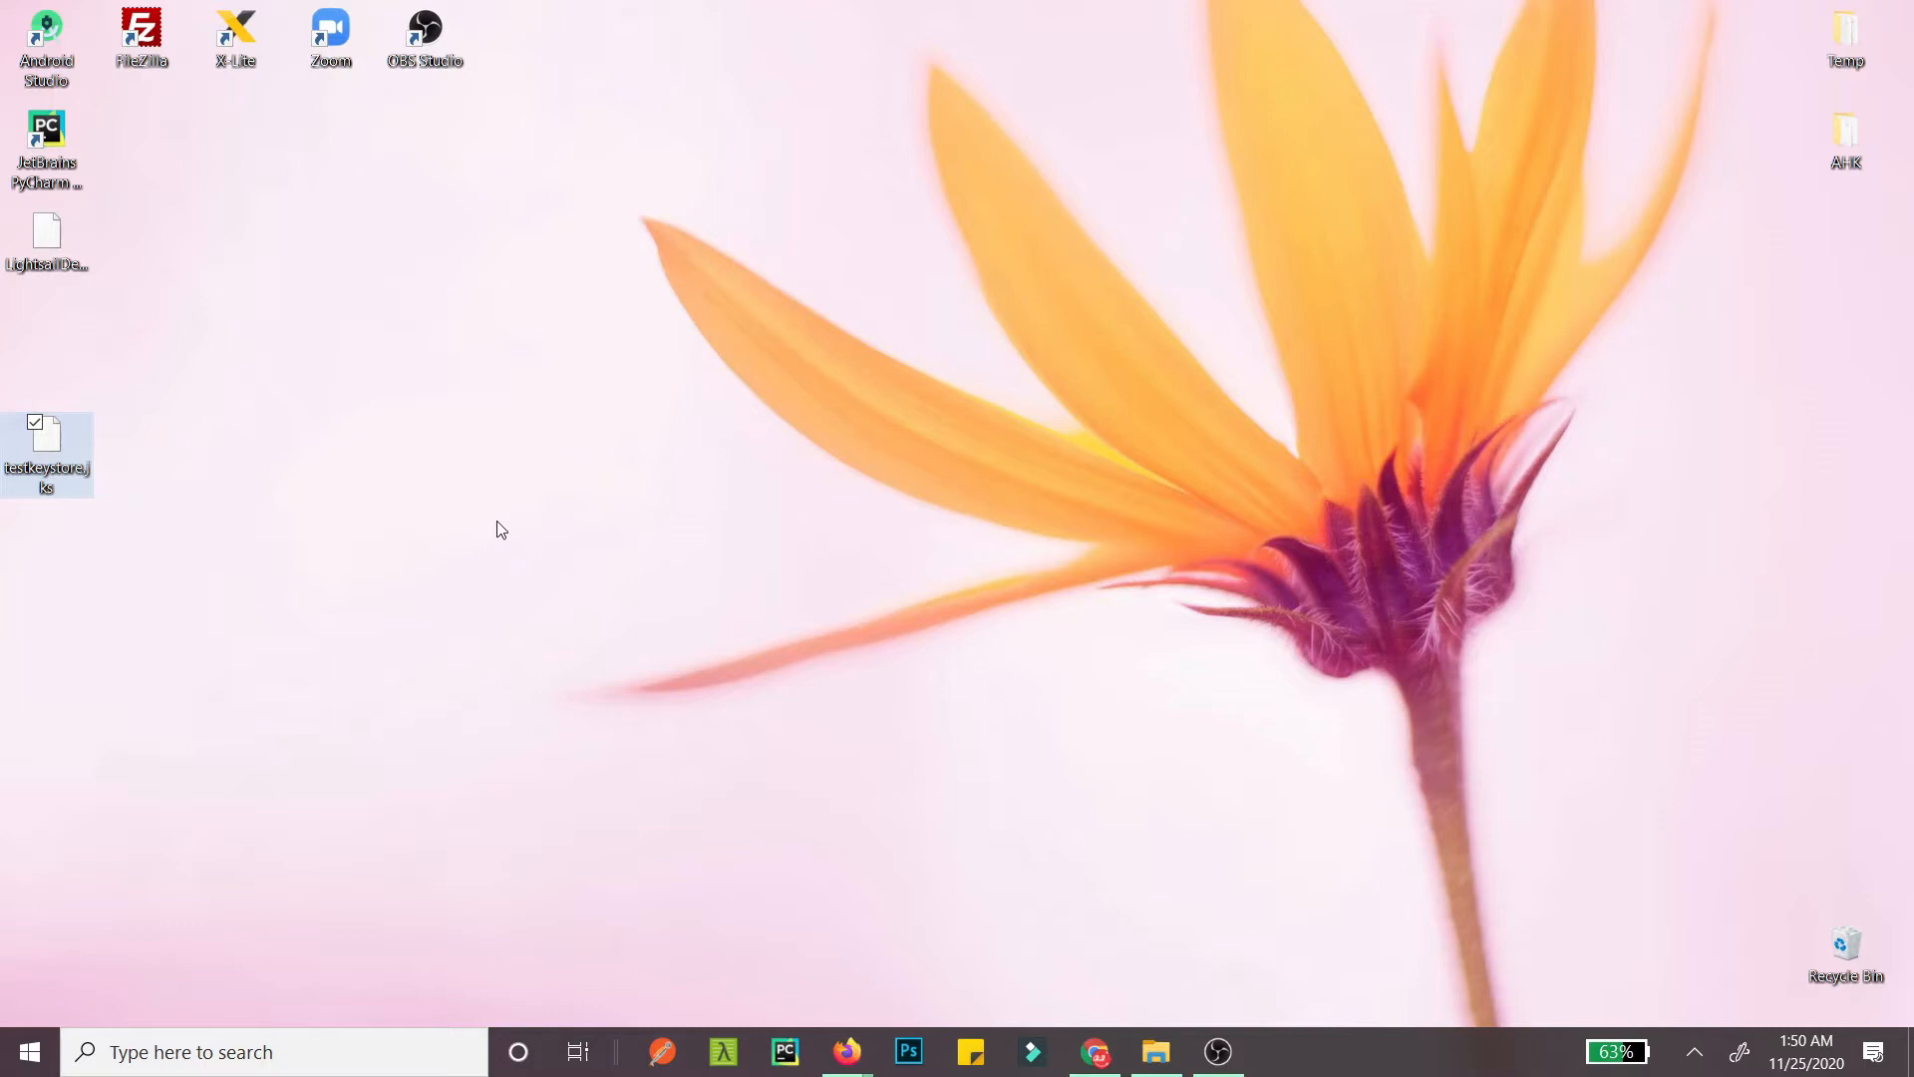
mouse_move(207, 495)
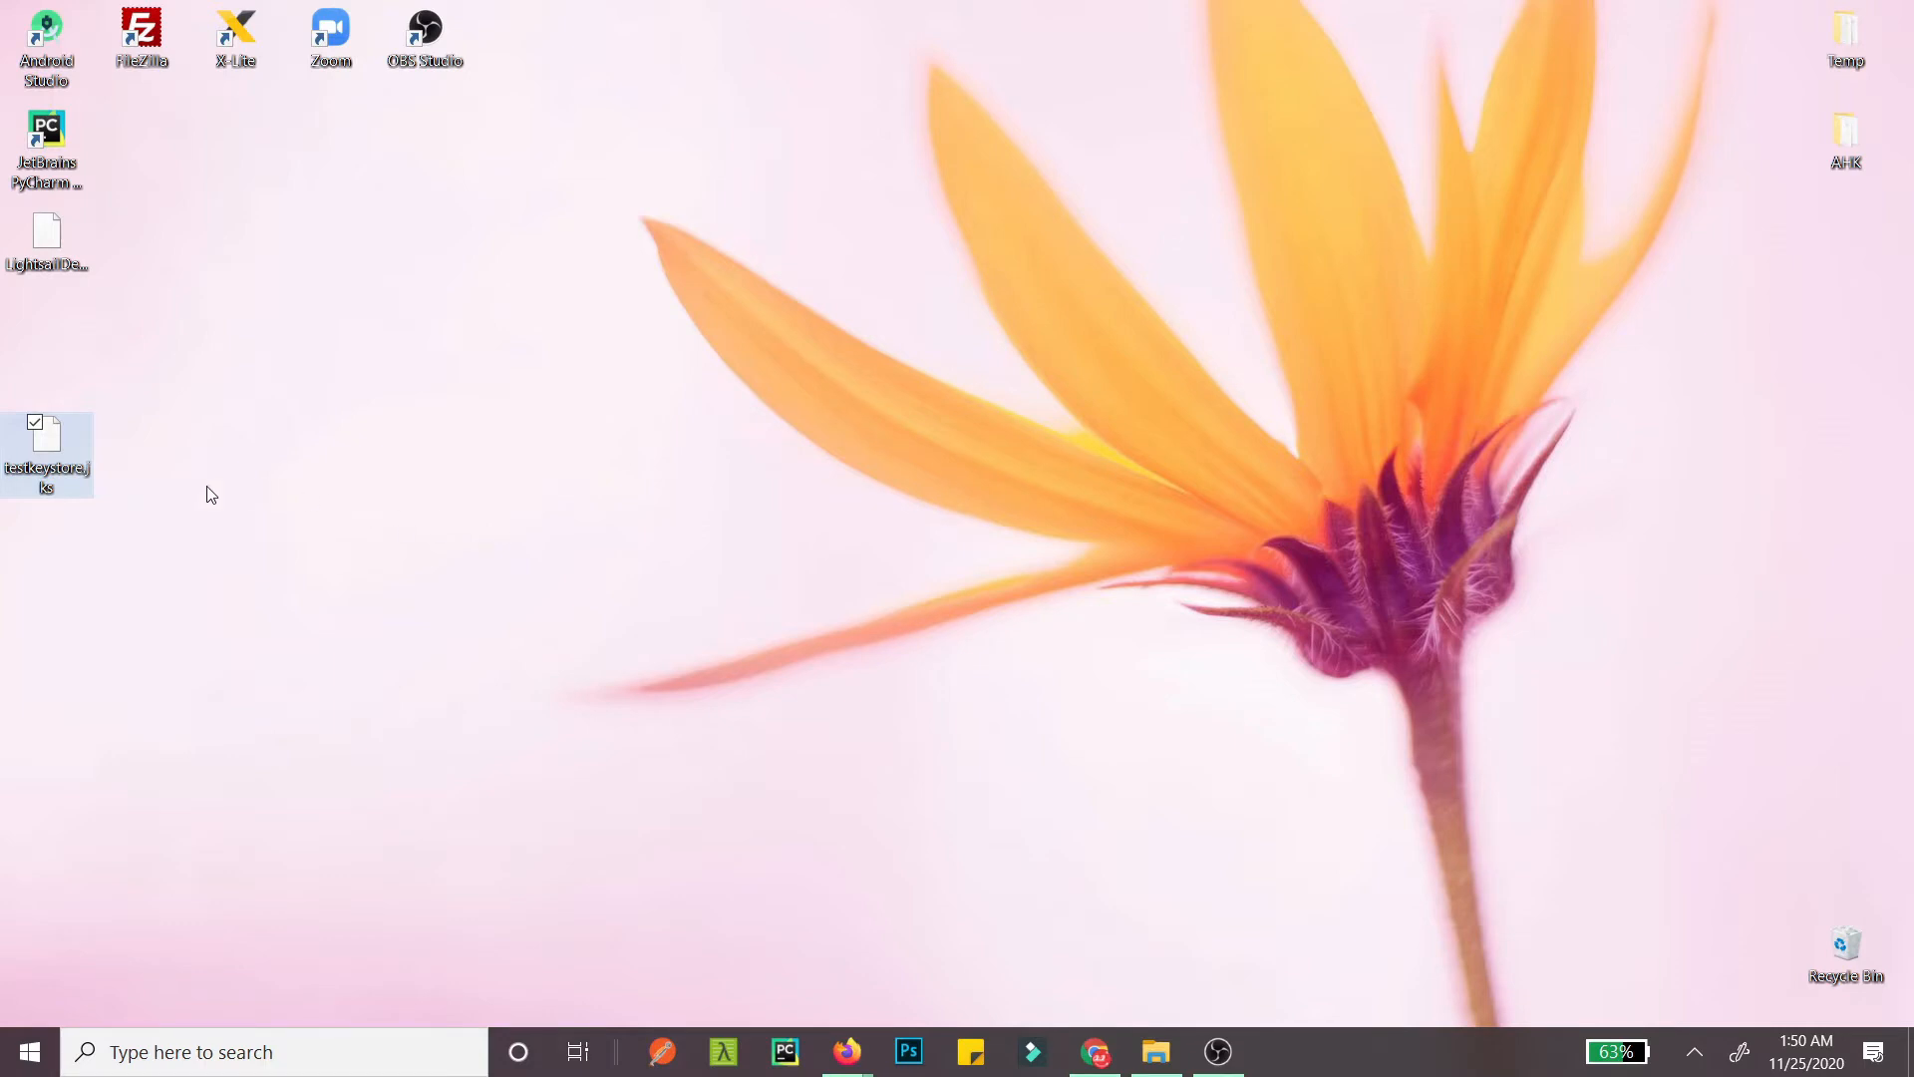
mouse_move(46, 452)
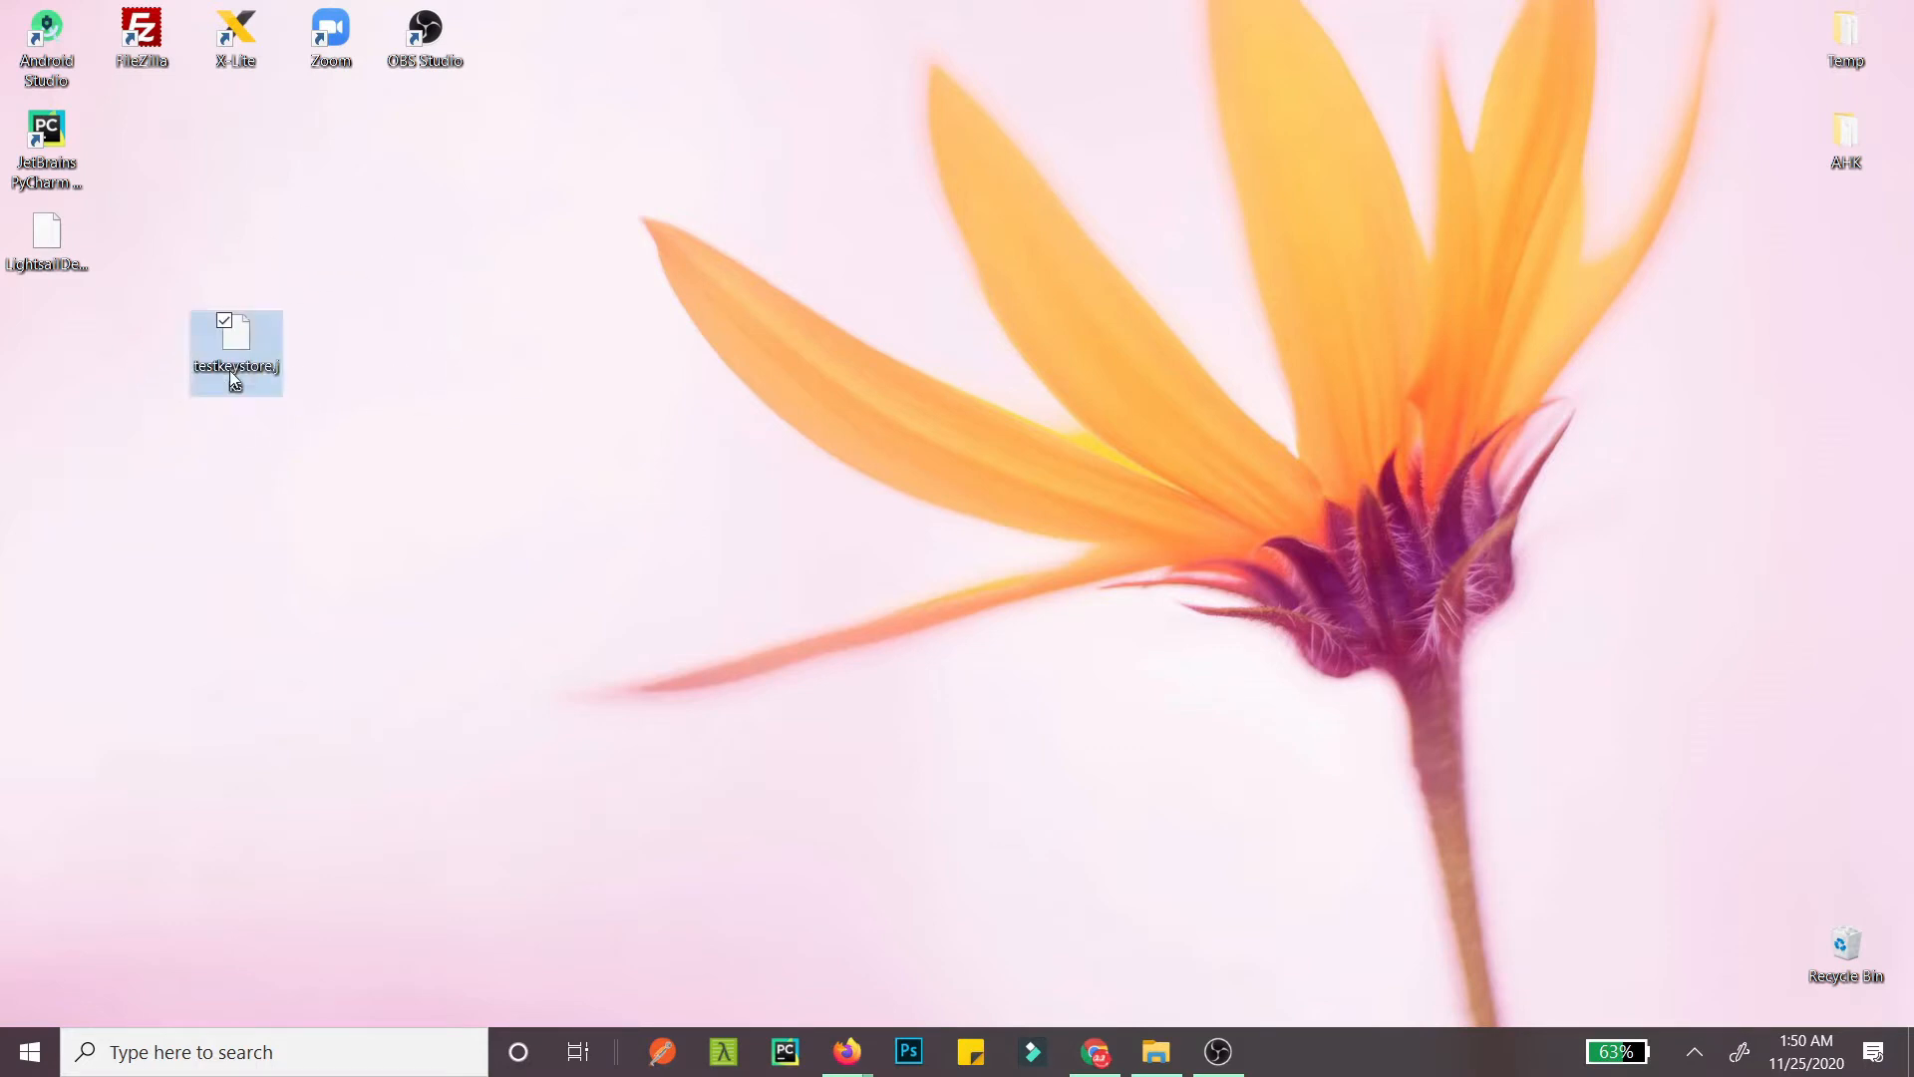
Step: Move the testkeystore.jks icon lower on the desktop and open File Explorer
drag(235, 354, 87, 384)
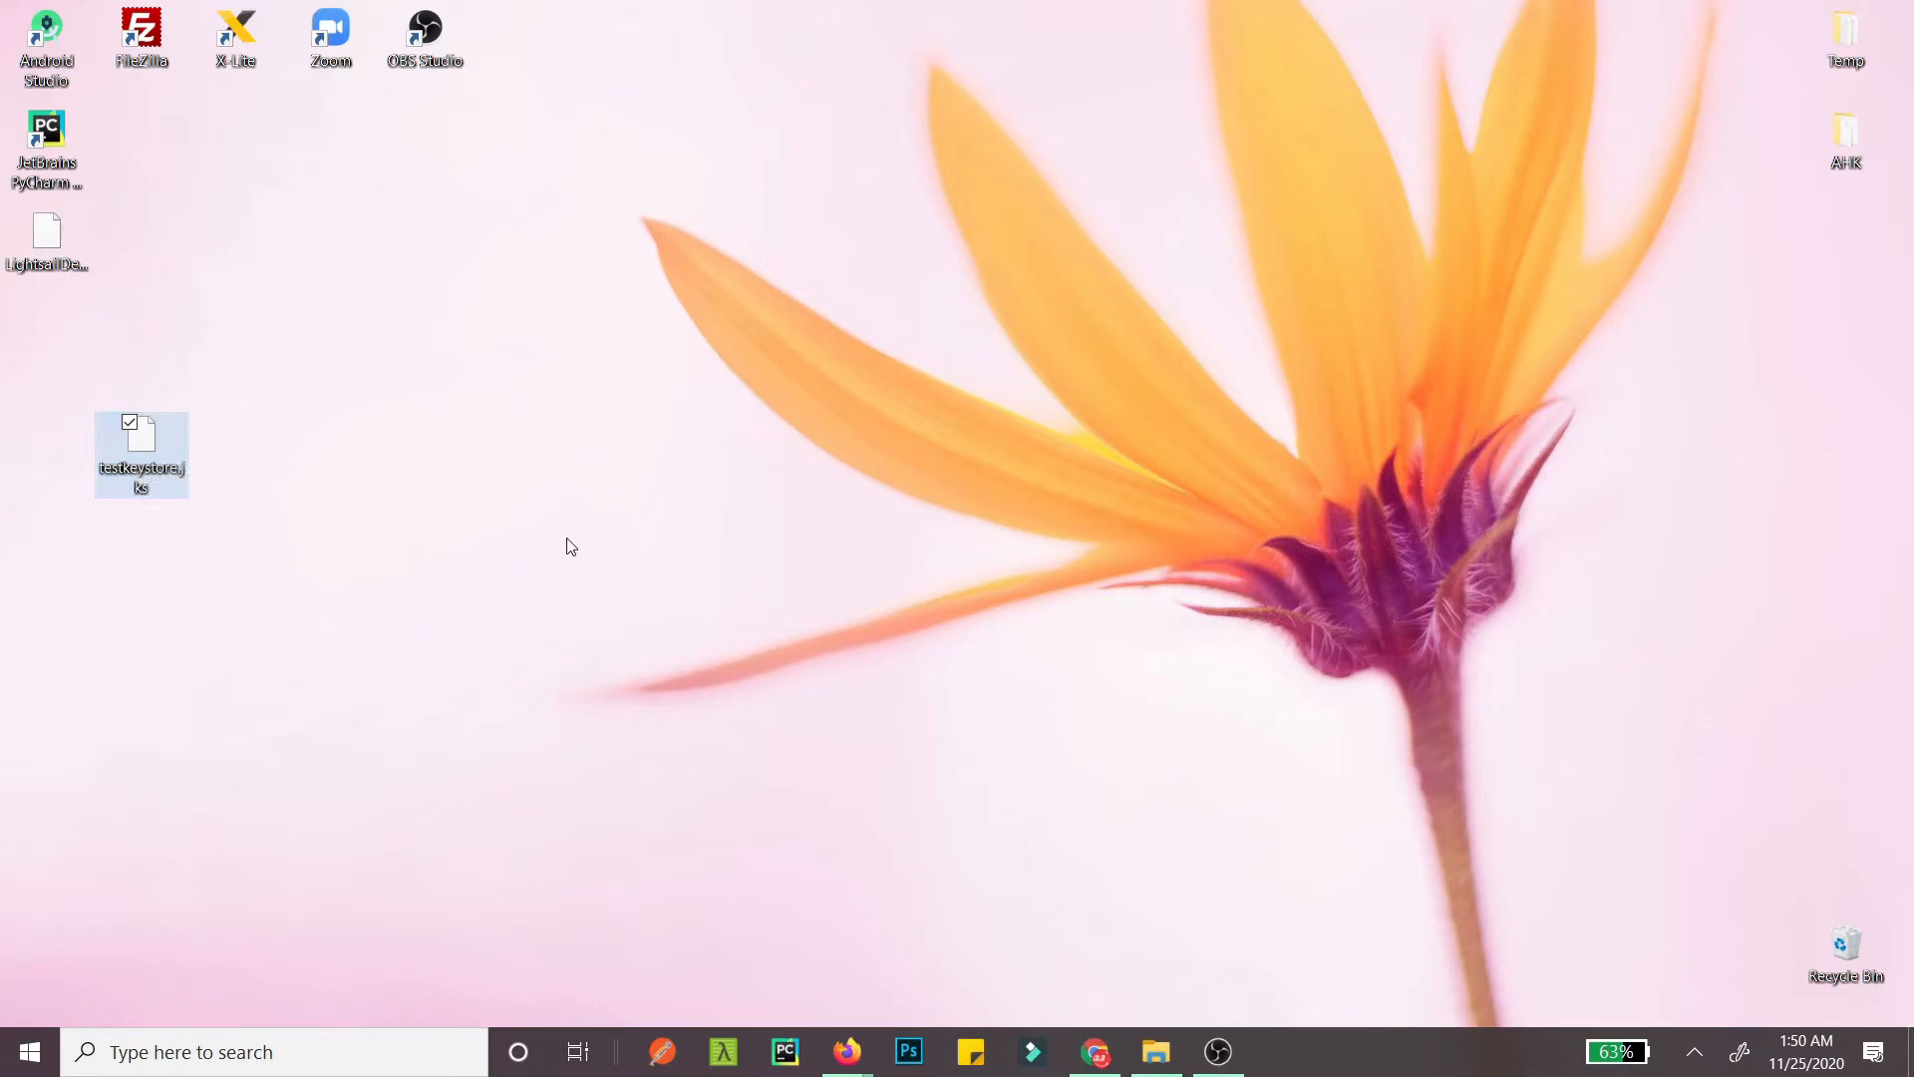
mouse_move(1043, 671)
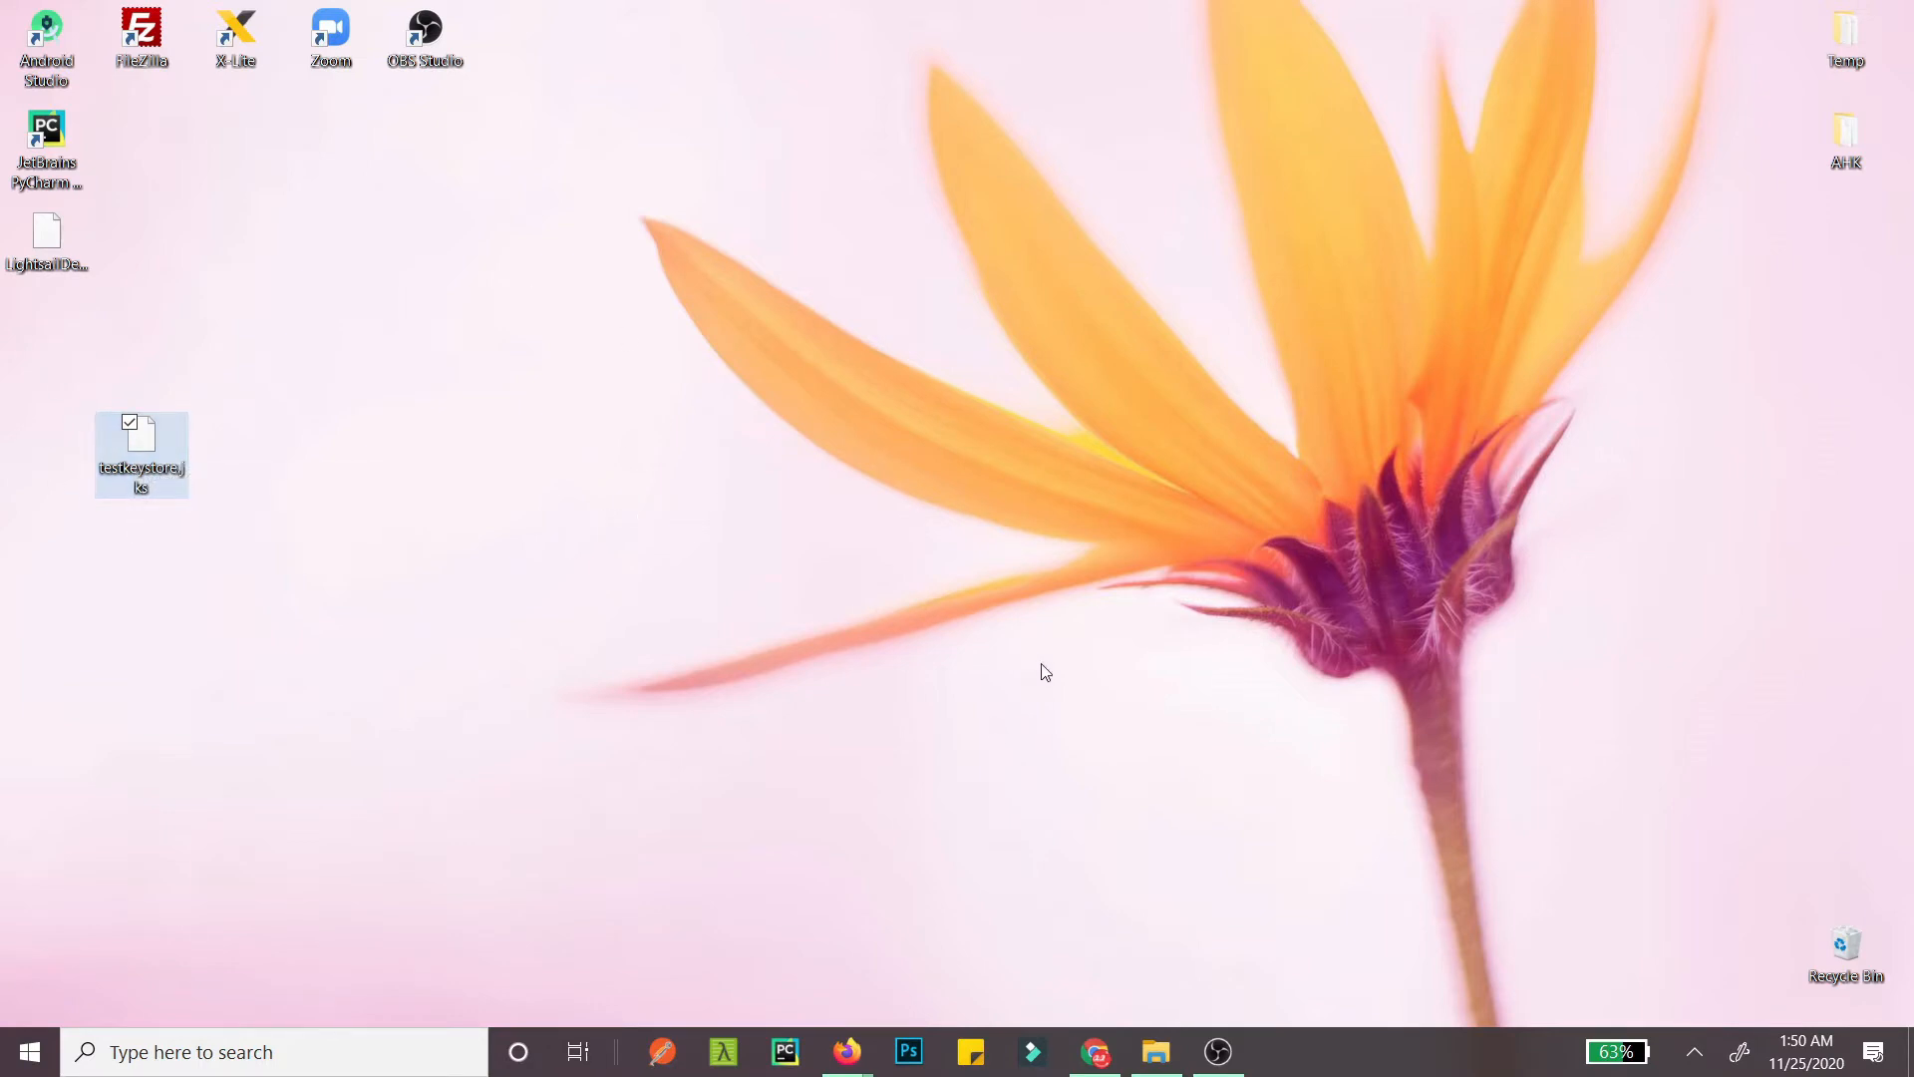
mouse_move(903, 599)
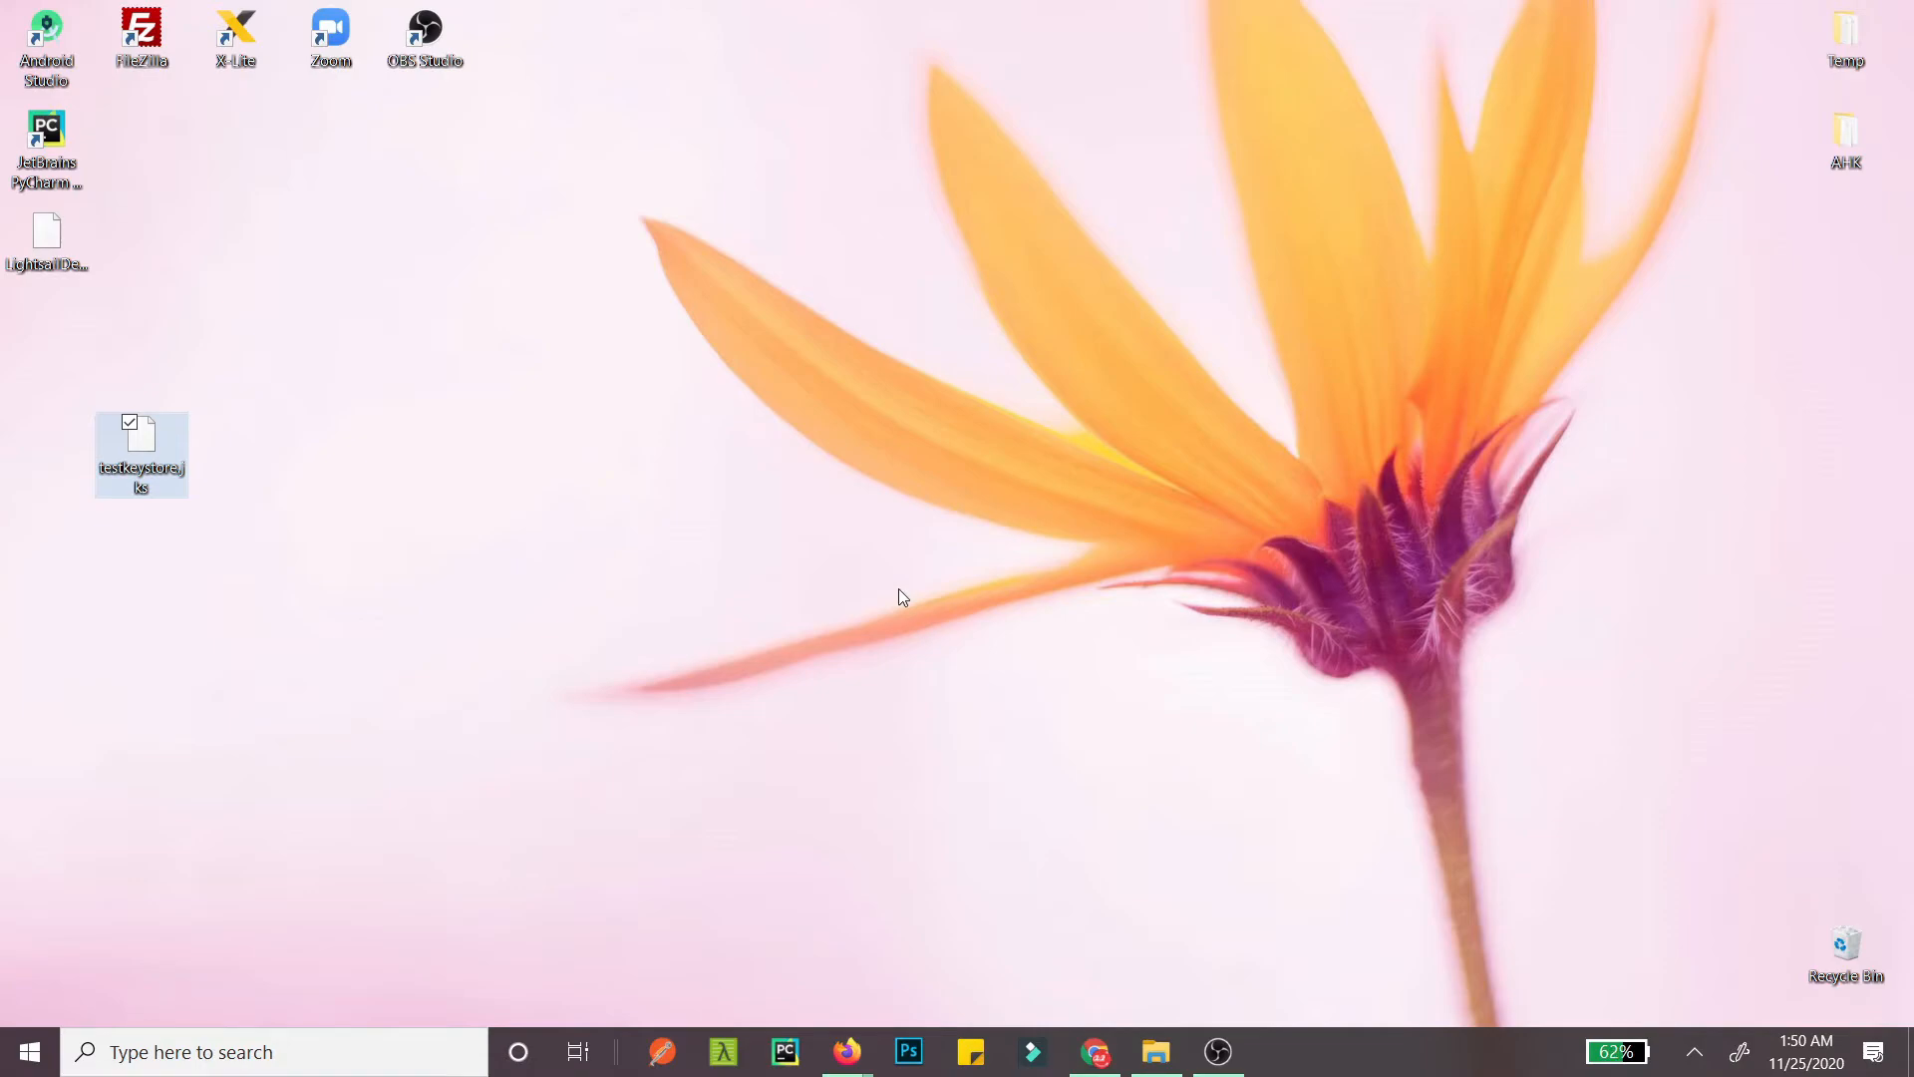
click(1154, 1050)
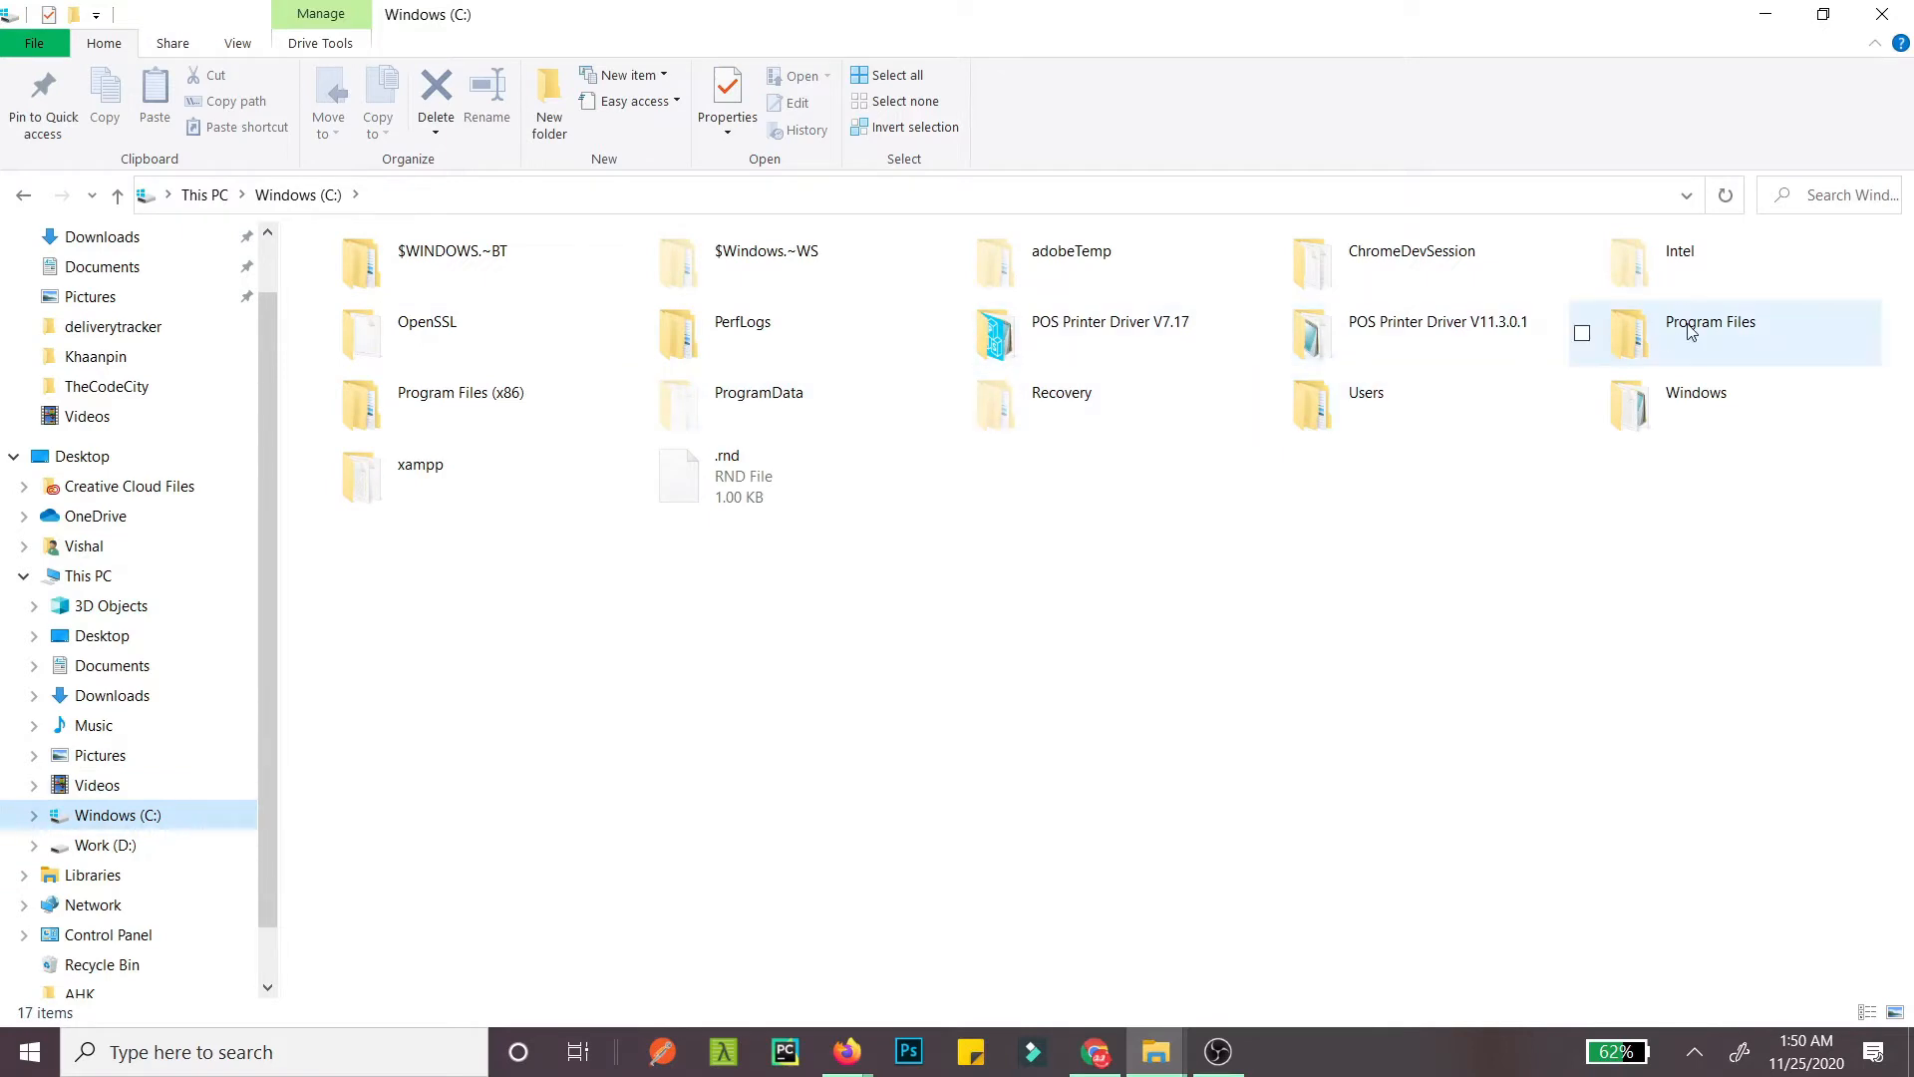
Step: Browse into Program Files > Java > jdk1.8.0_11 > bin and scroll to keytool.exe
double_click(1709, 321)
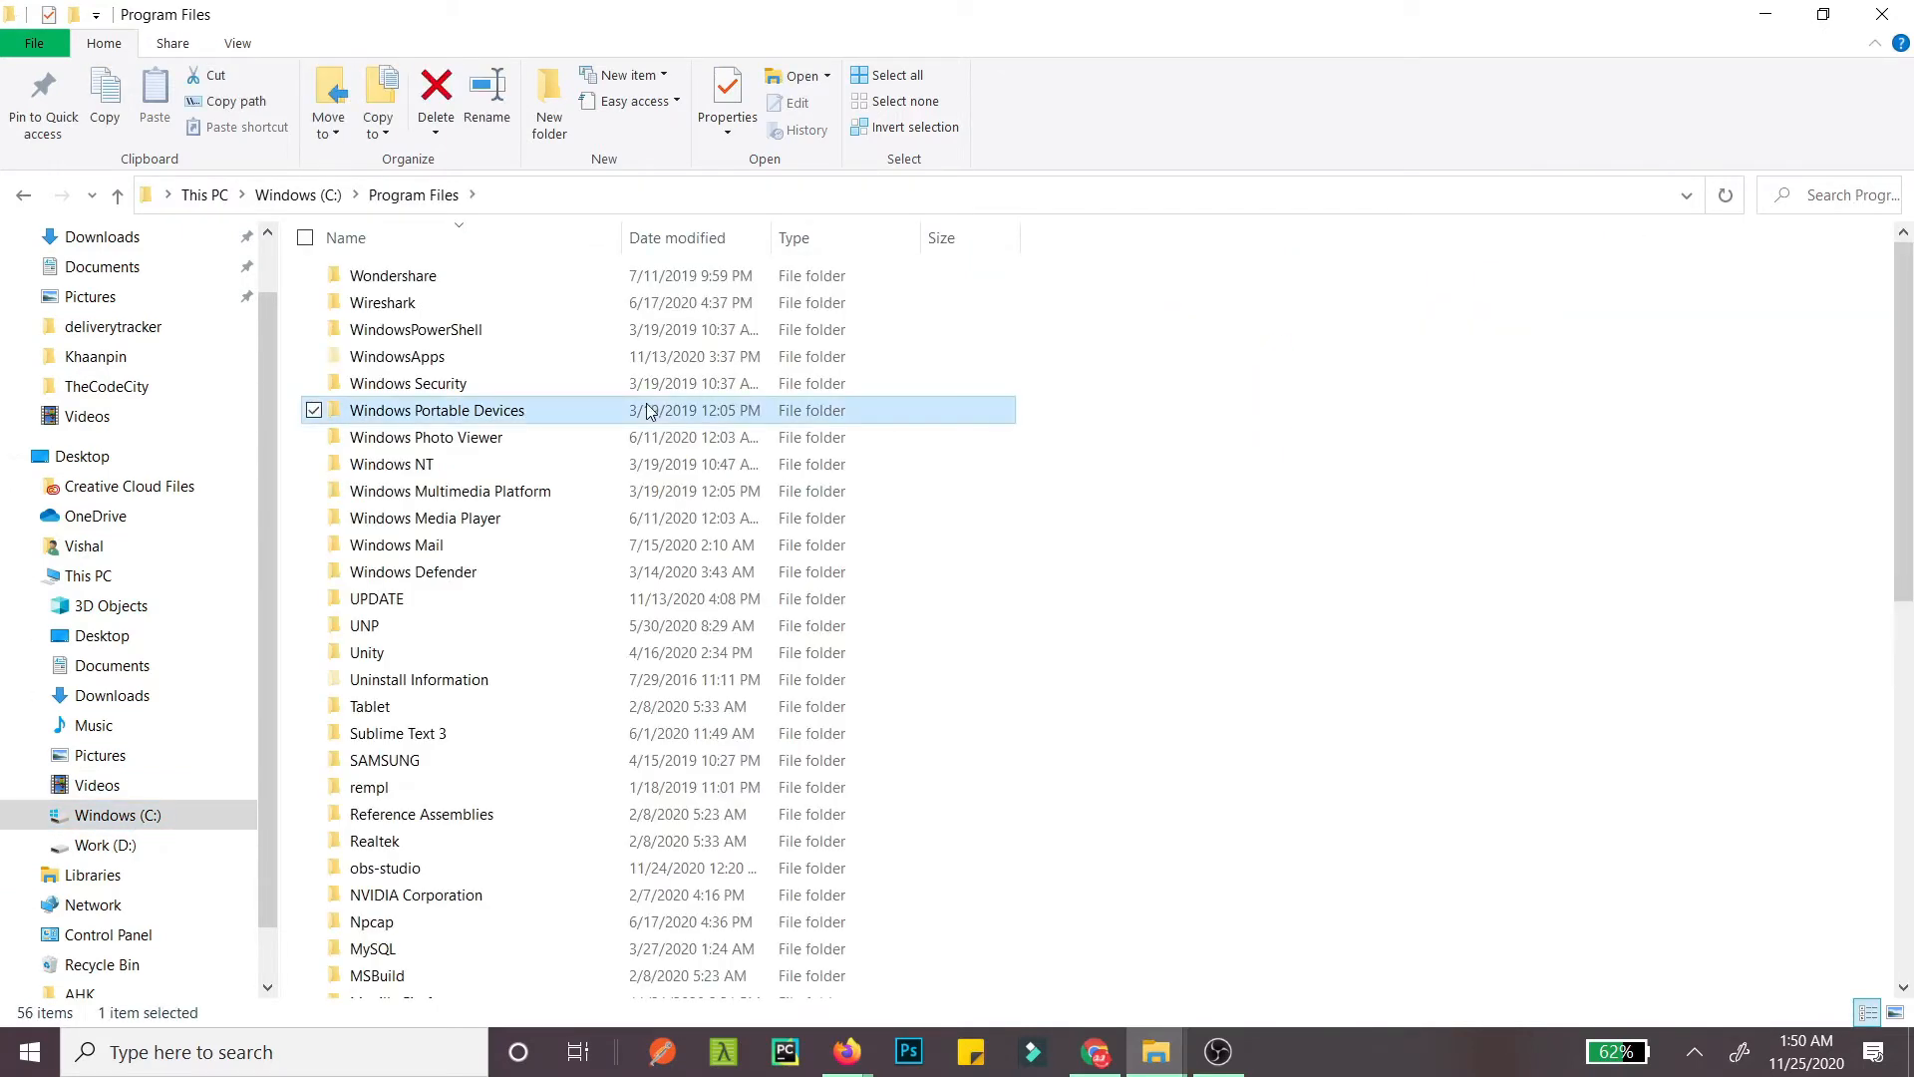
scroll(down, 3)
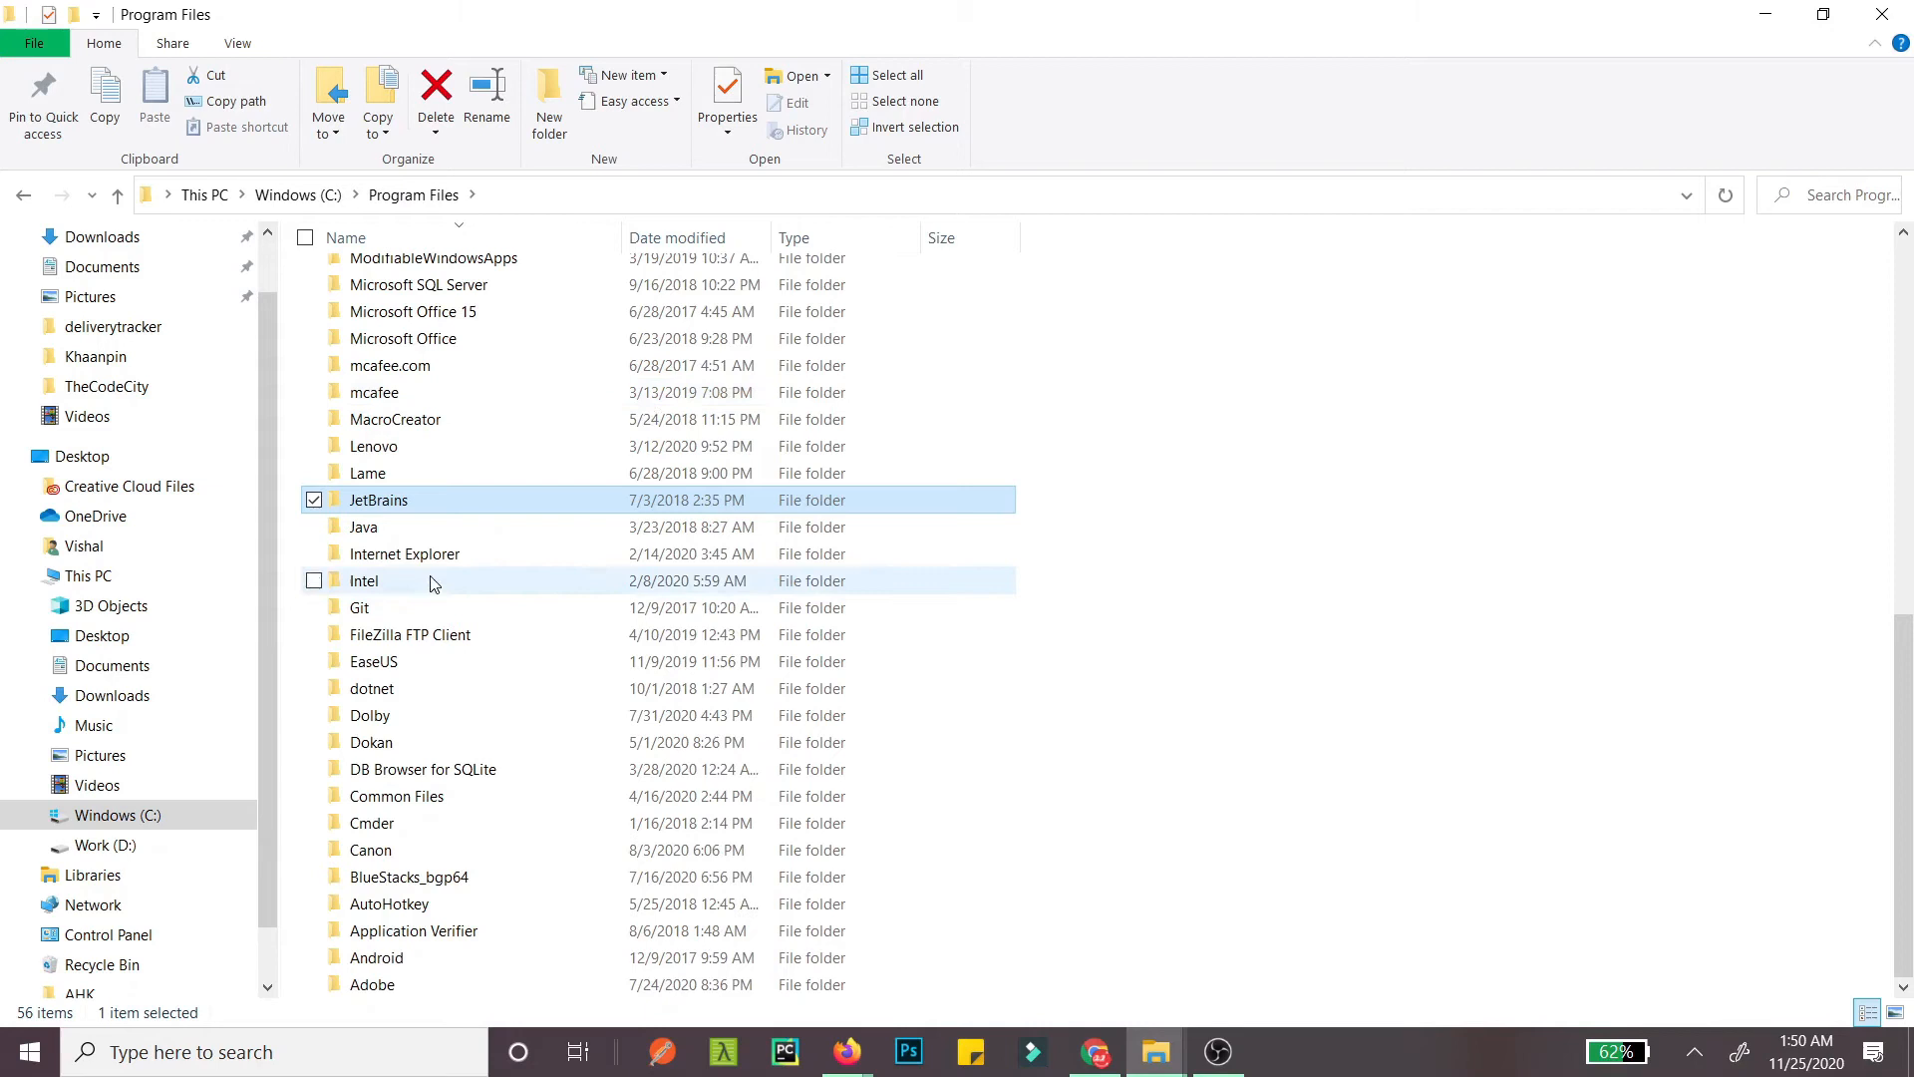
double_click(363, 527)
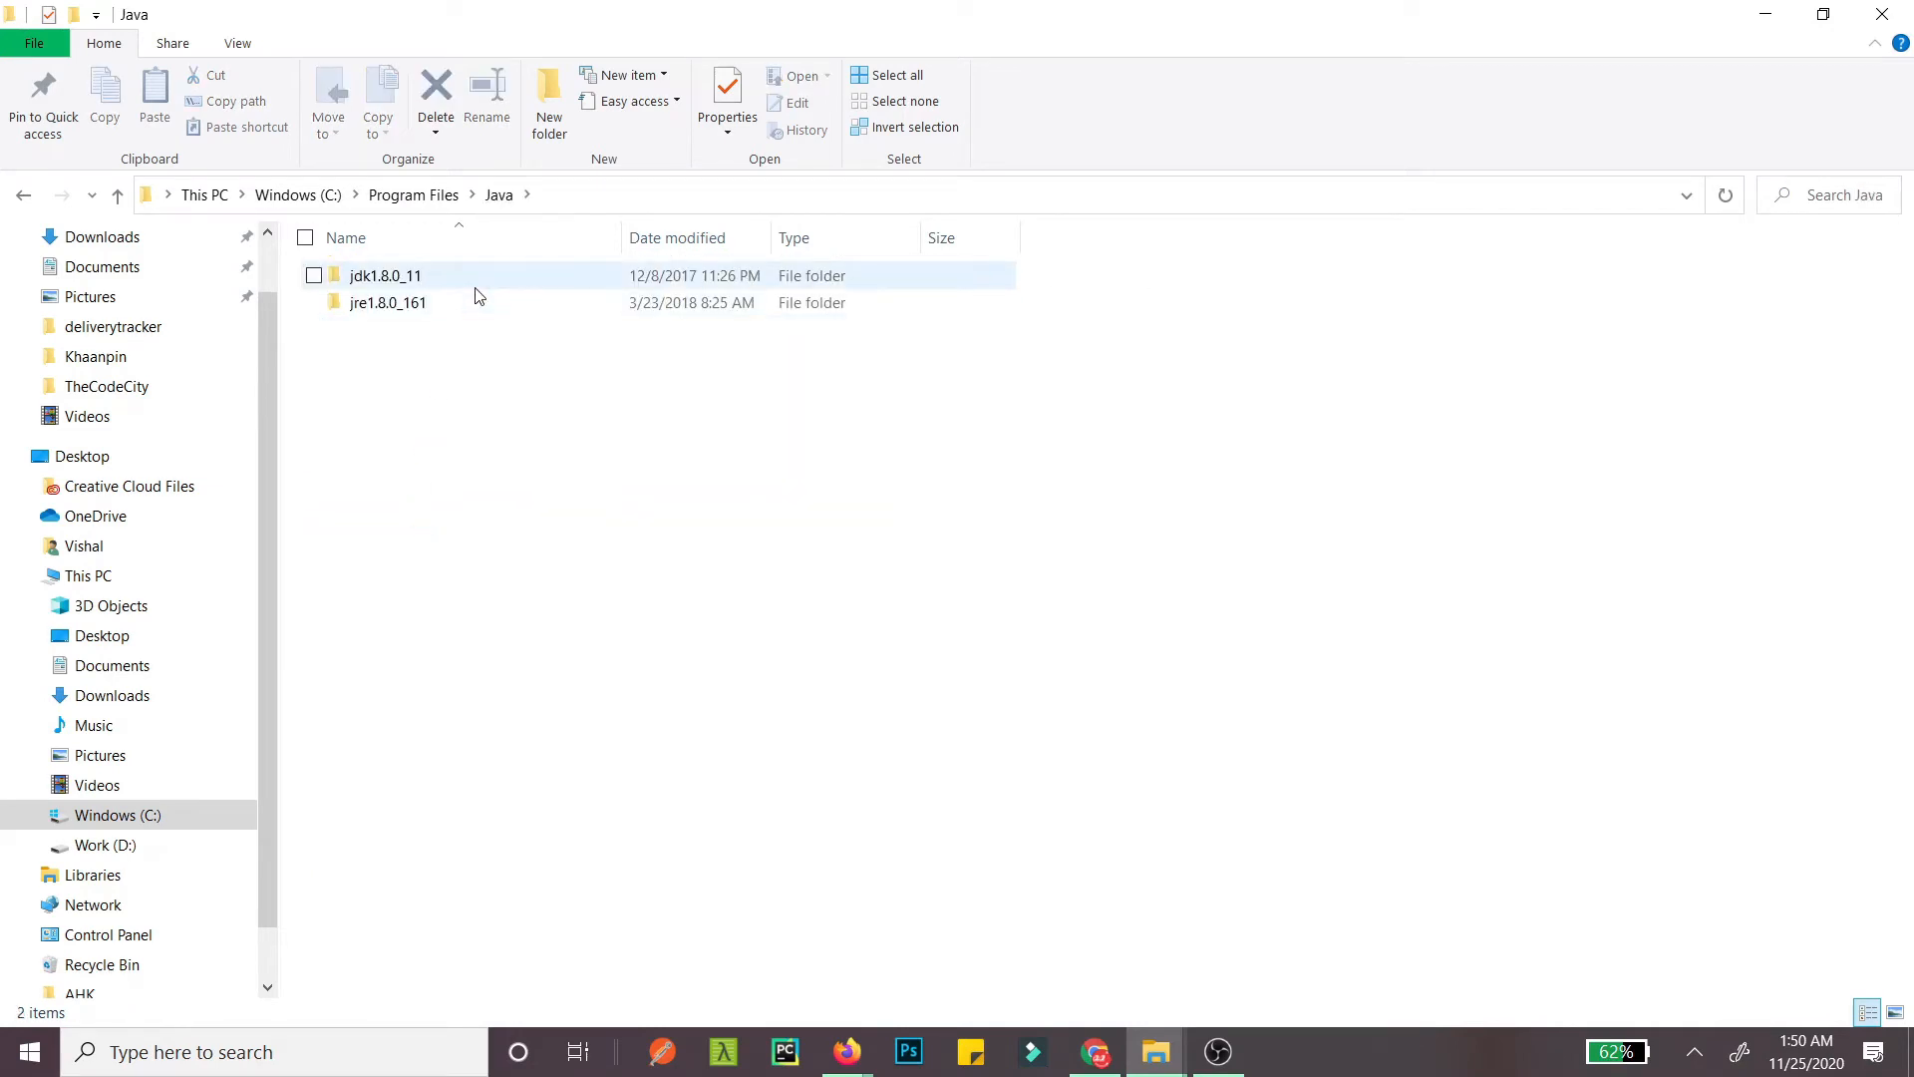
double_click(385, 276)
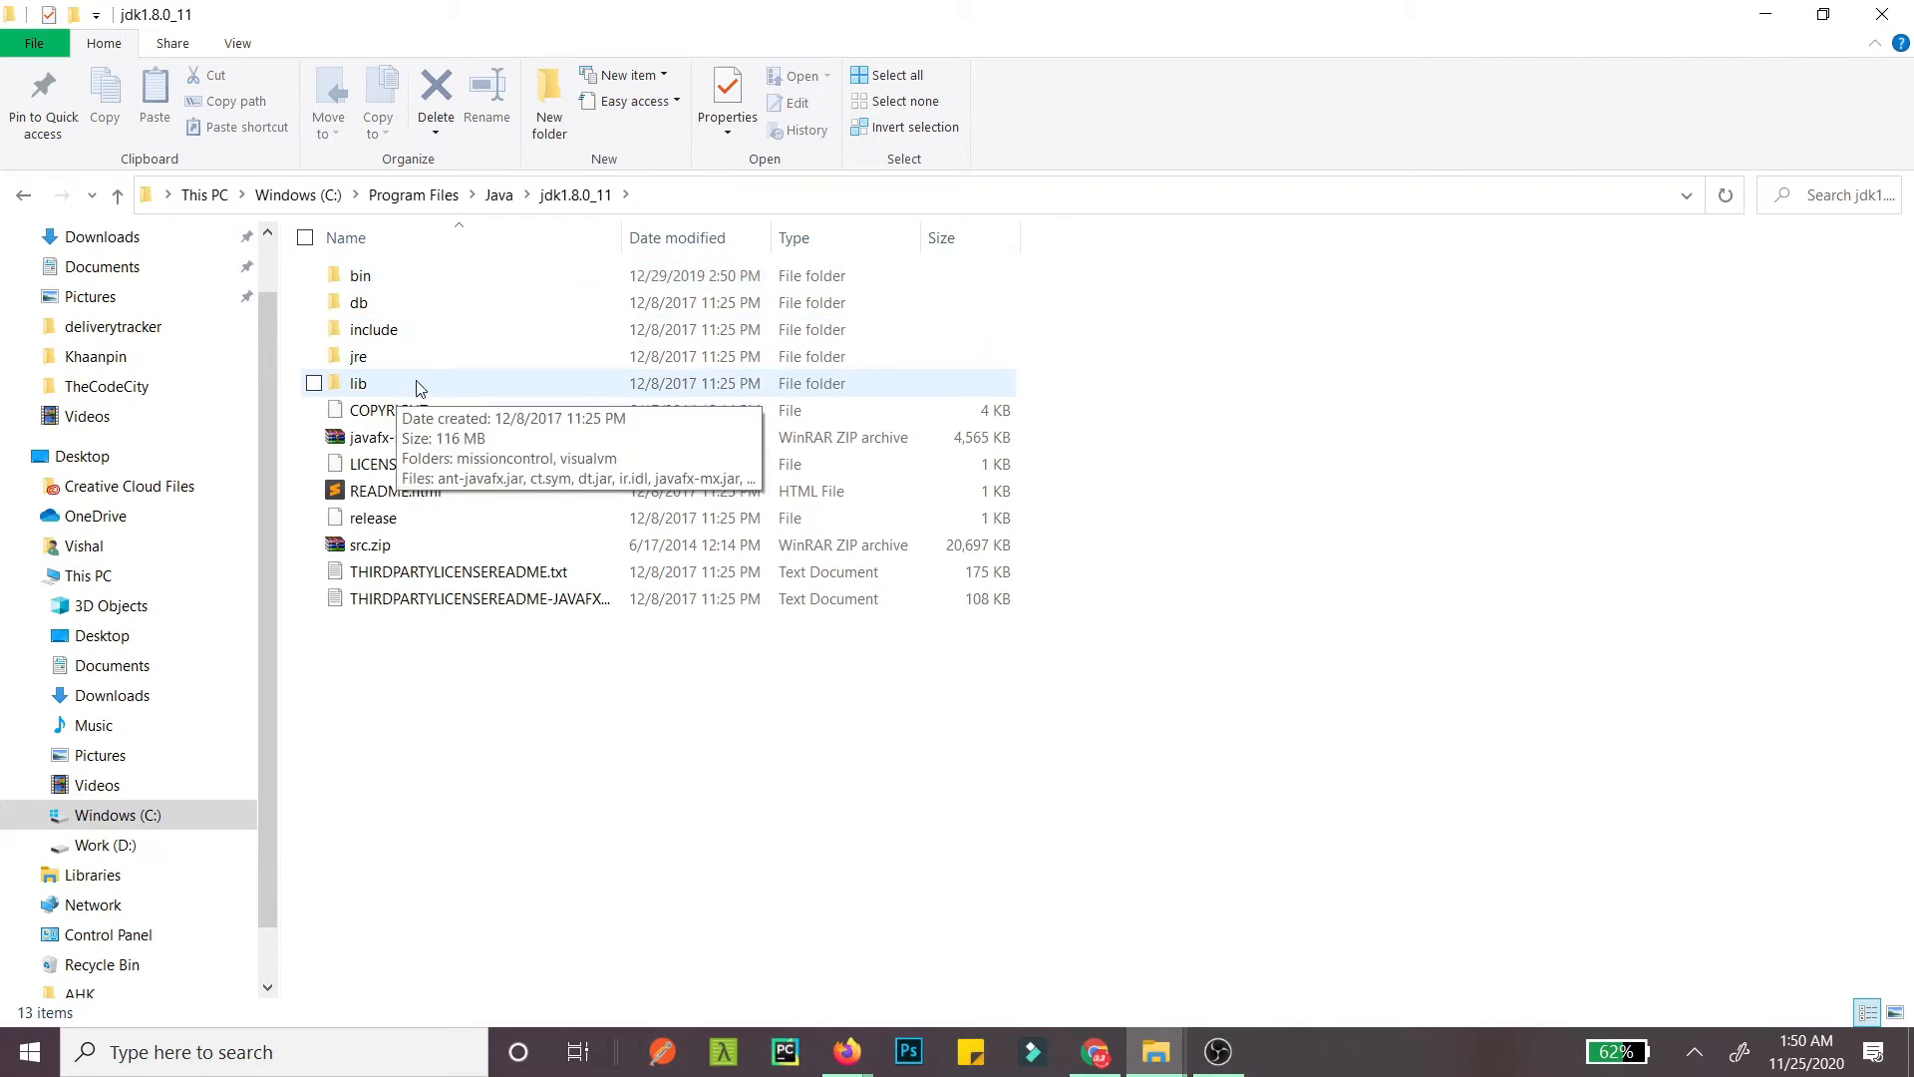
mouse_move(451, 275)
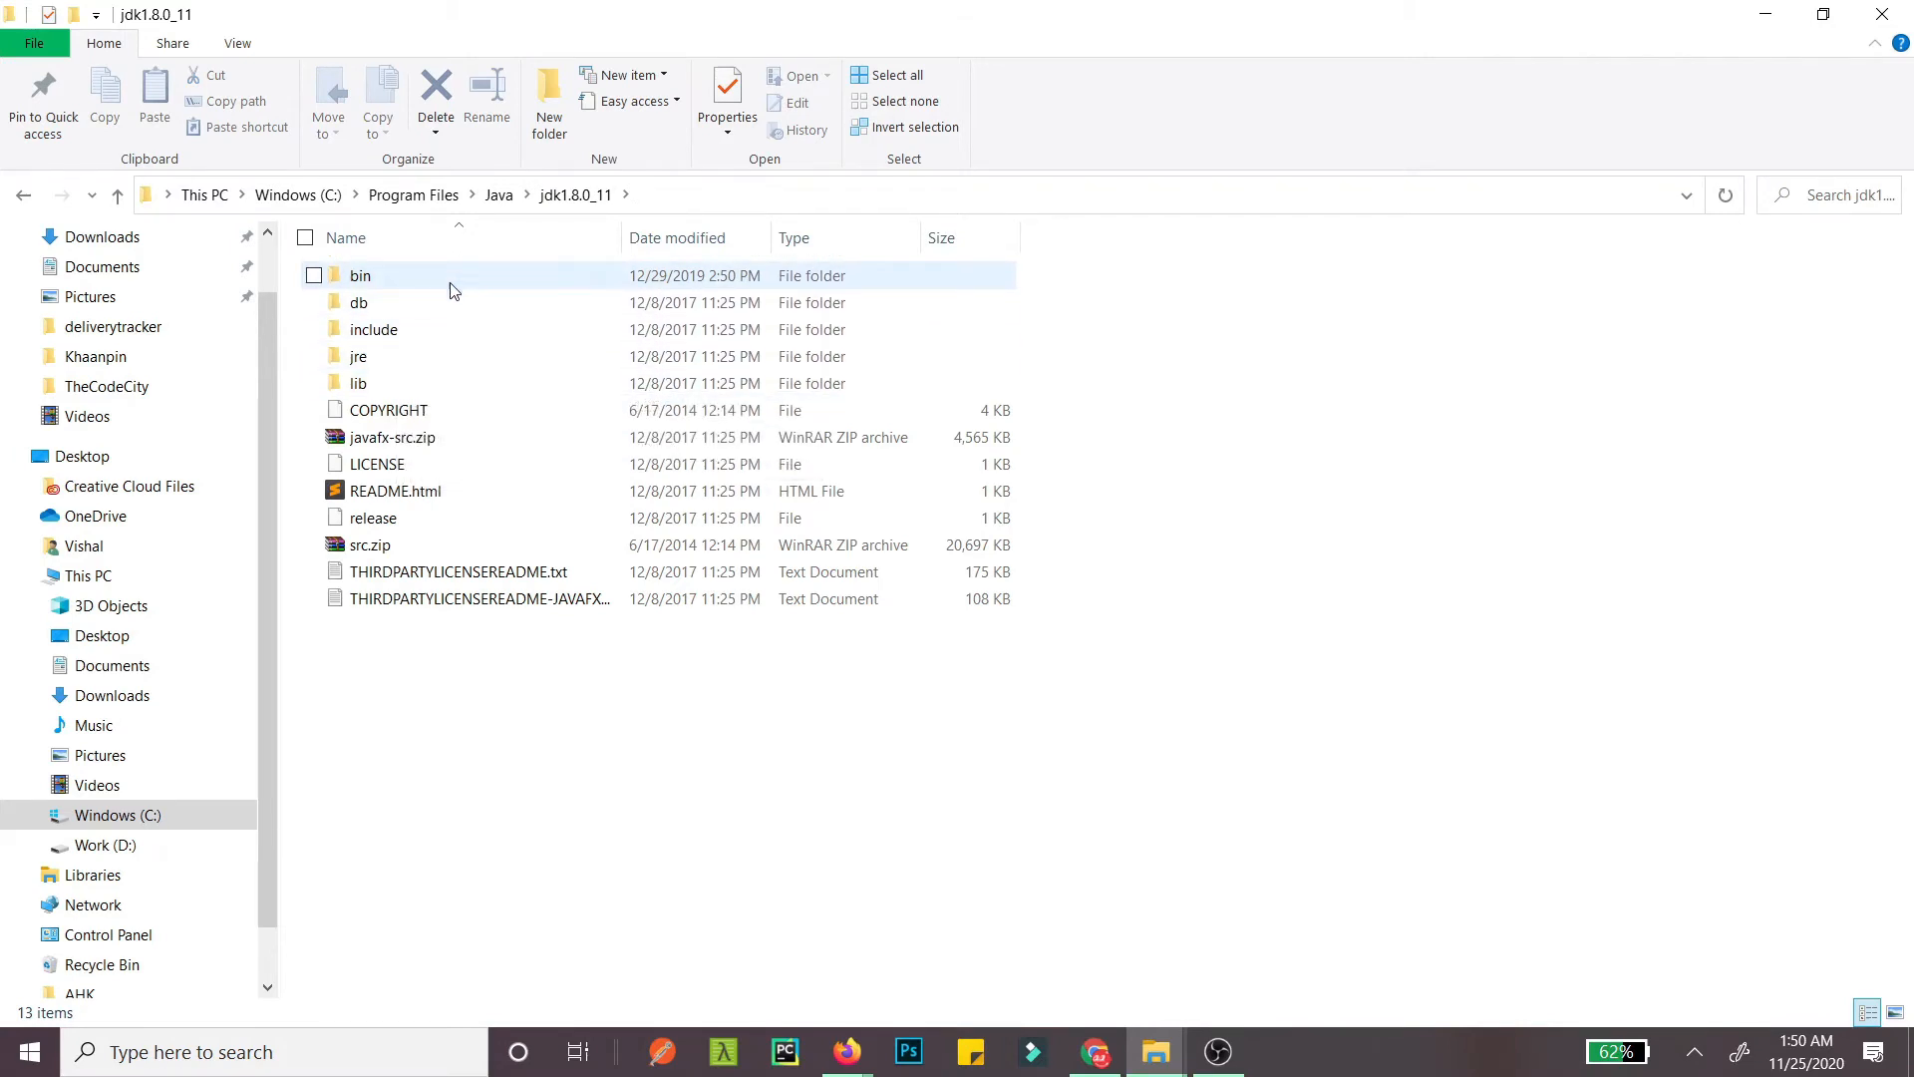
double_click(360, 275)
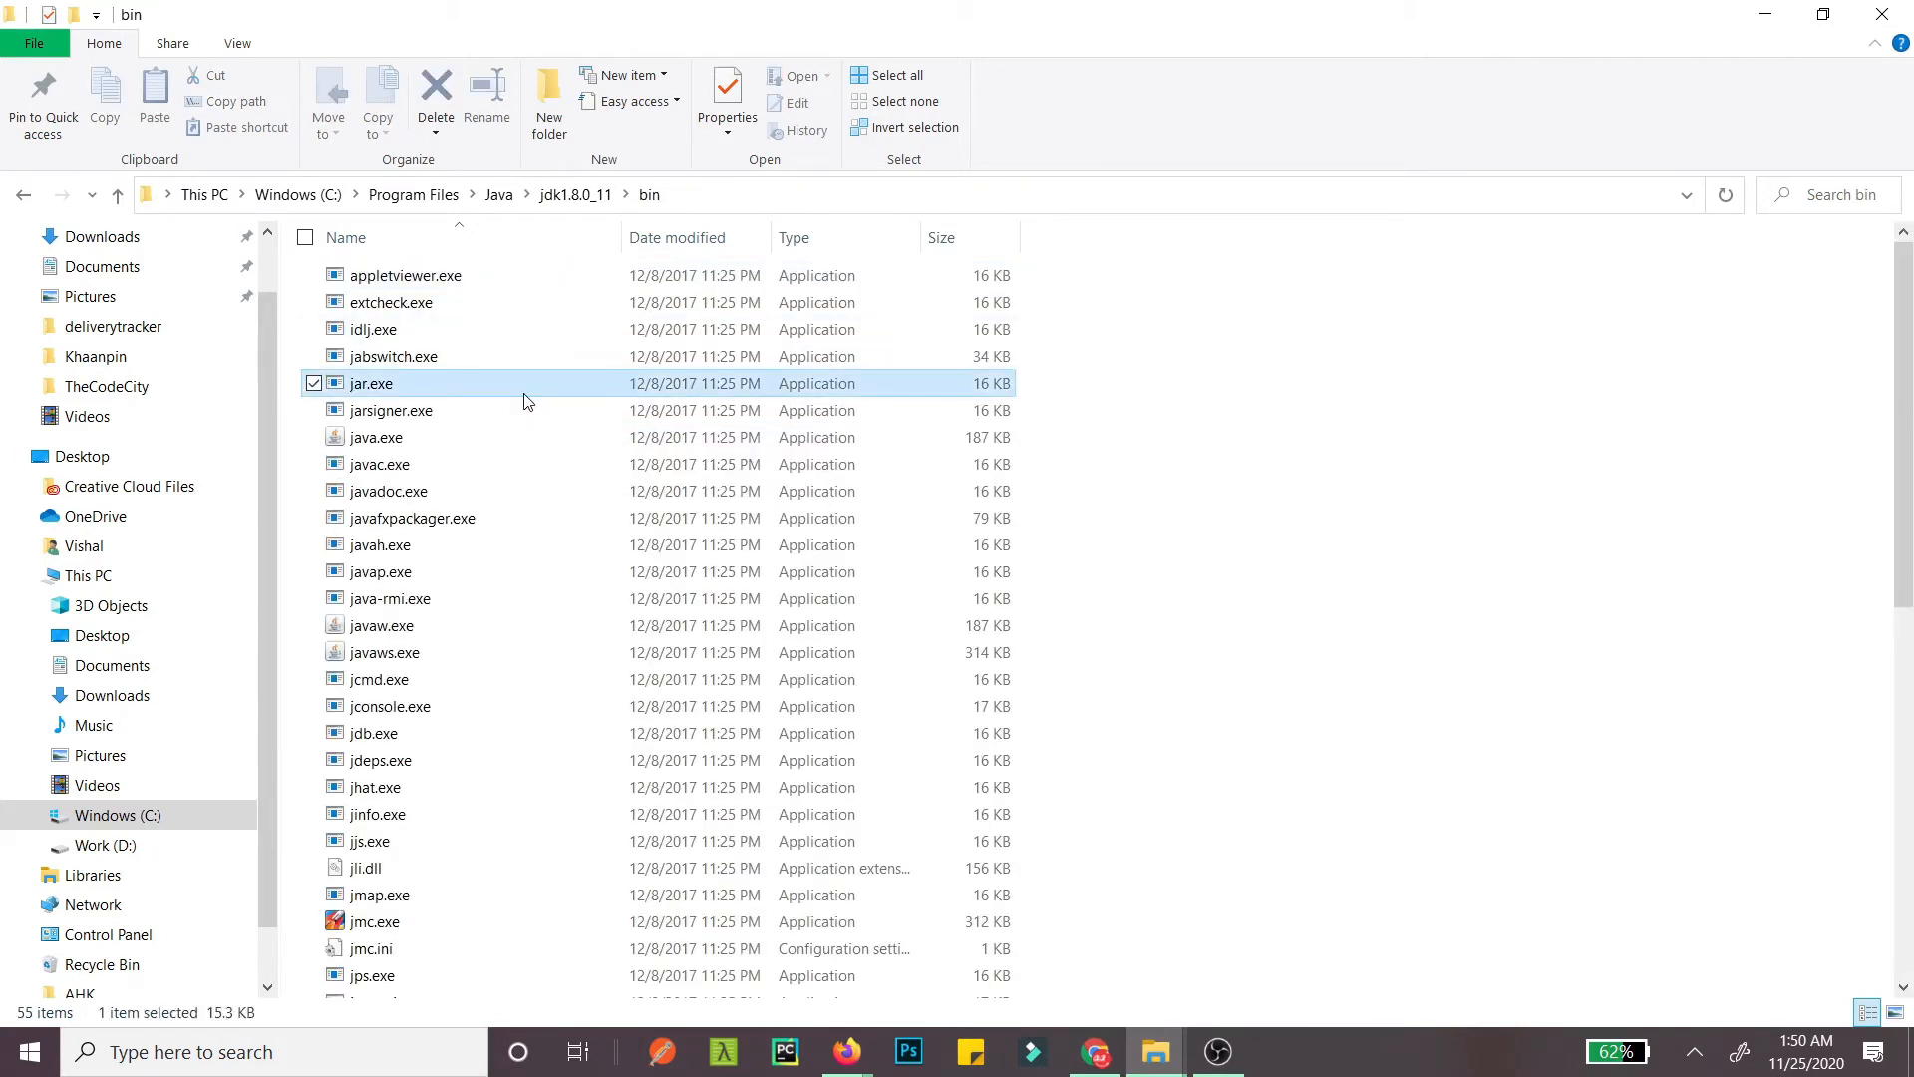
scroll(down, 3)
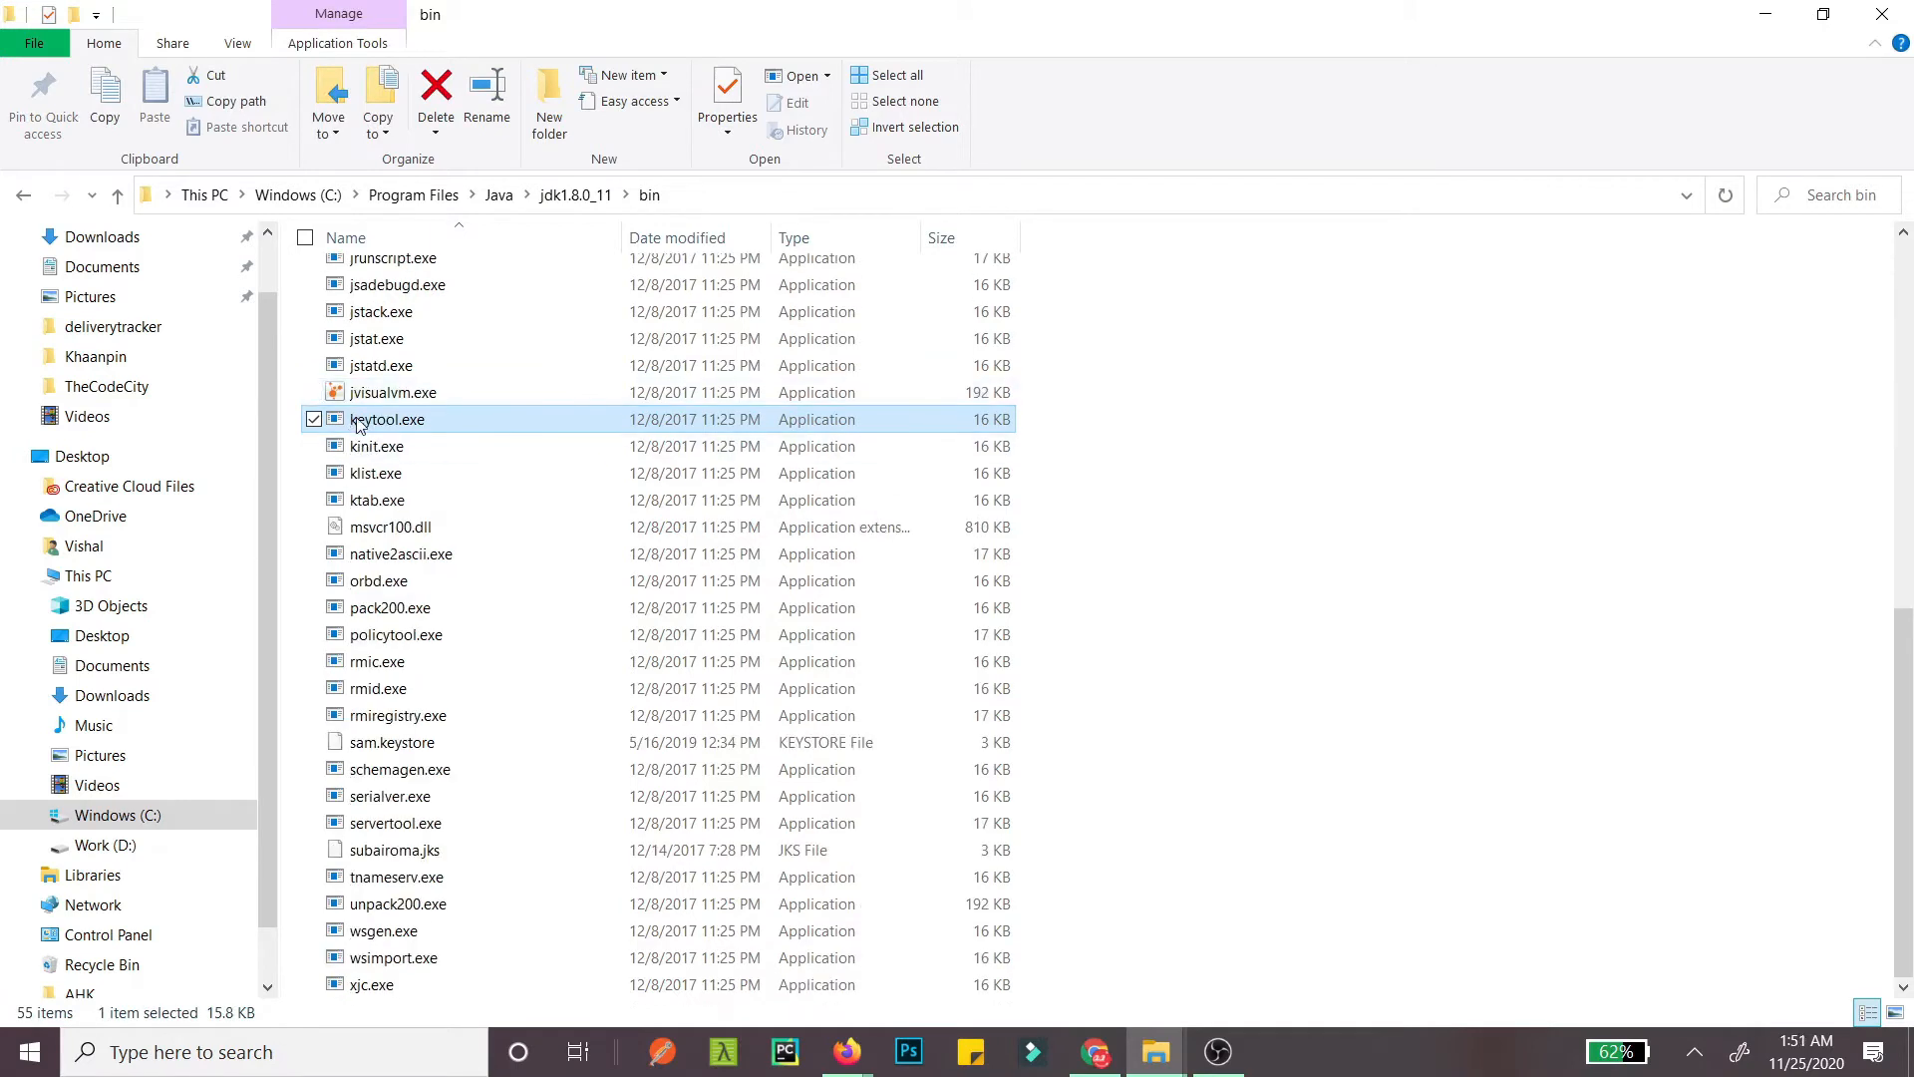
mouse_move(1152, 754)
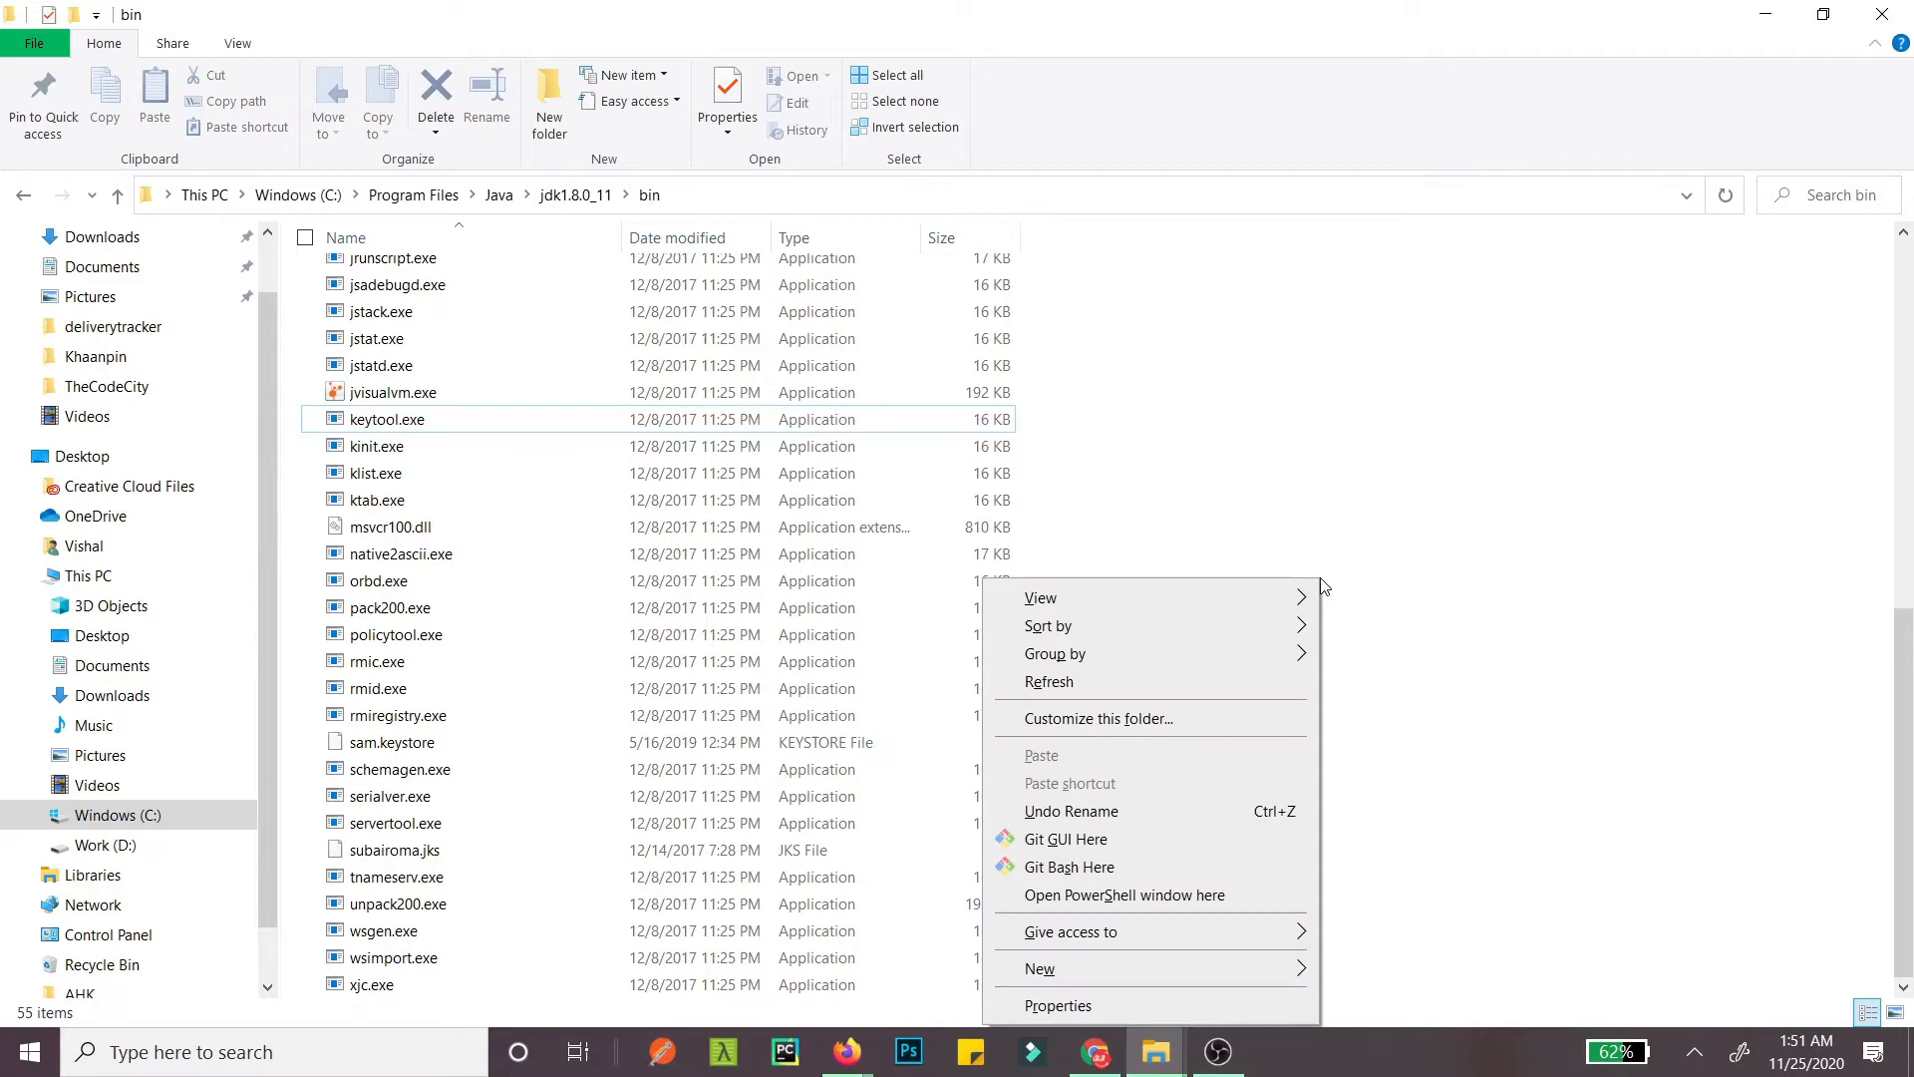
mouse_move(1060, 924)
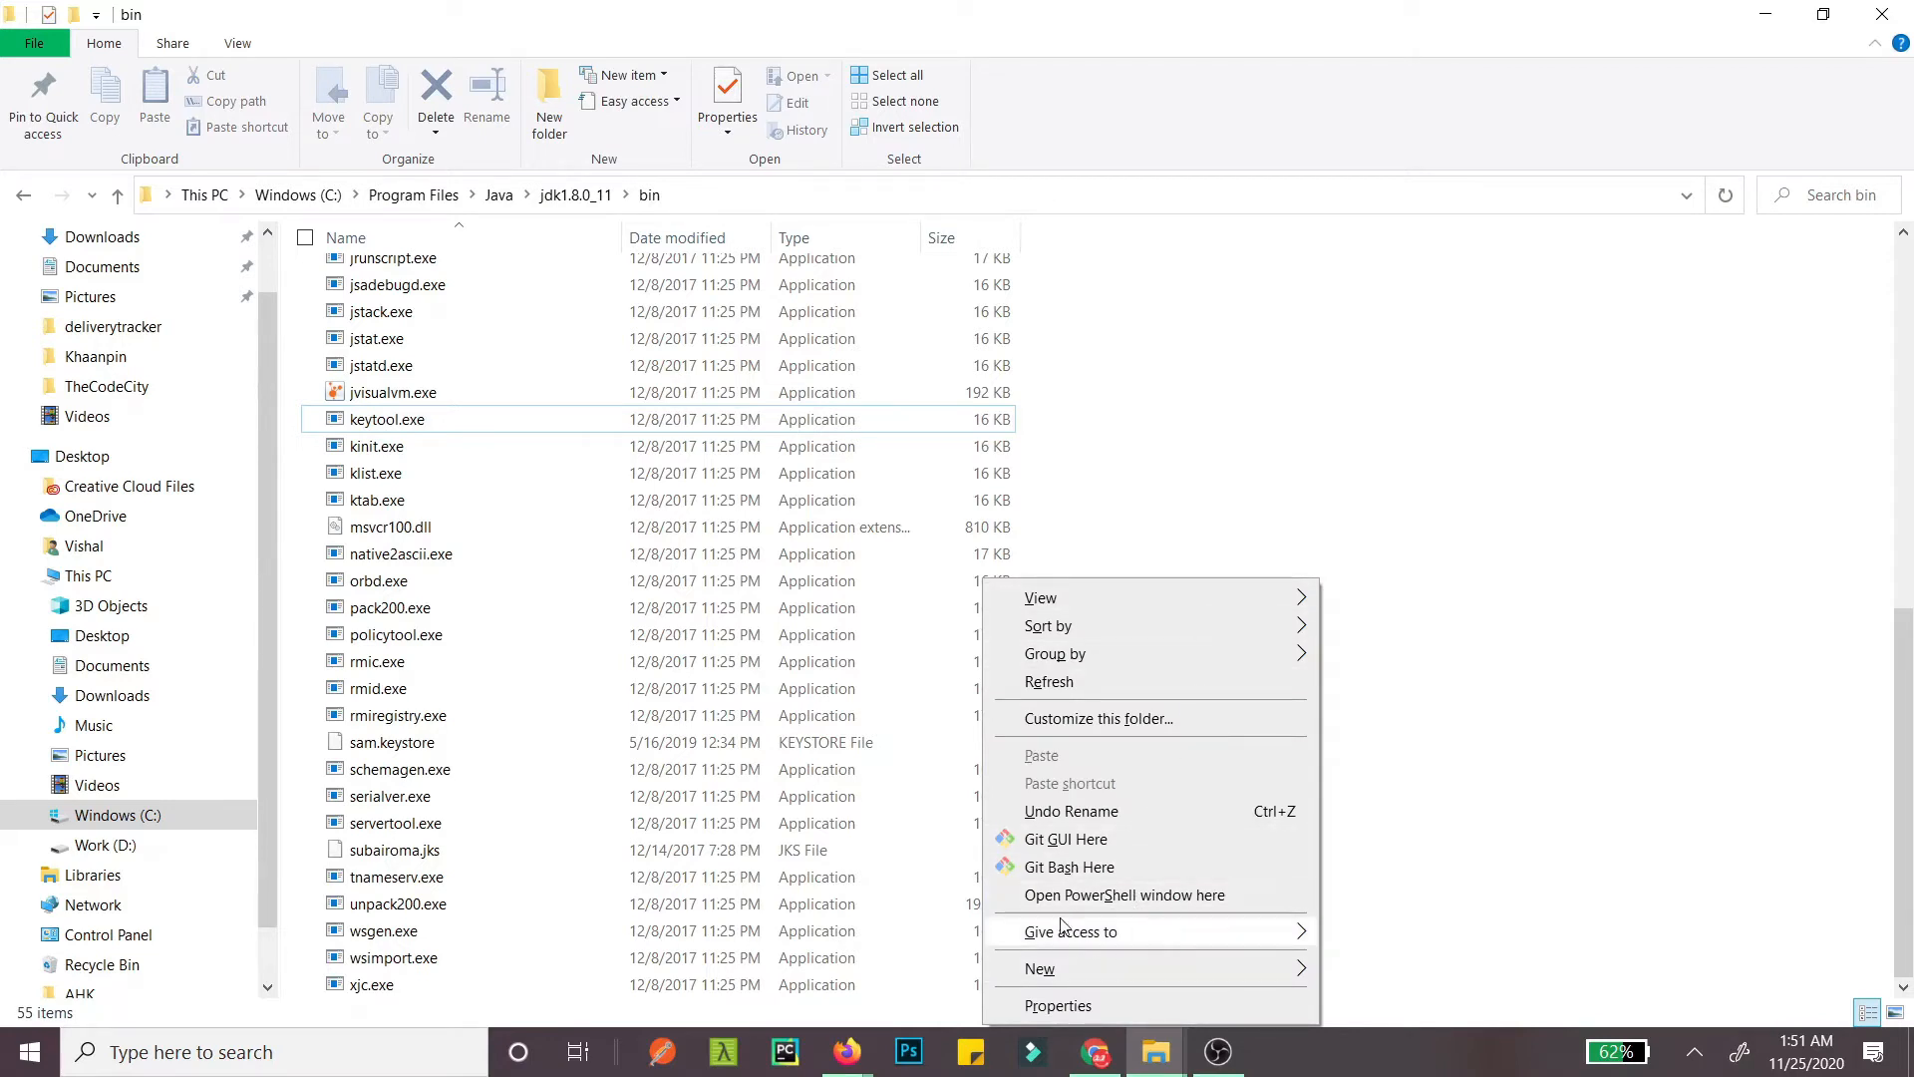
mouse_move(1124, 895)
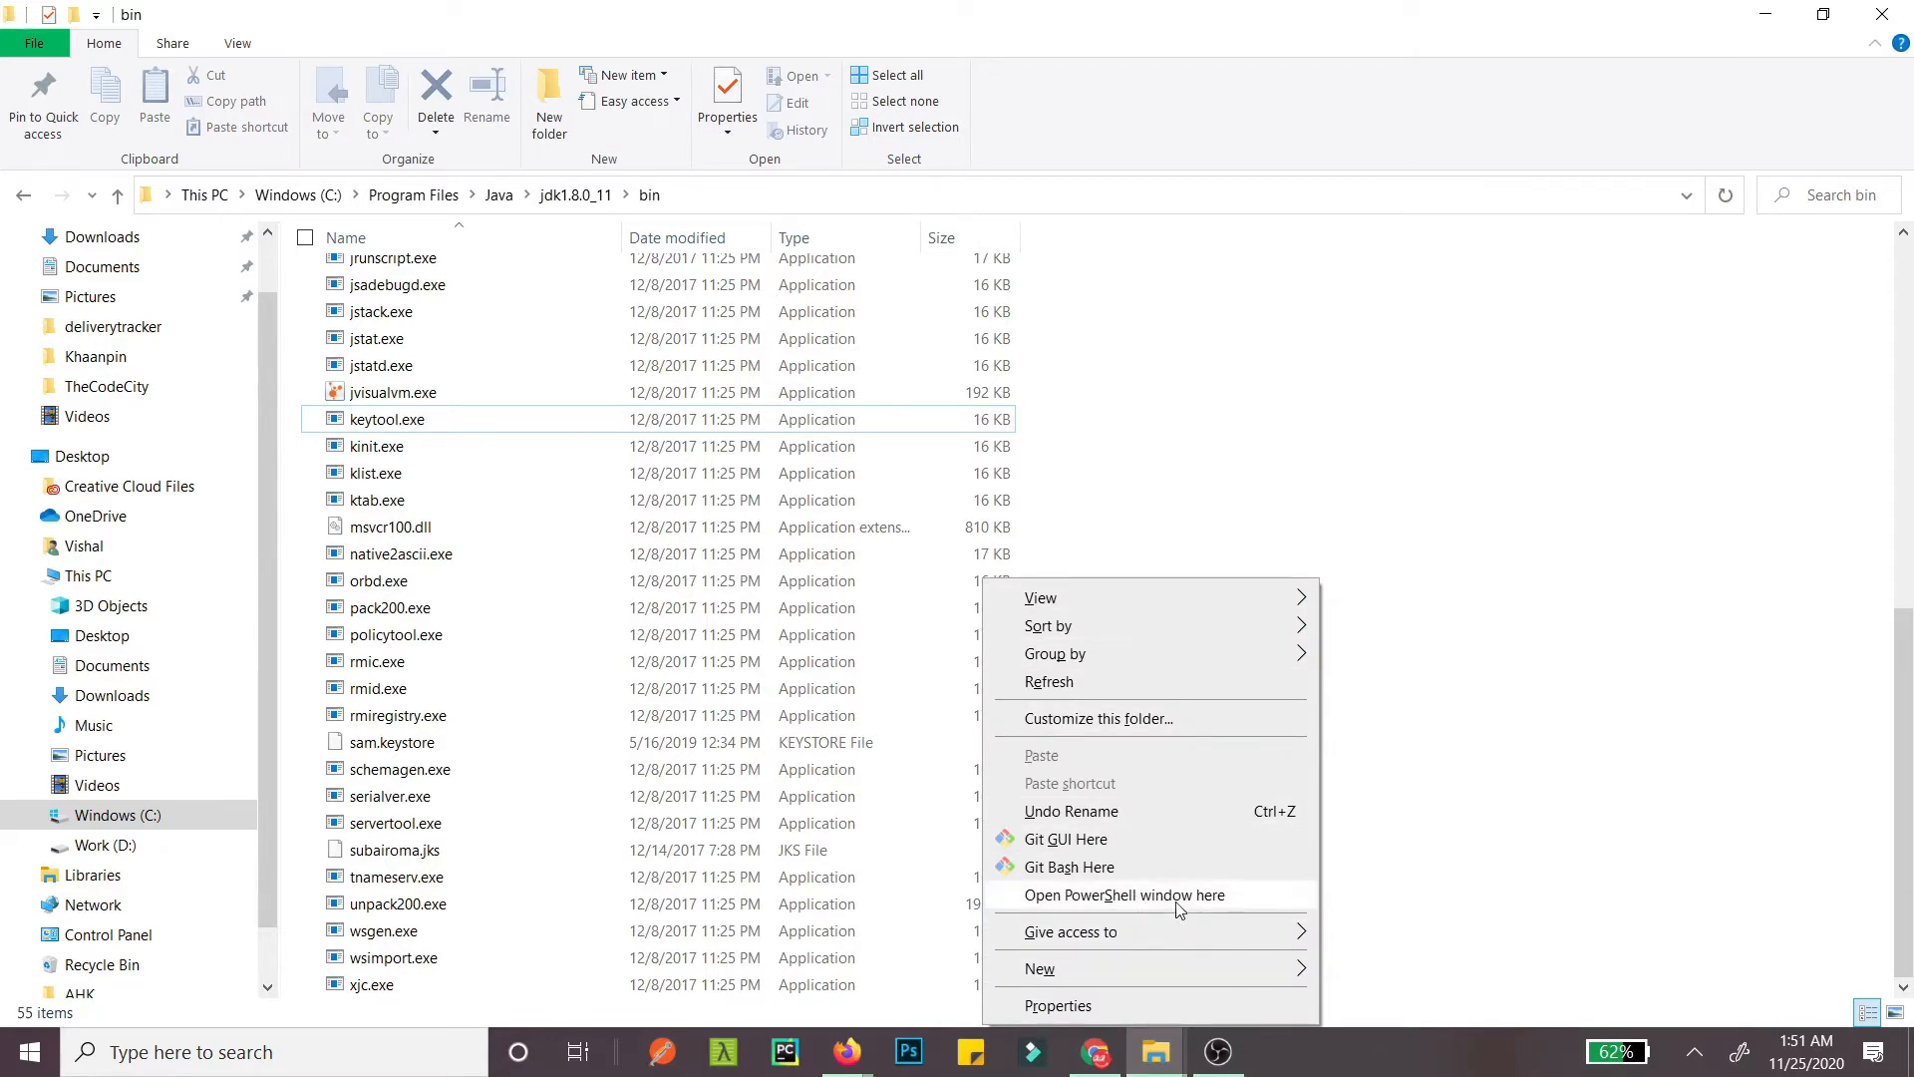
mouse_move(1592, 730)
text(cmd)
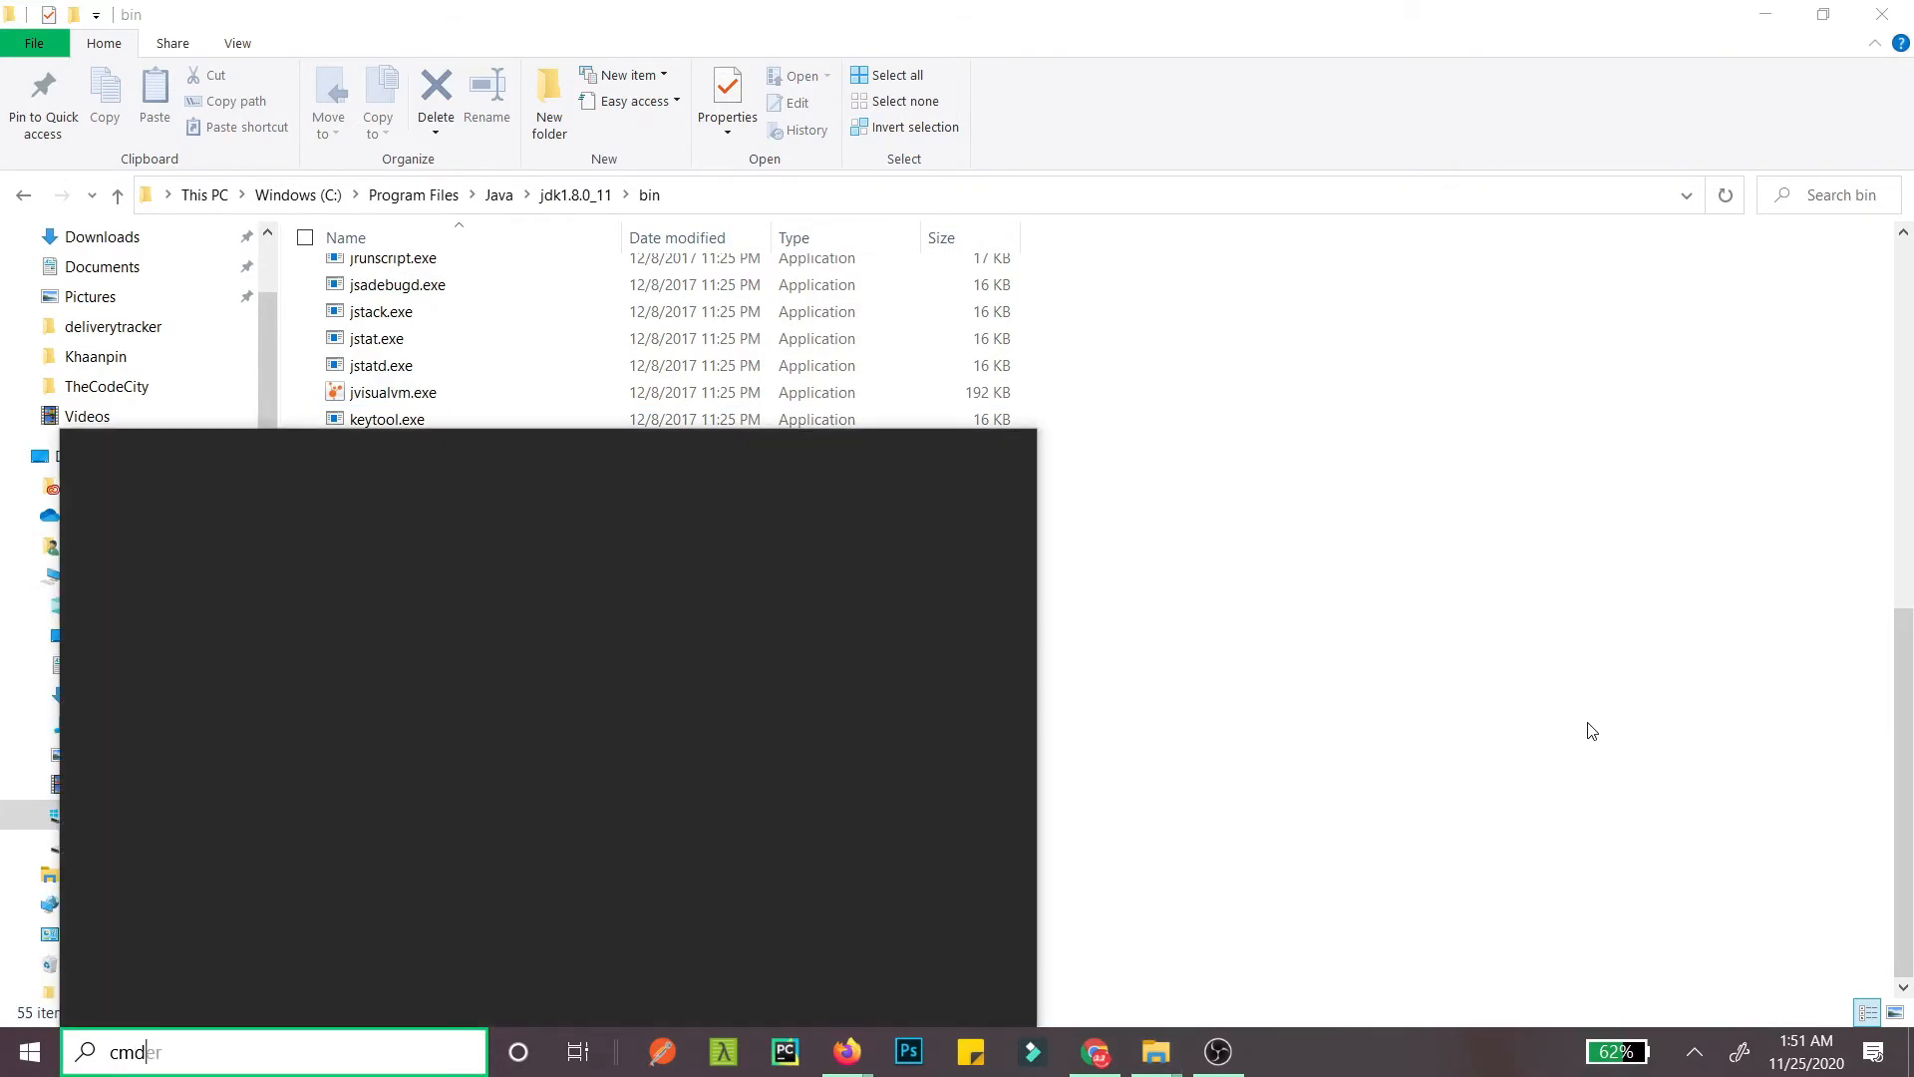
Step: Launch Command Prompt by searching for it and bring its window forward
text(Command Prompt)
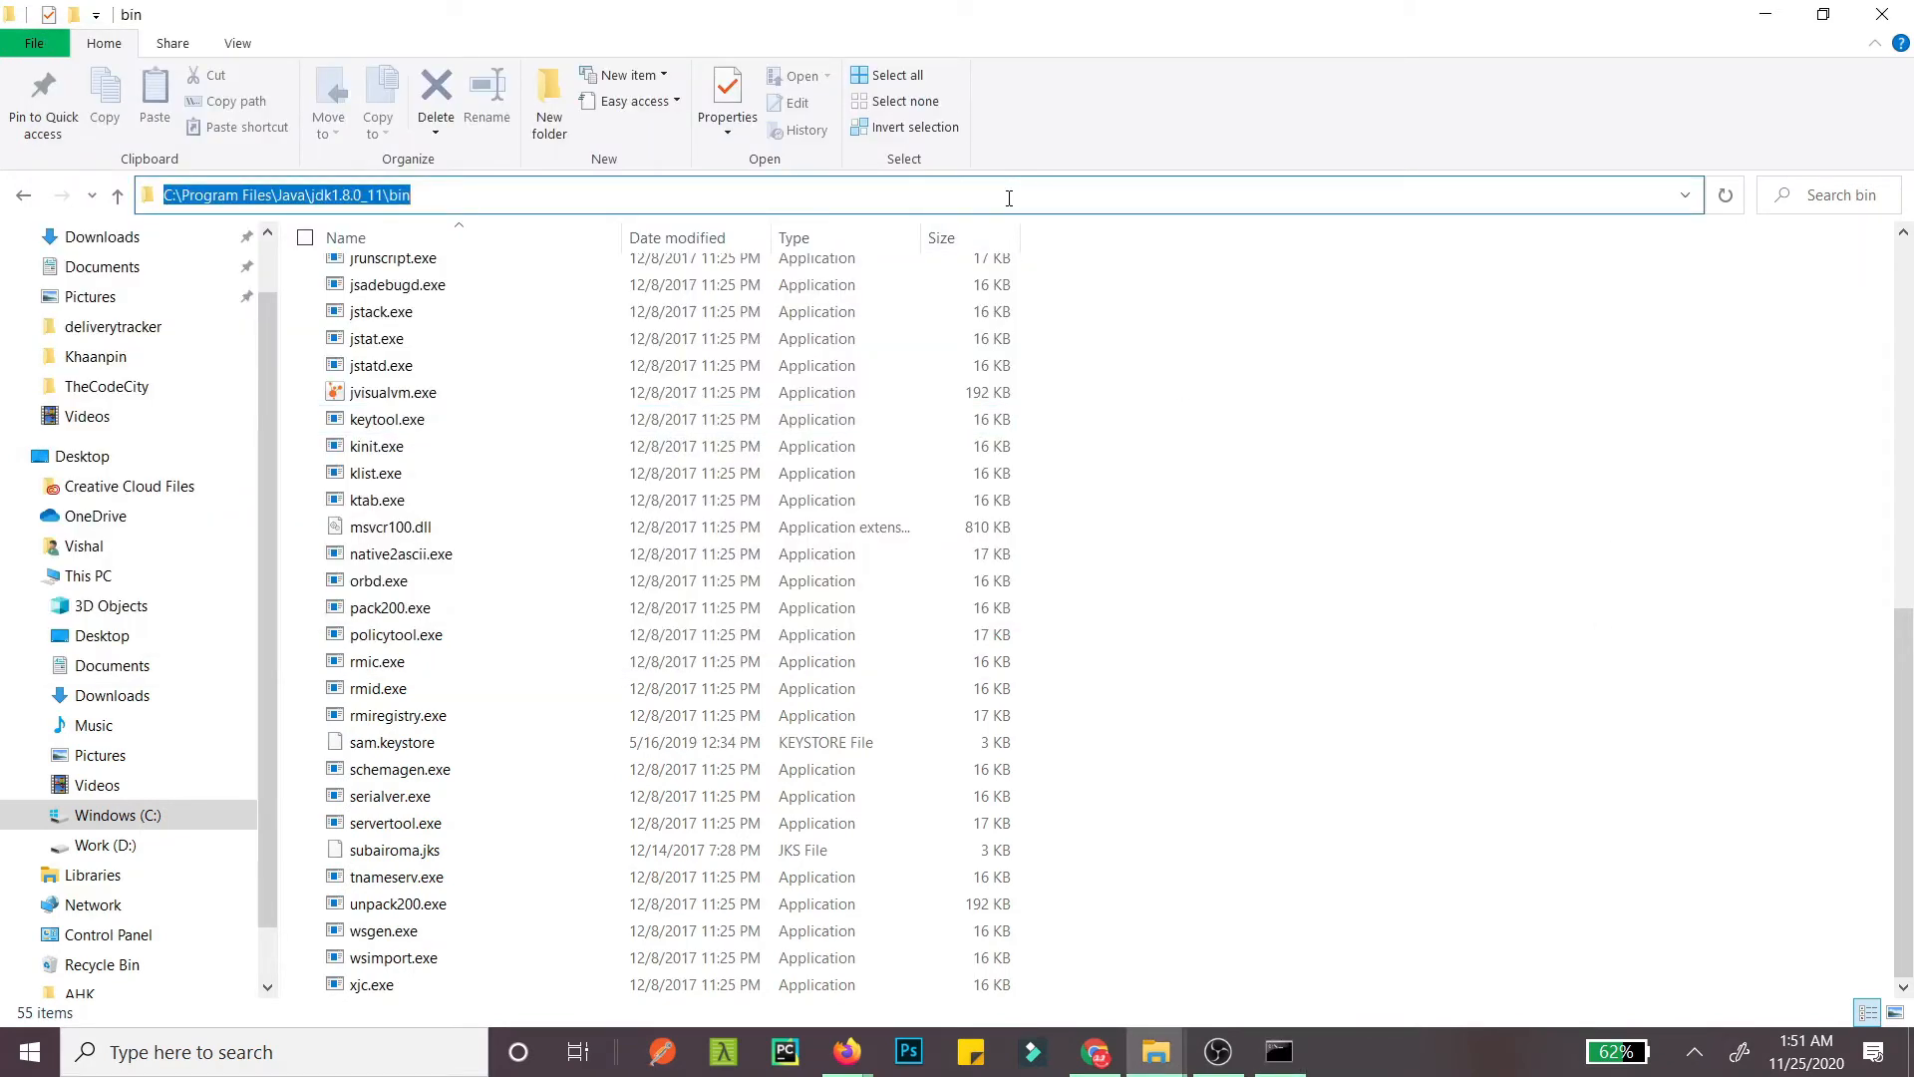
click(1278, 1051)
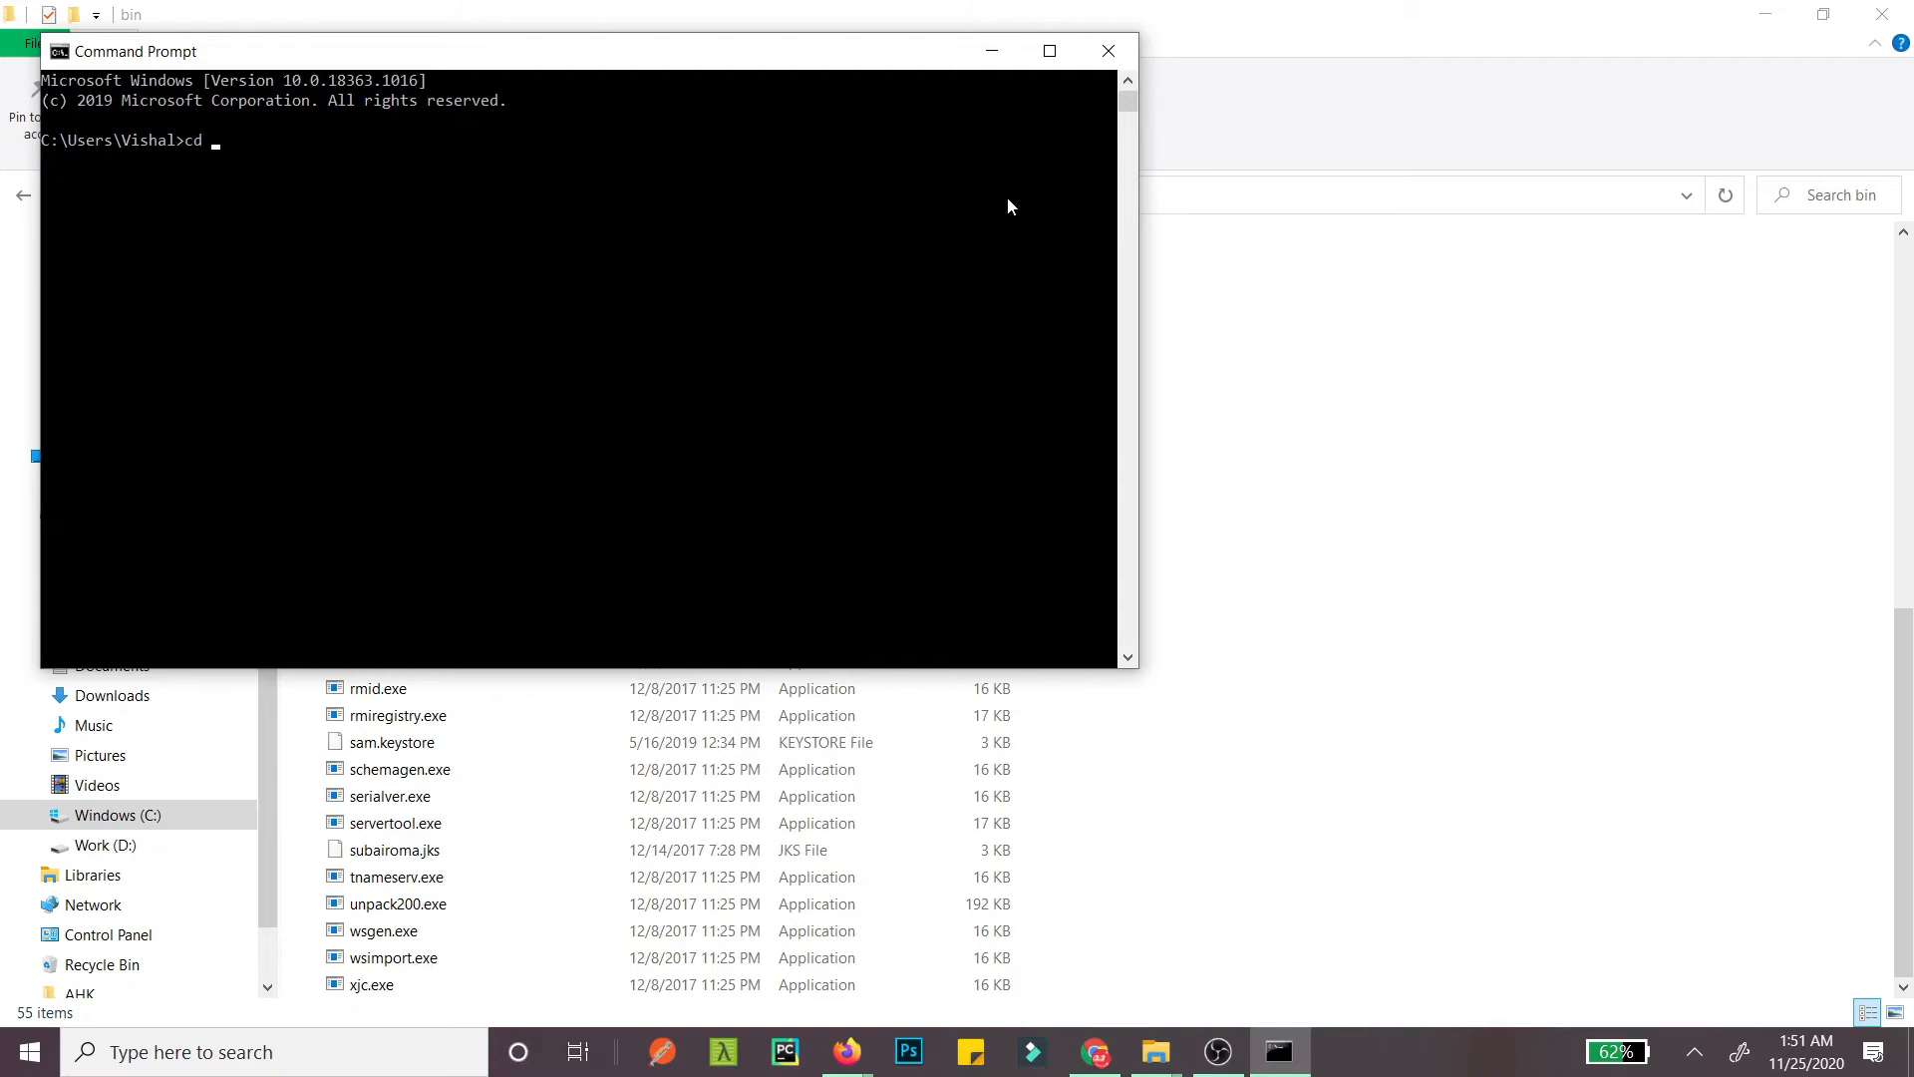
Step: Change directory to C:\Program Files\Java\jdk1.8.0_11\bin
text(C:\Program Files\Java\jdk1.8.0_11\bin)
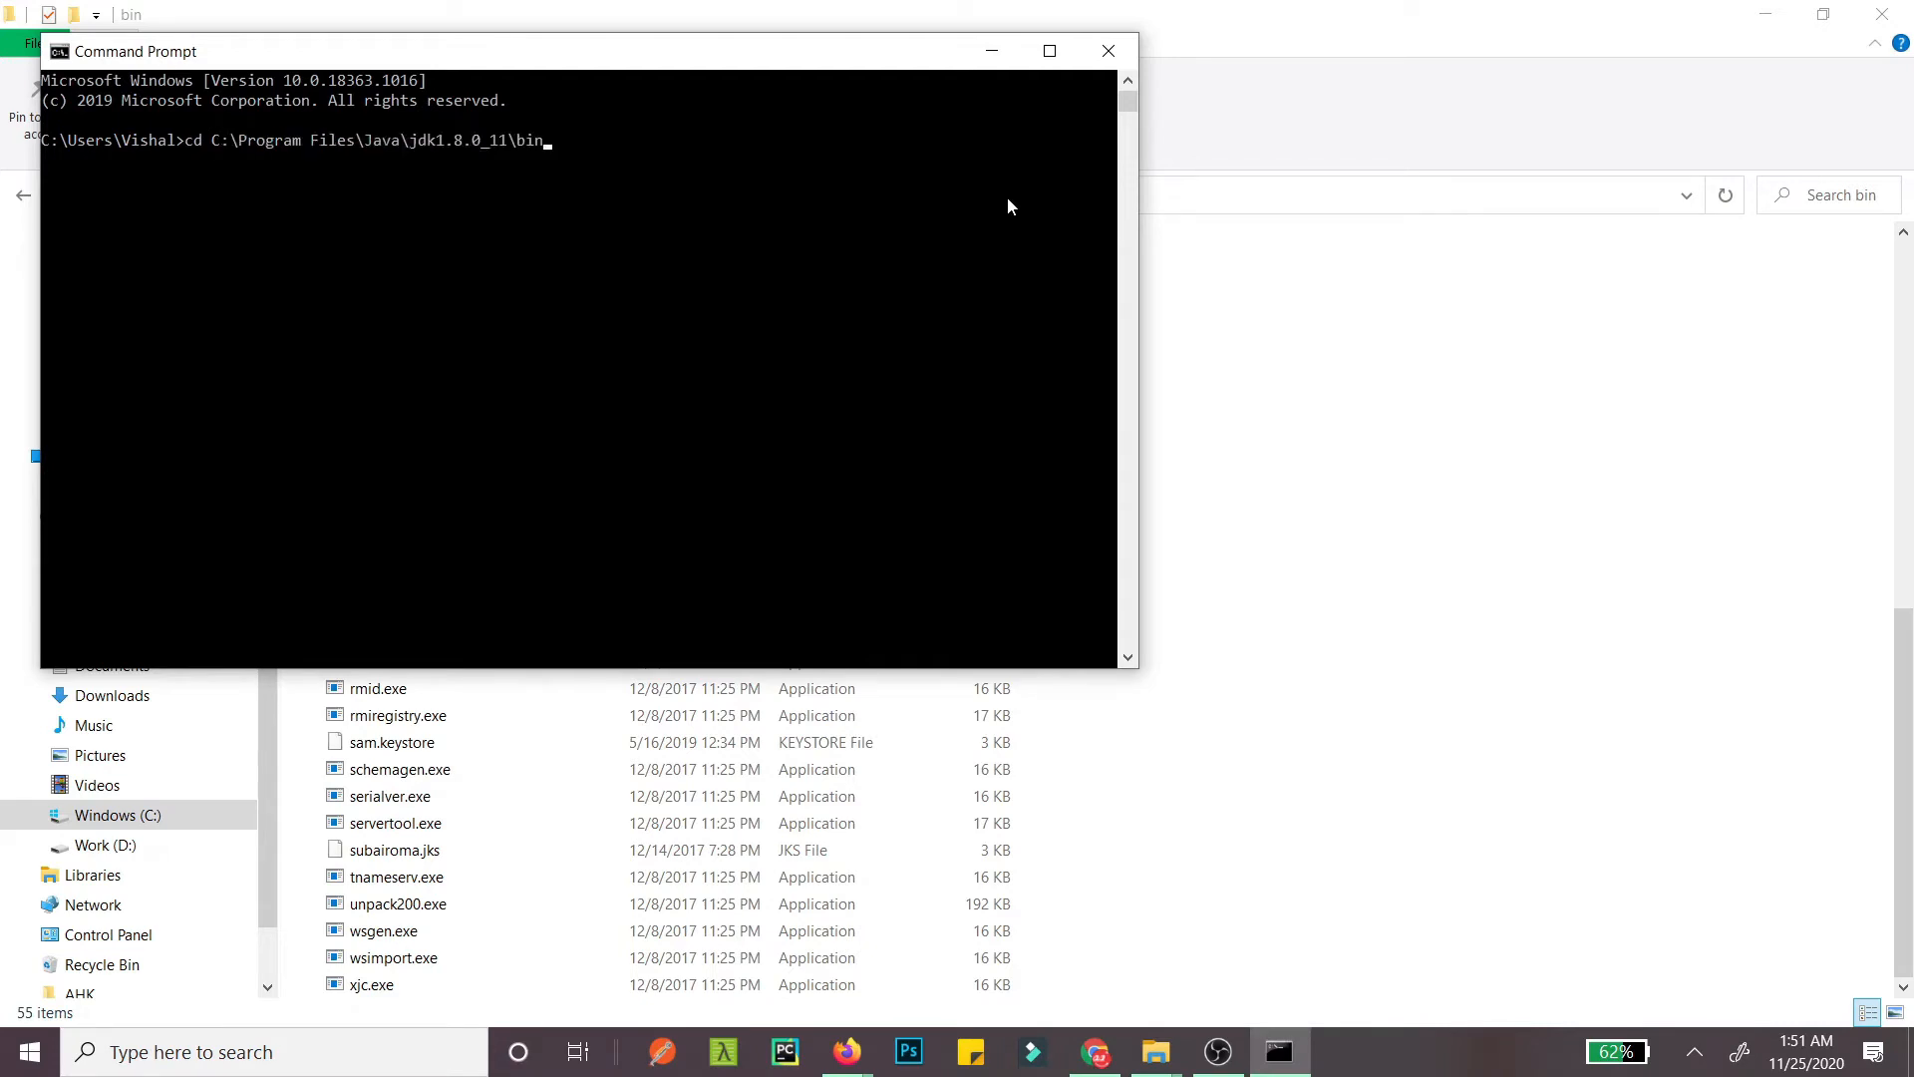
key(Return)
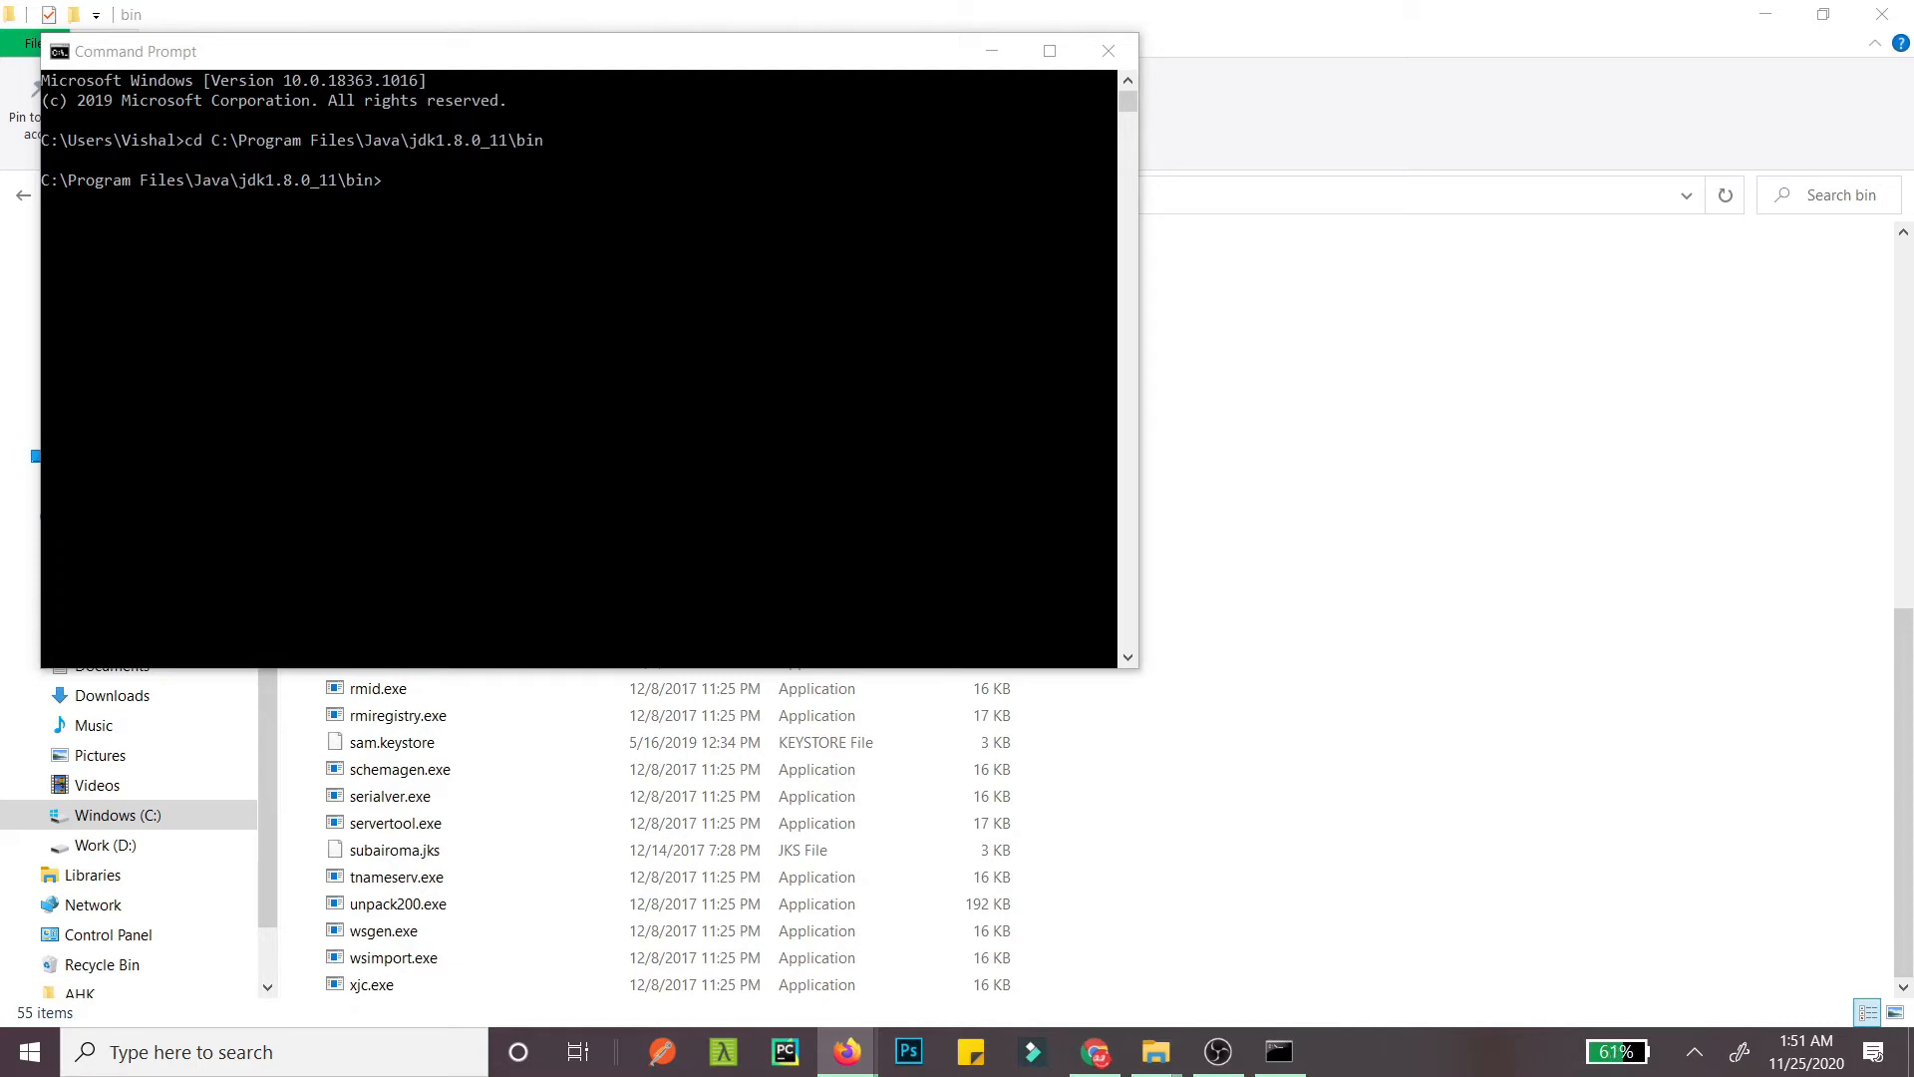
mouse_move(526, 407)
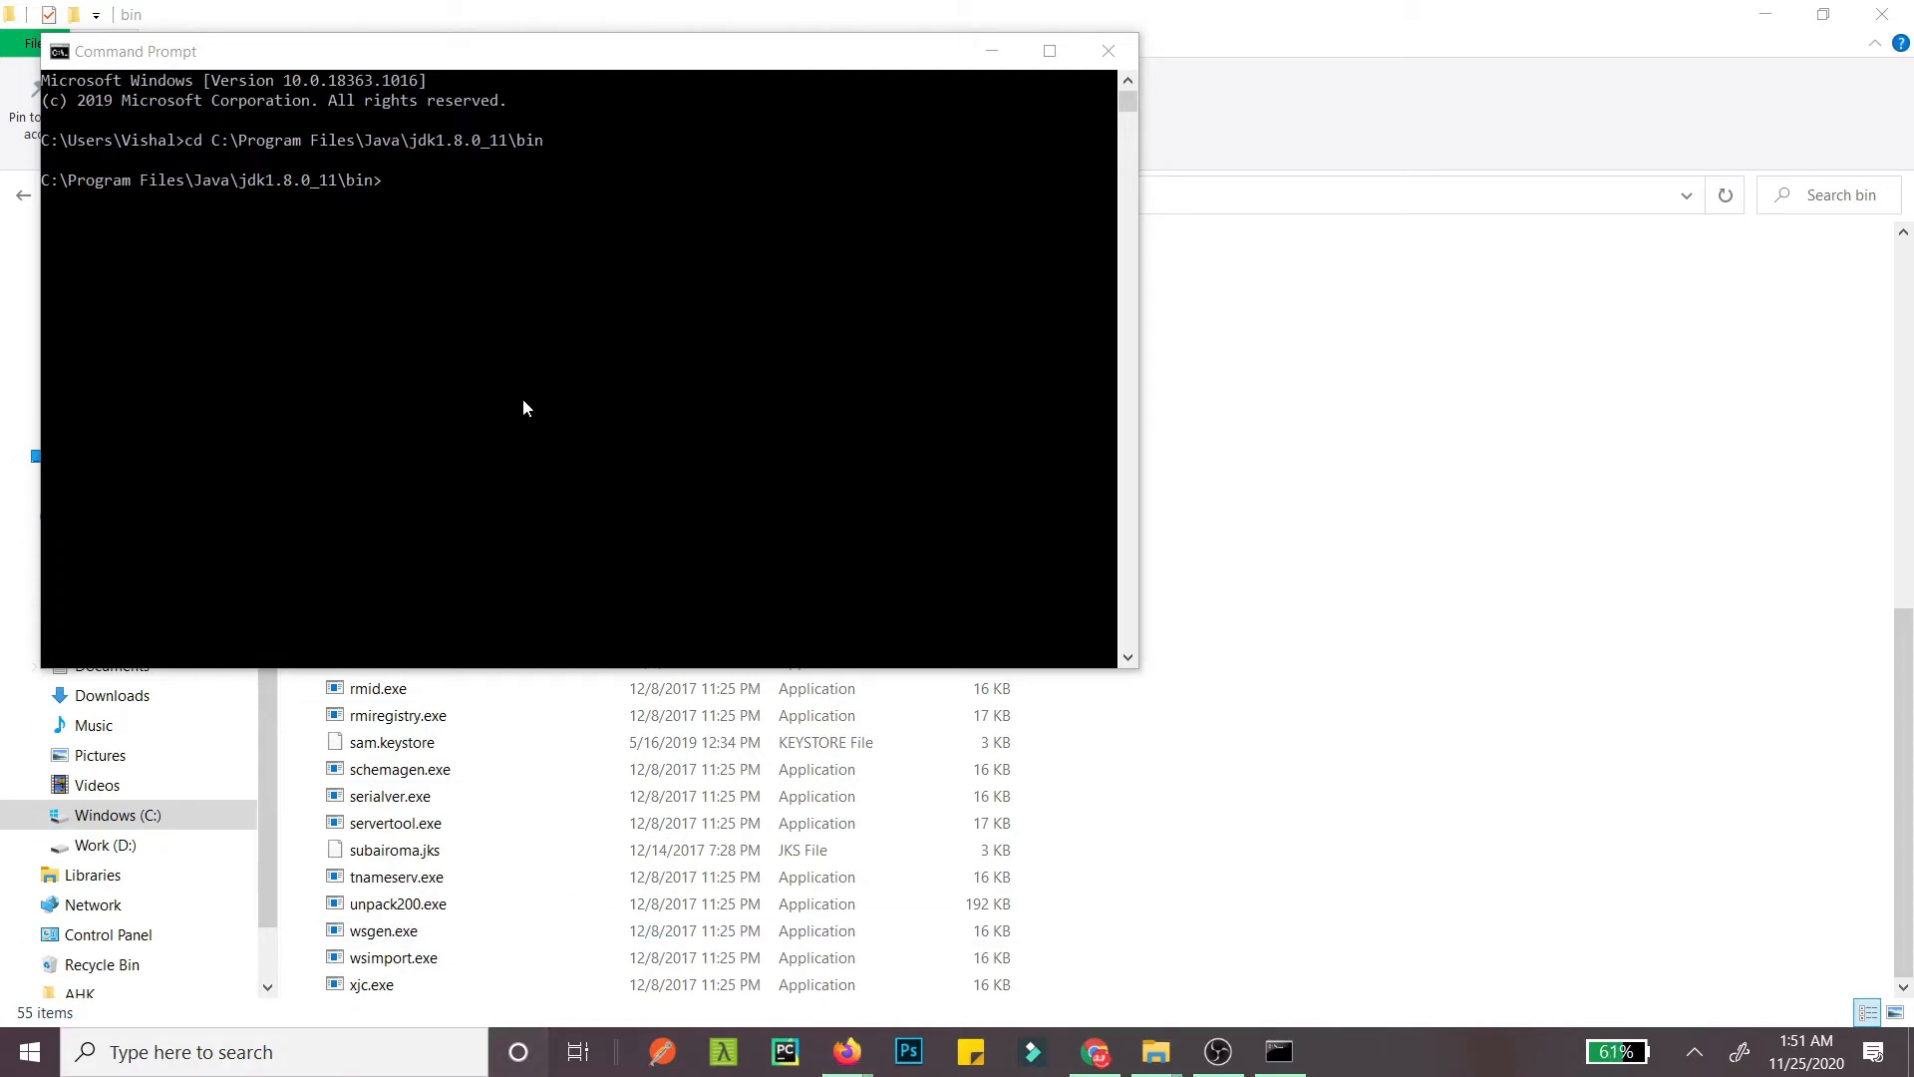
Step: Type the start of a keytool -list -keystore command, then show the desktop
text(l)
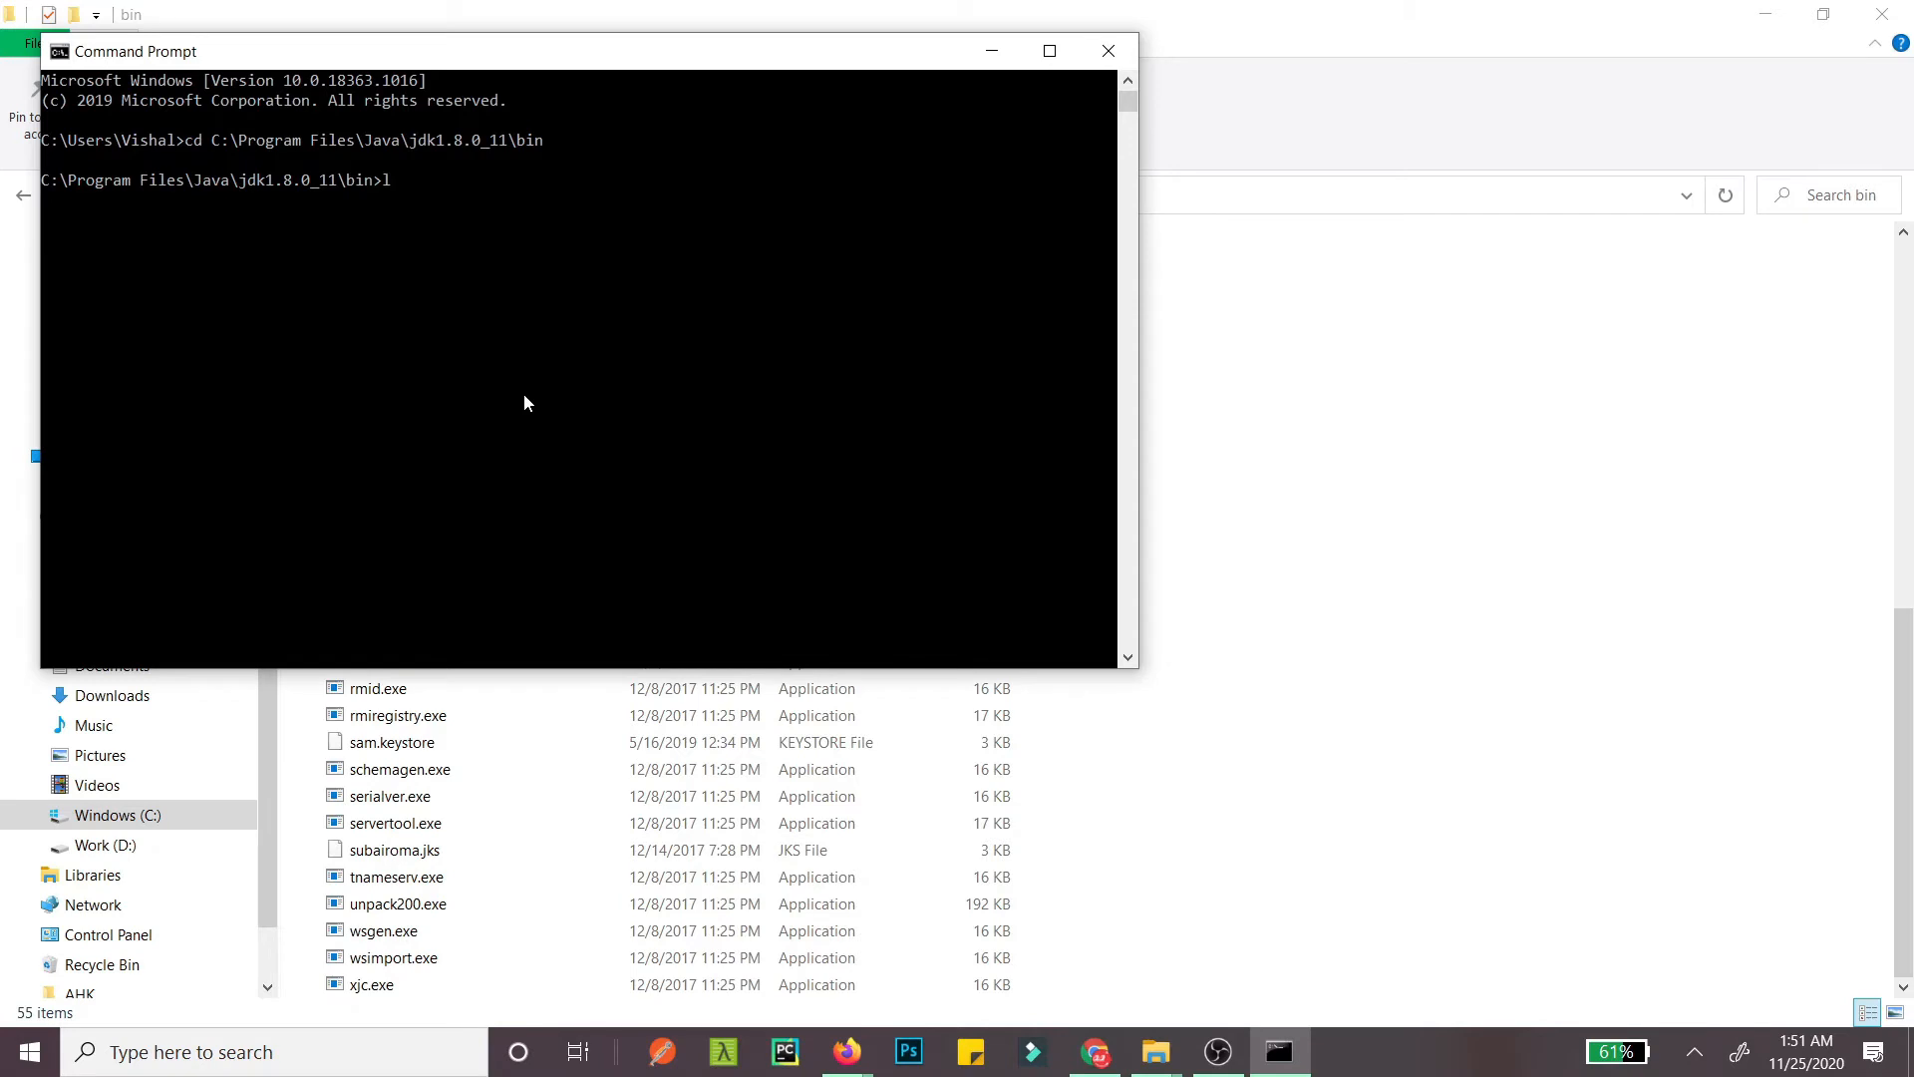
text(keytool.exe)
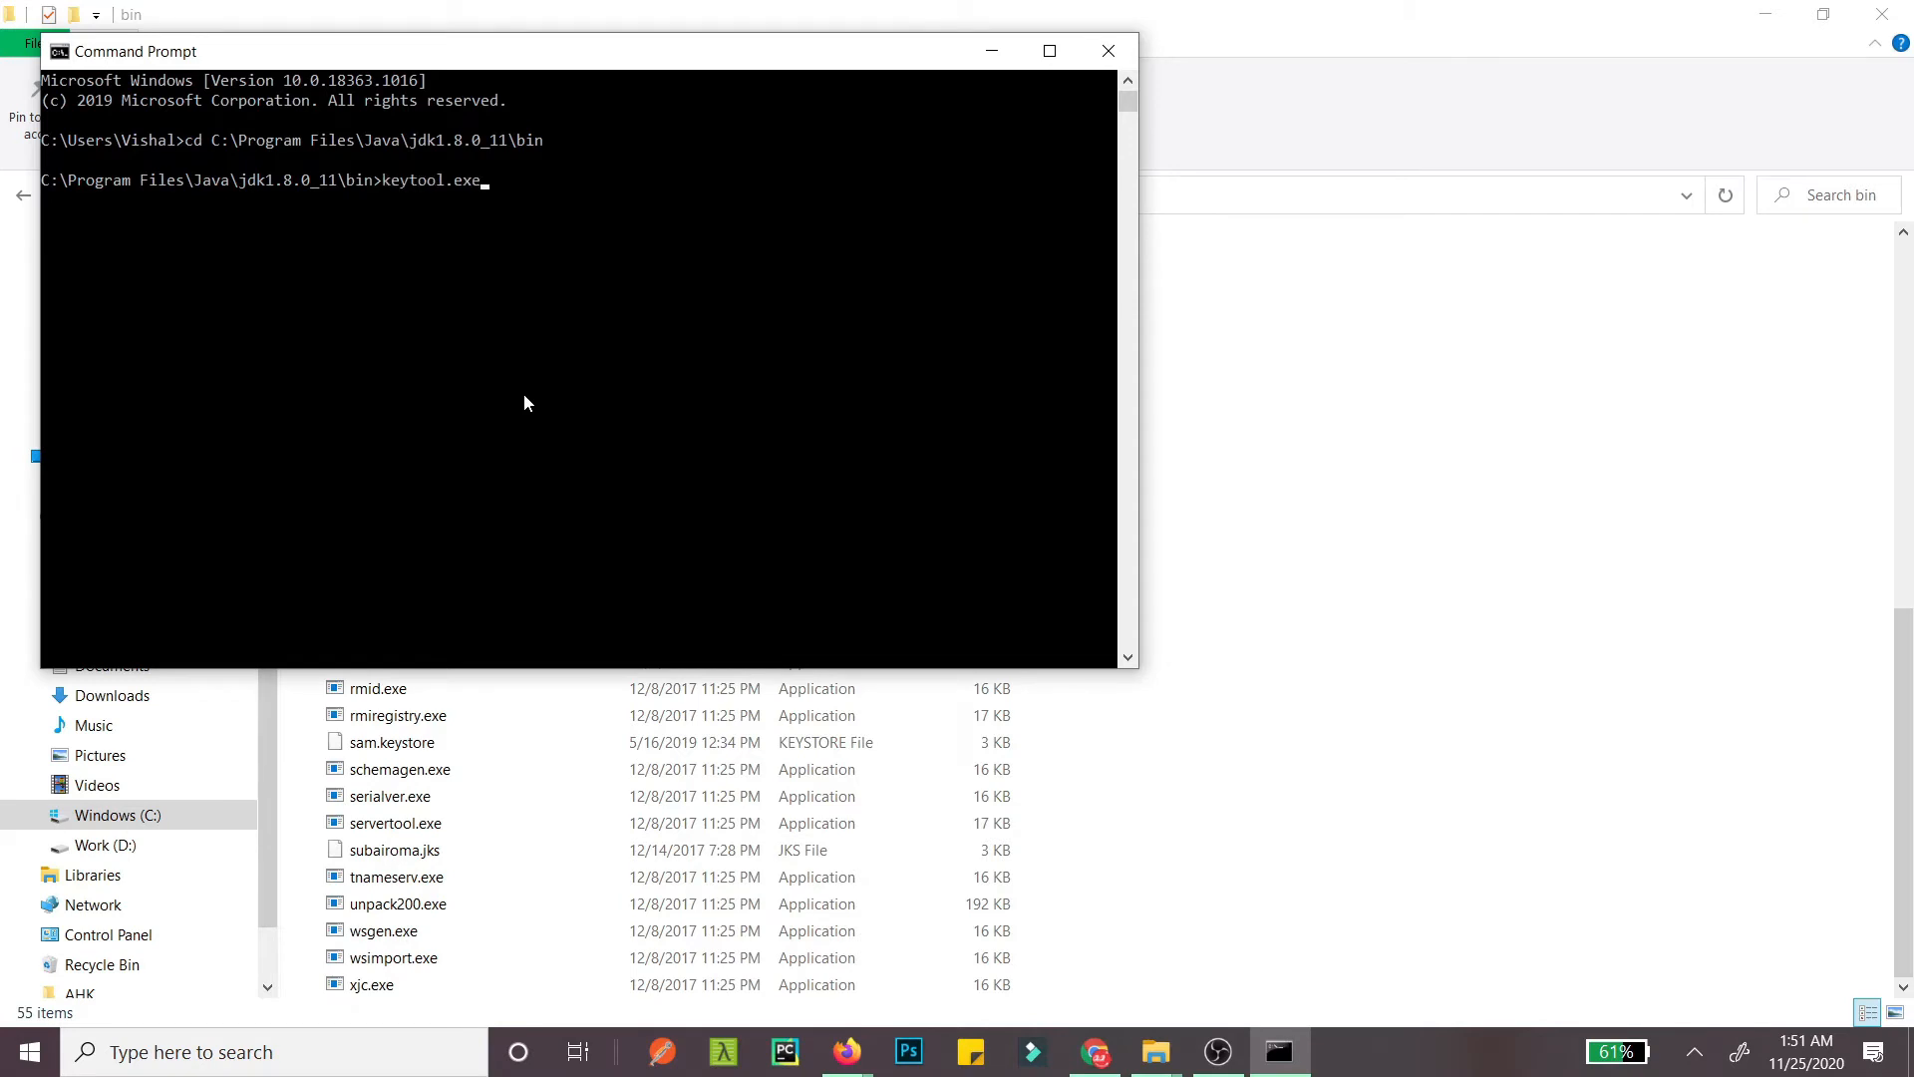
key(Backspace)
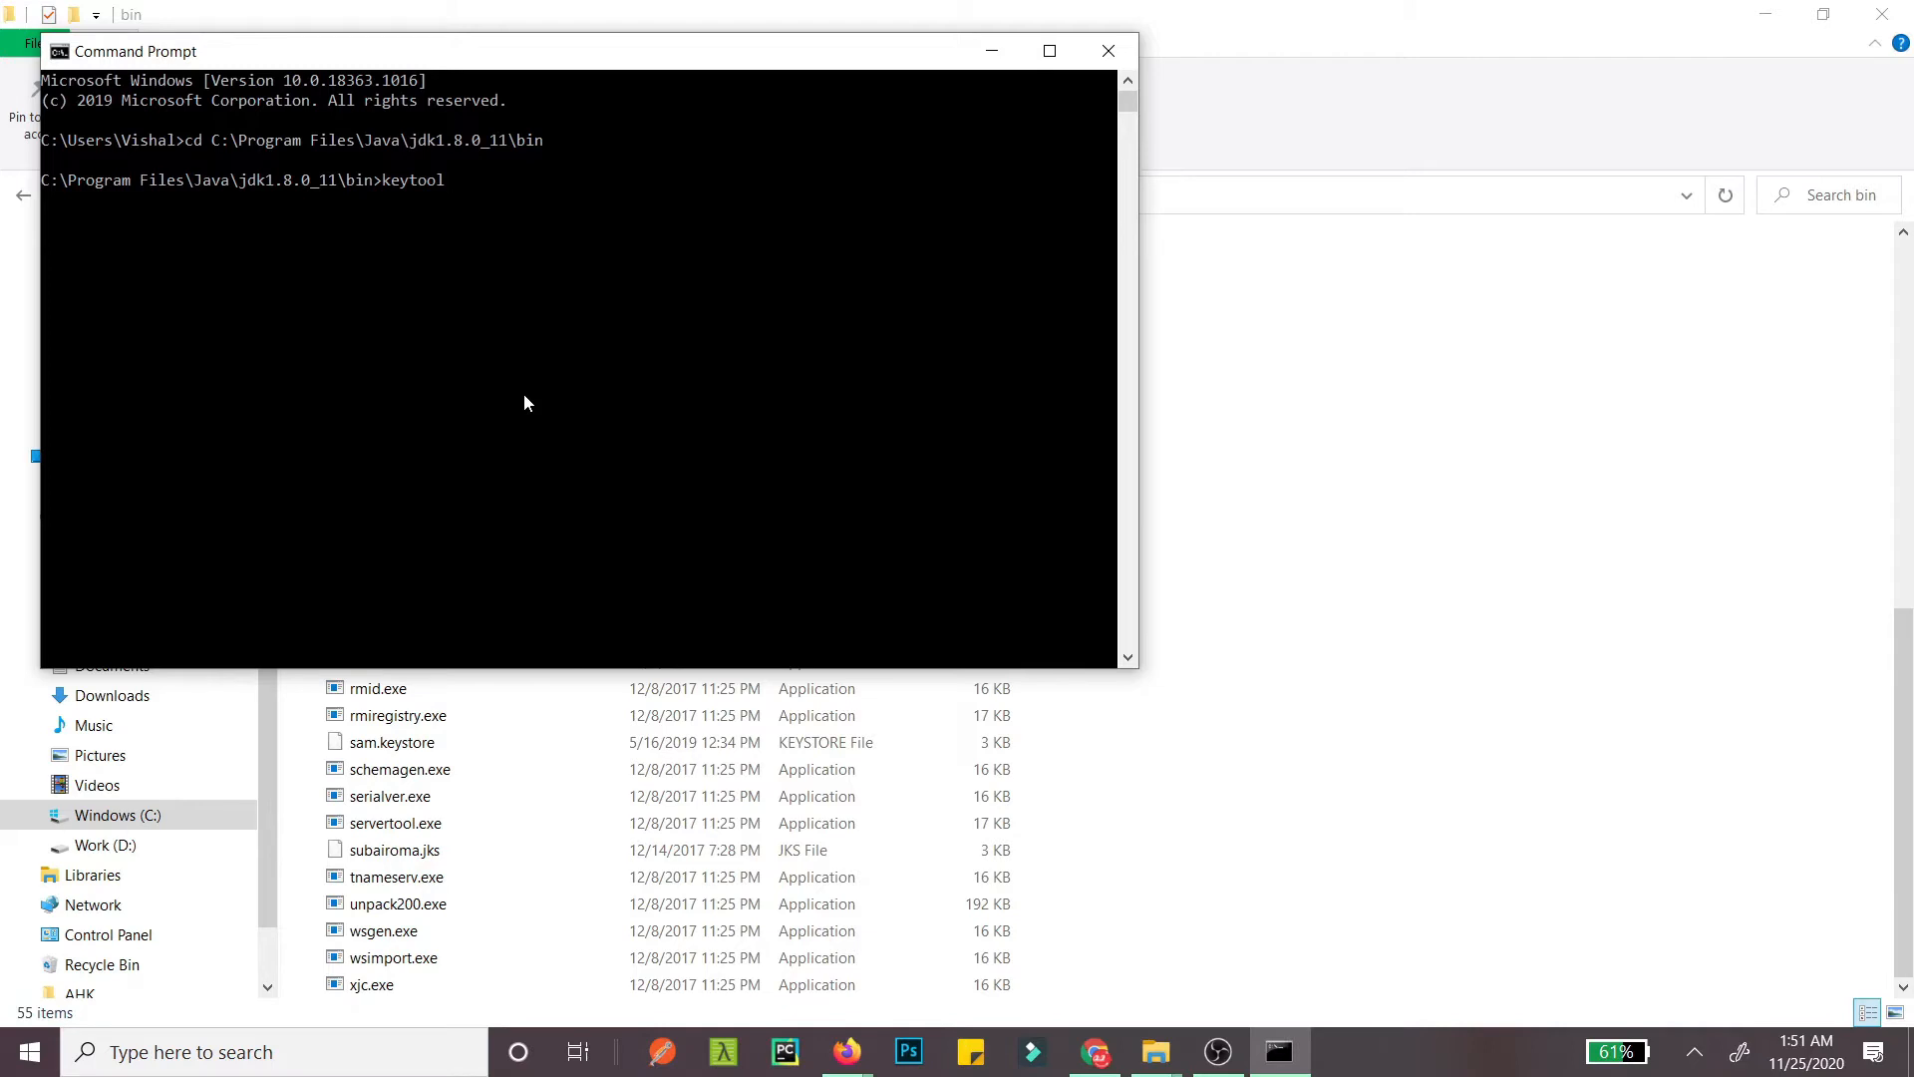
text(-list)
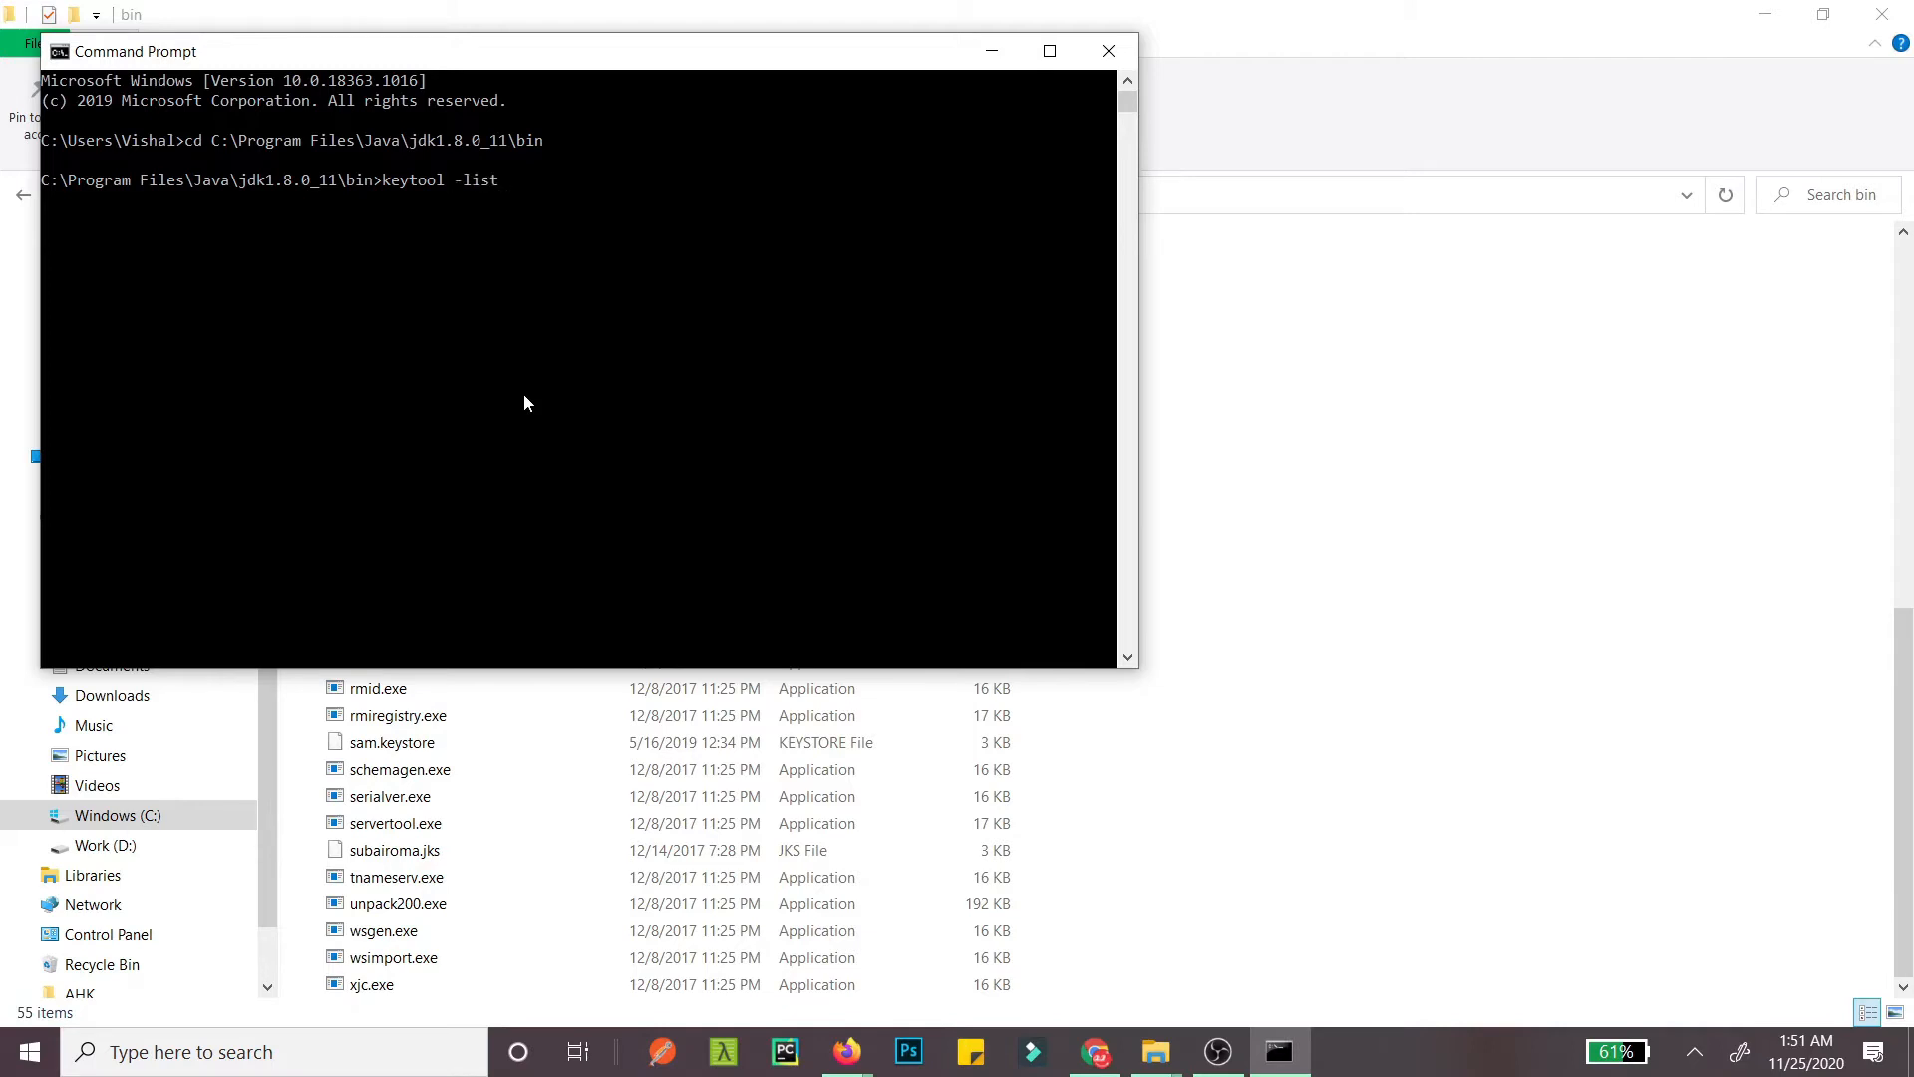
text(-key)
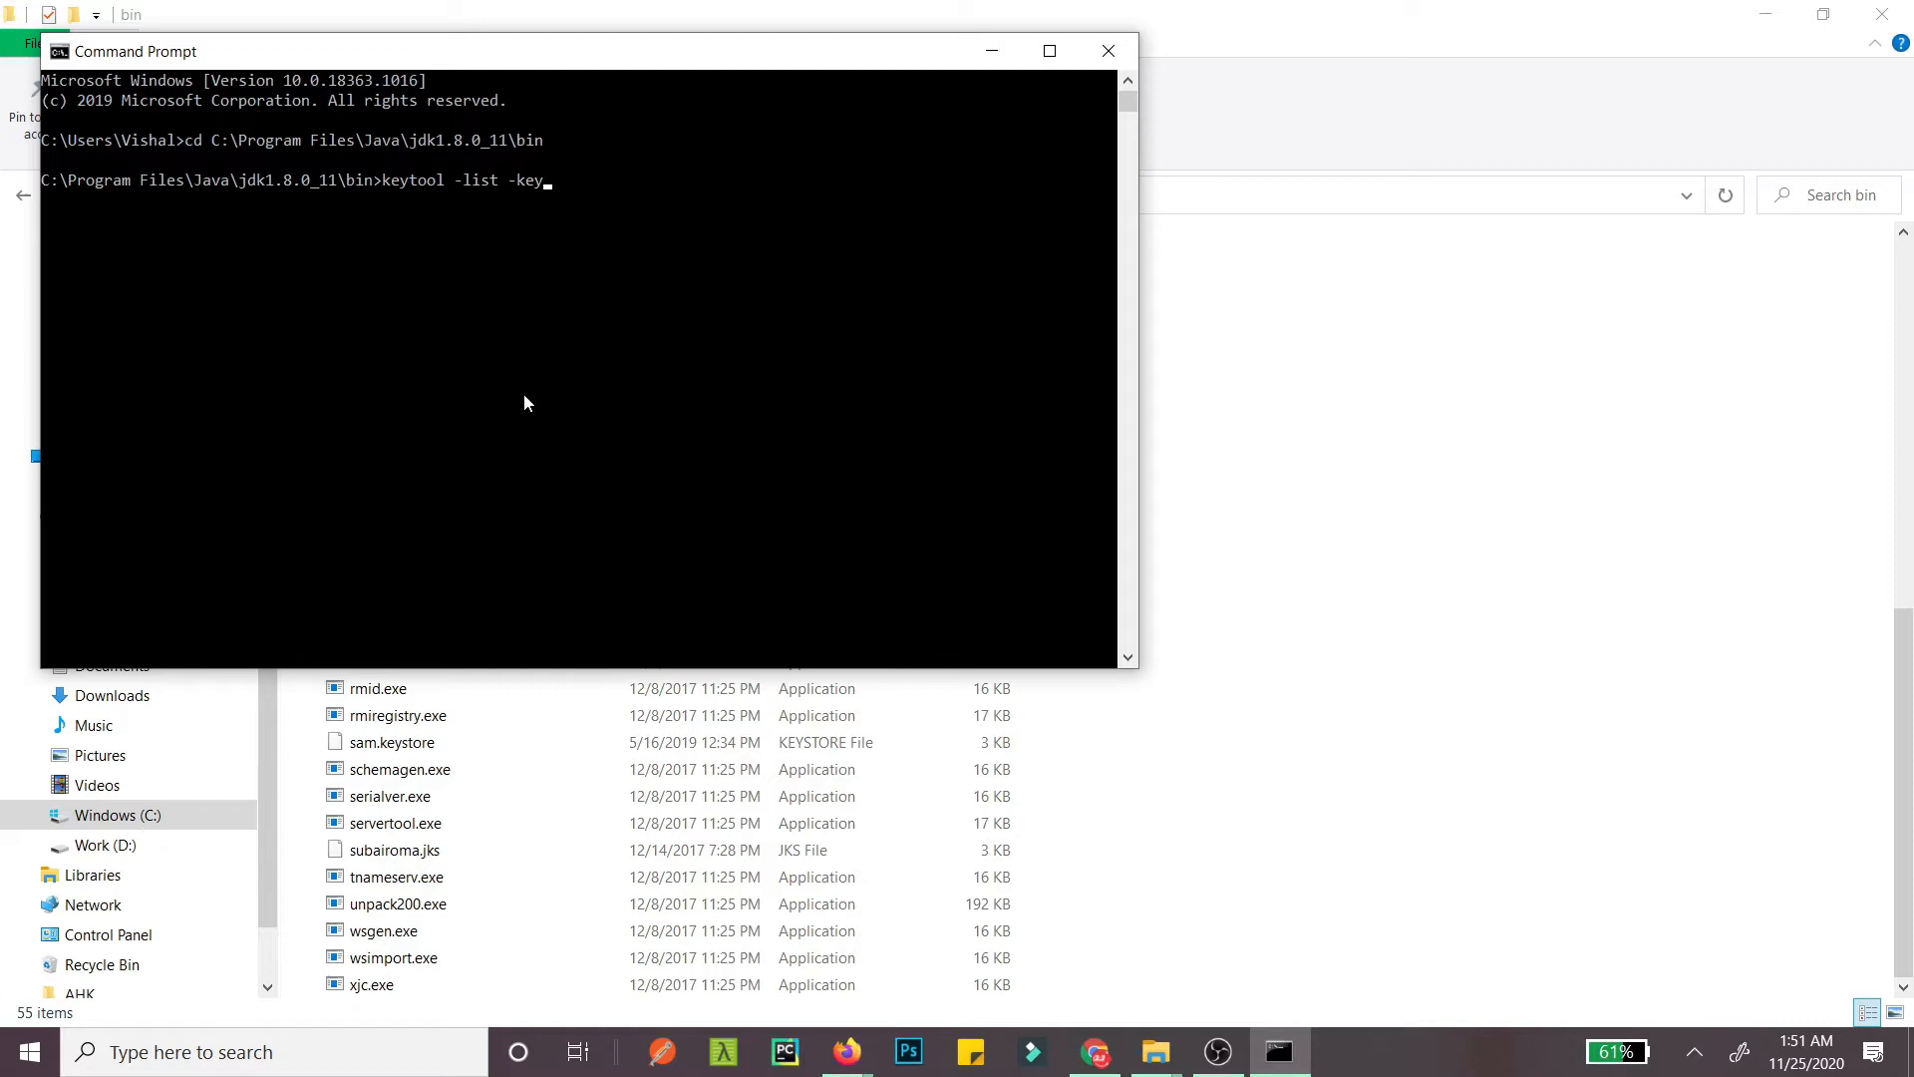
text(store k)
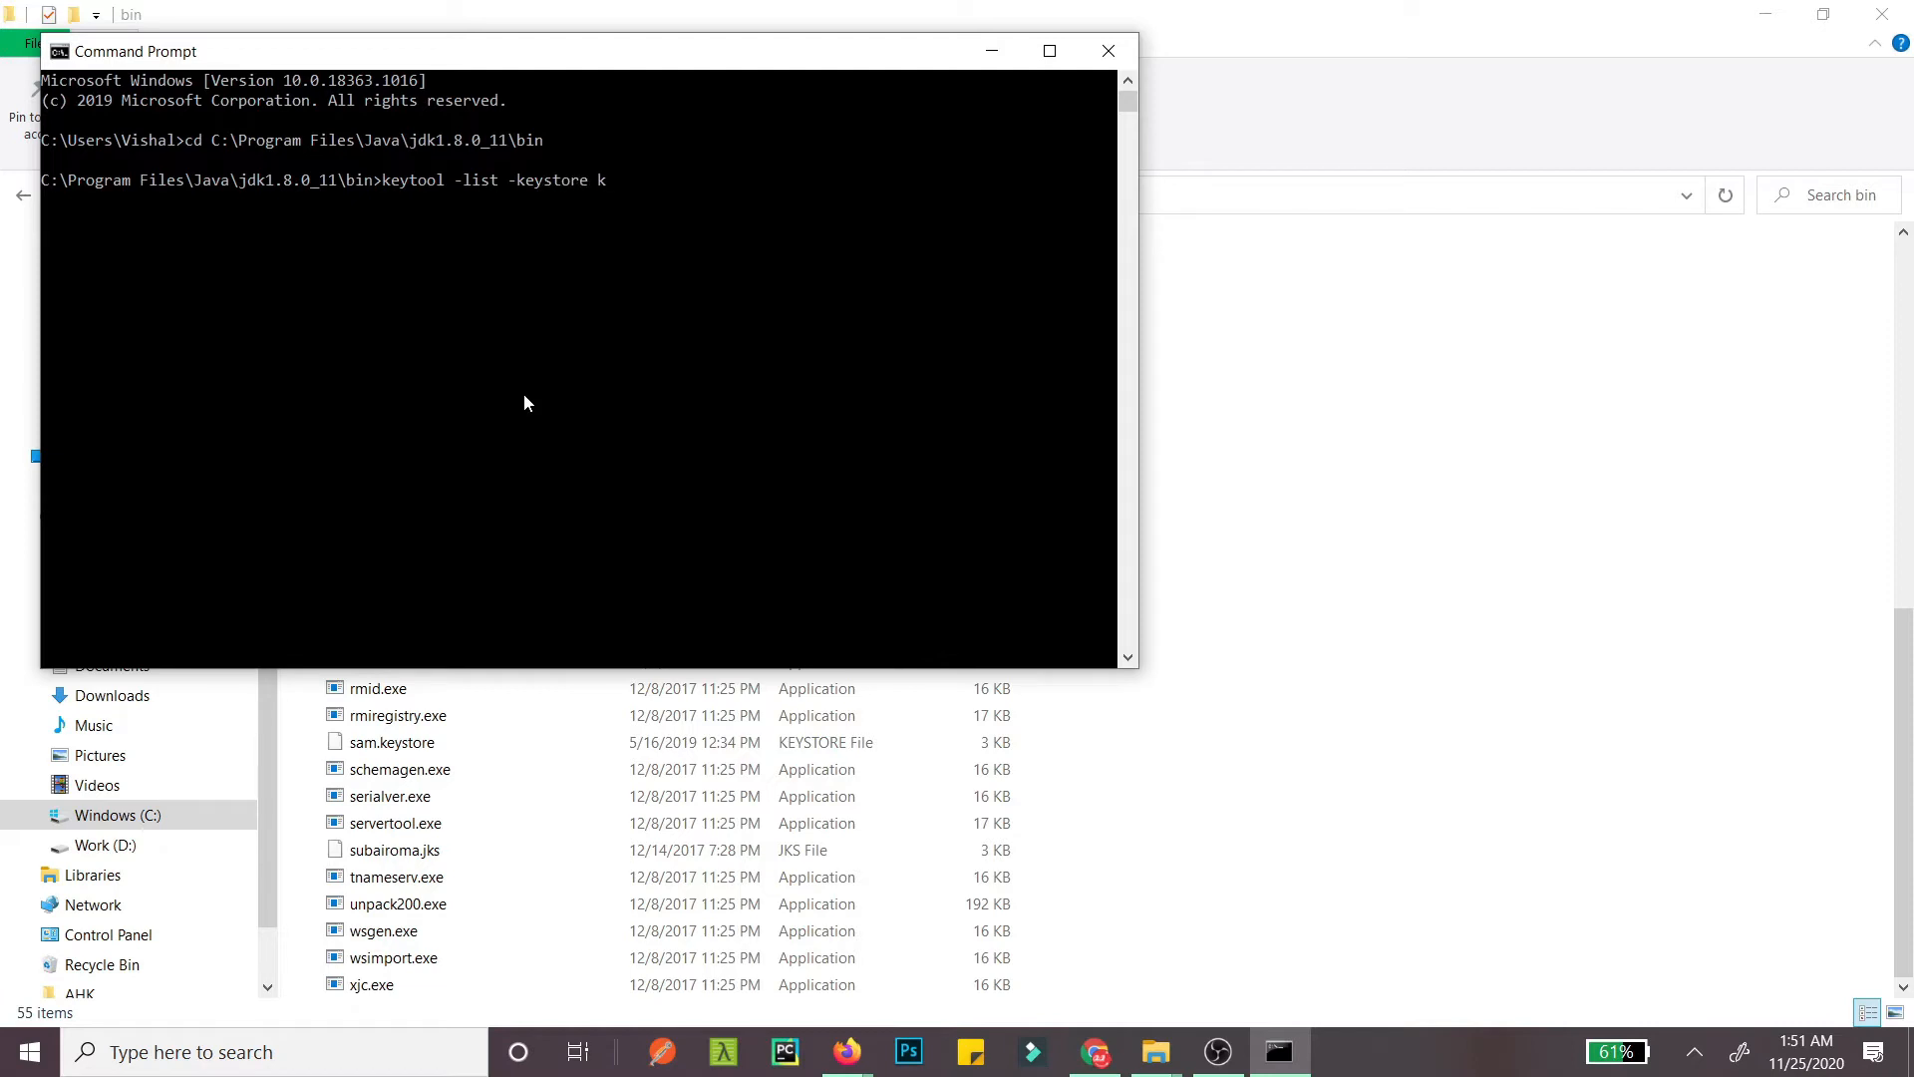
key(Backspace)
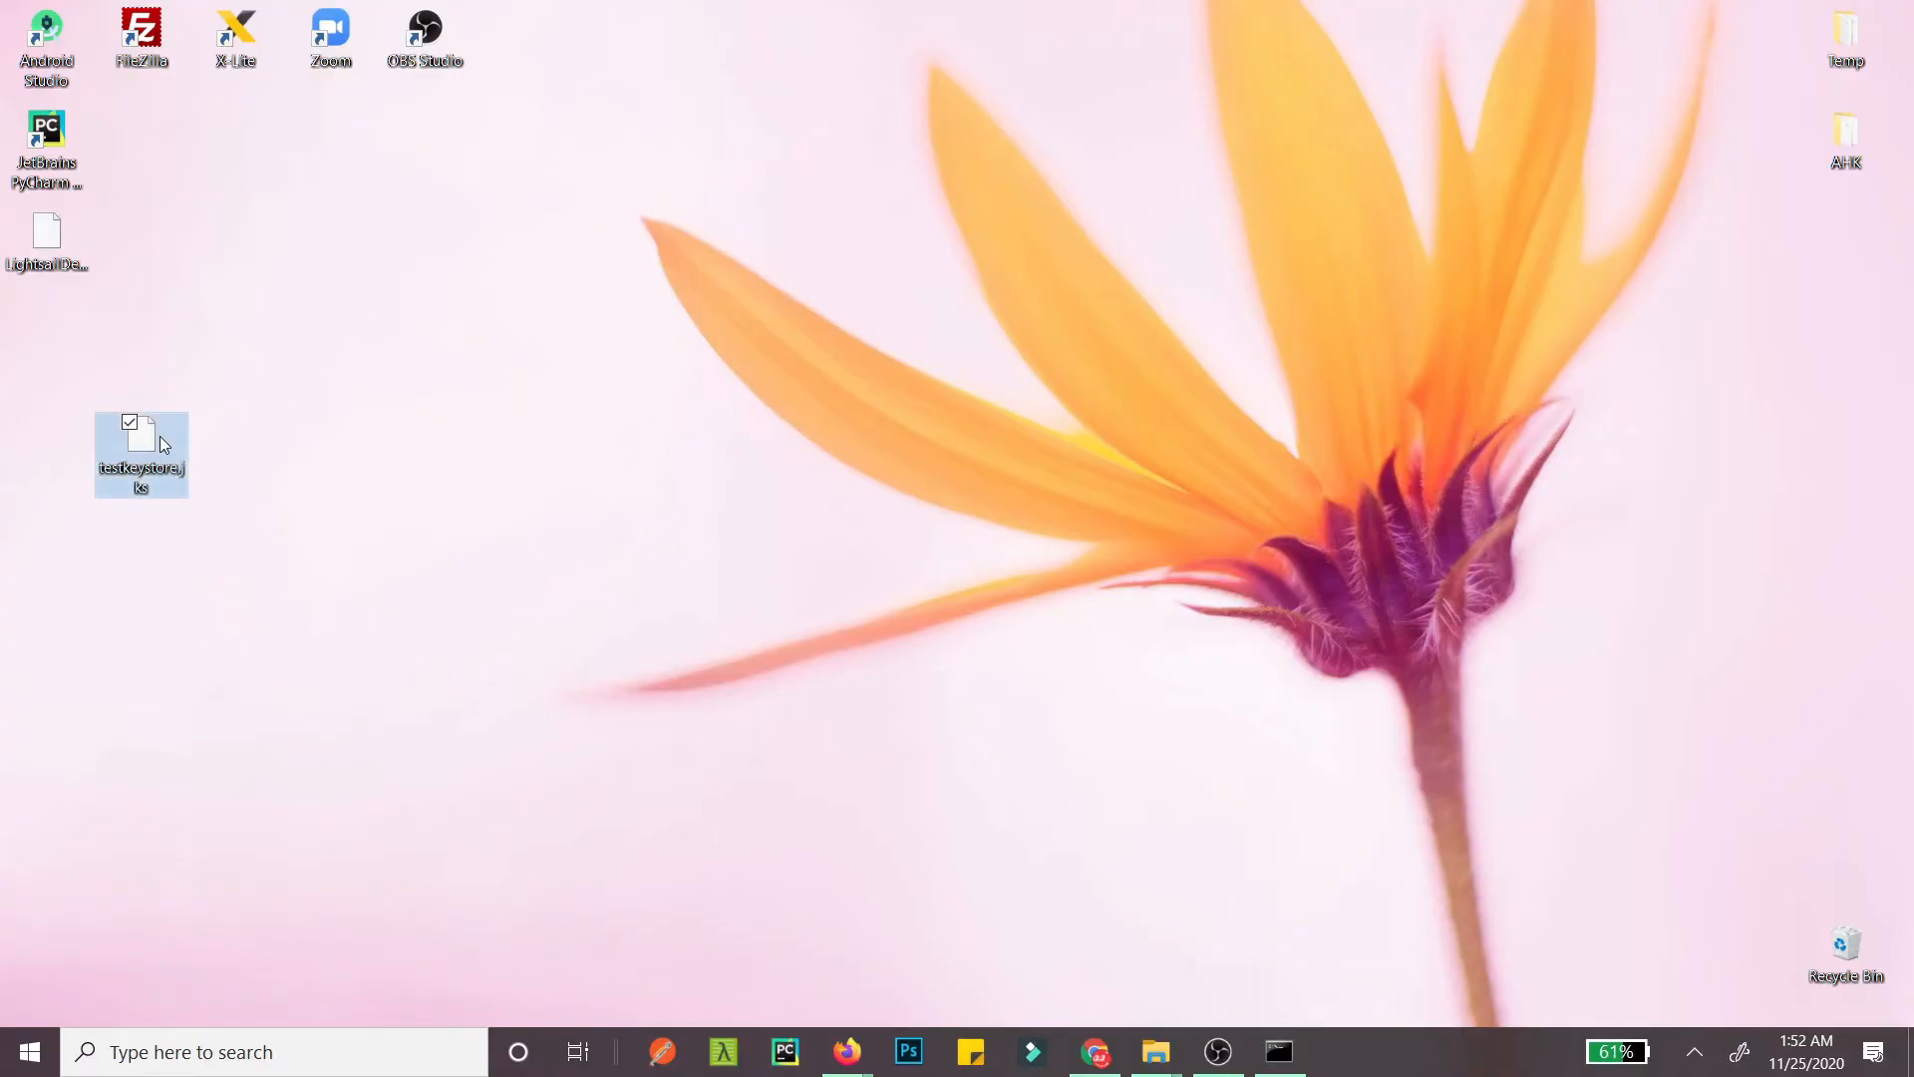
Step: Select the C:\Users\Vishal\Desktop location in testkeystore.jks Properties, then return to Command Prompt
right_click(141, 454)
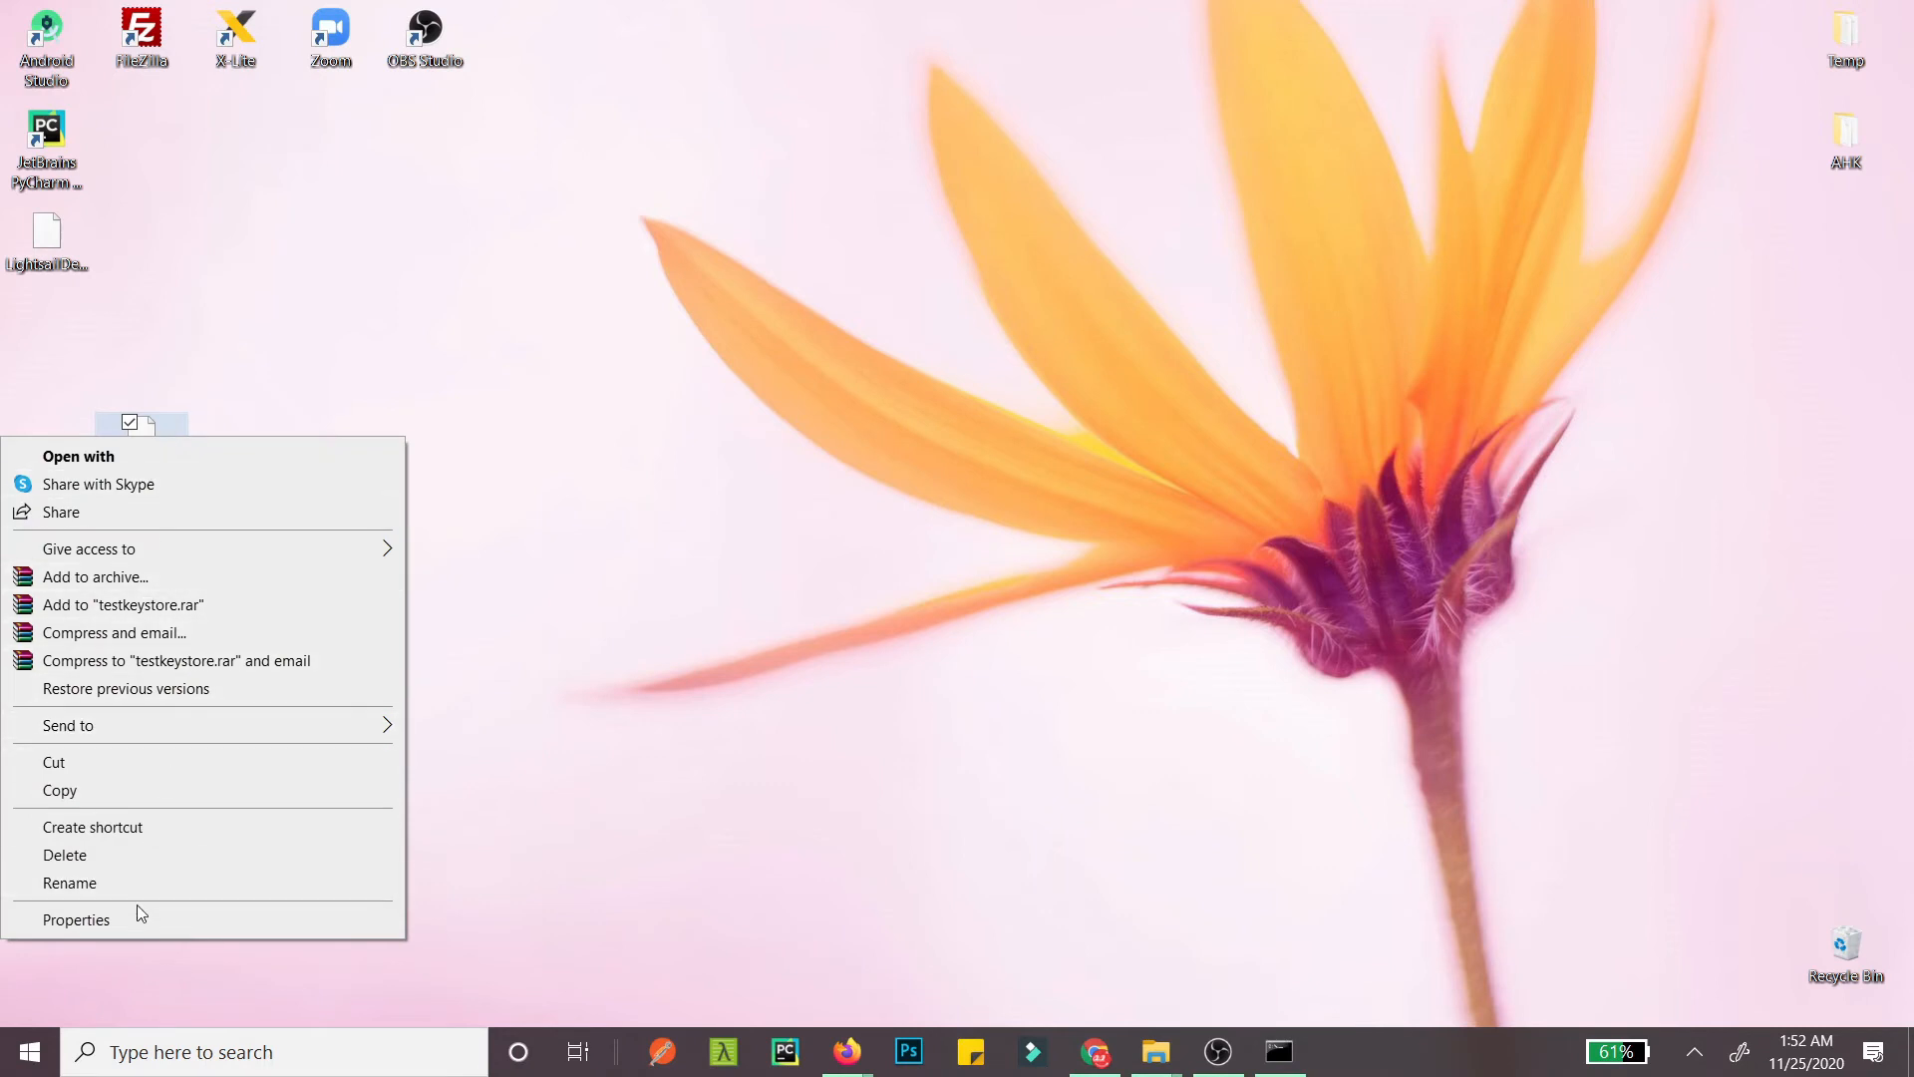
click(76, 920)
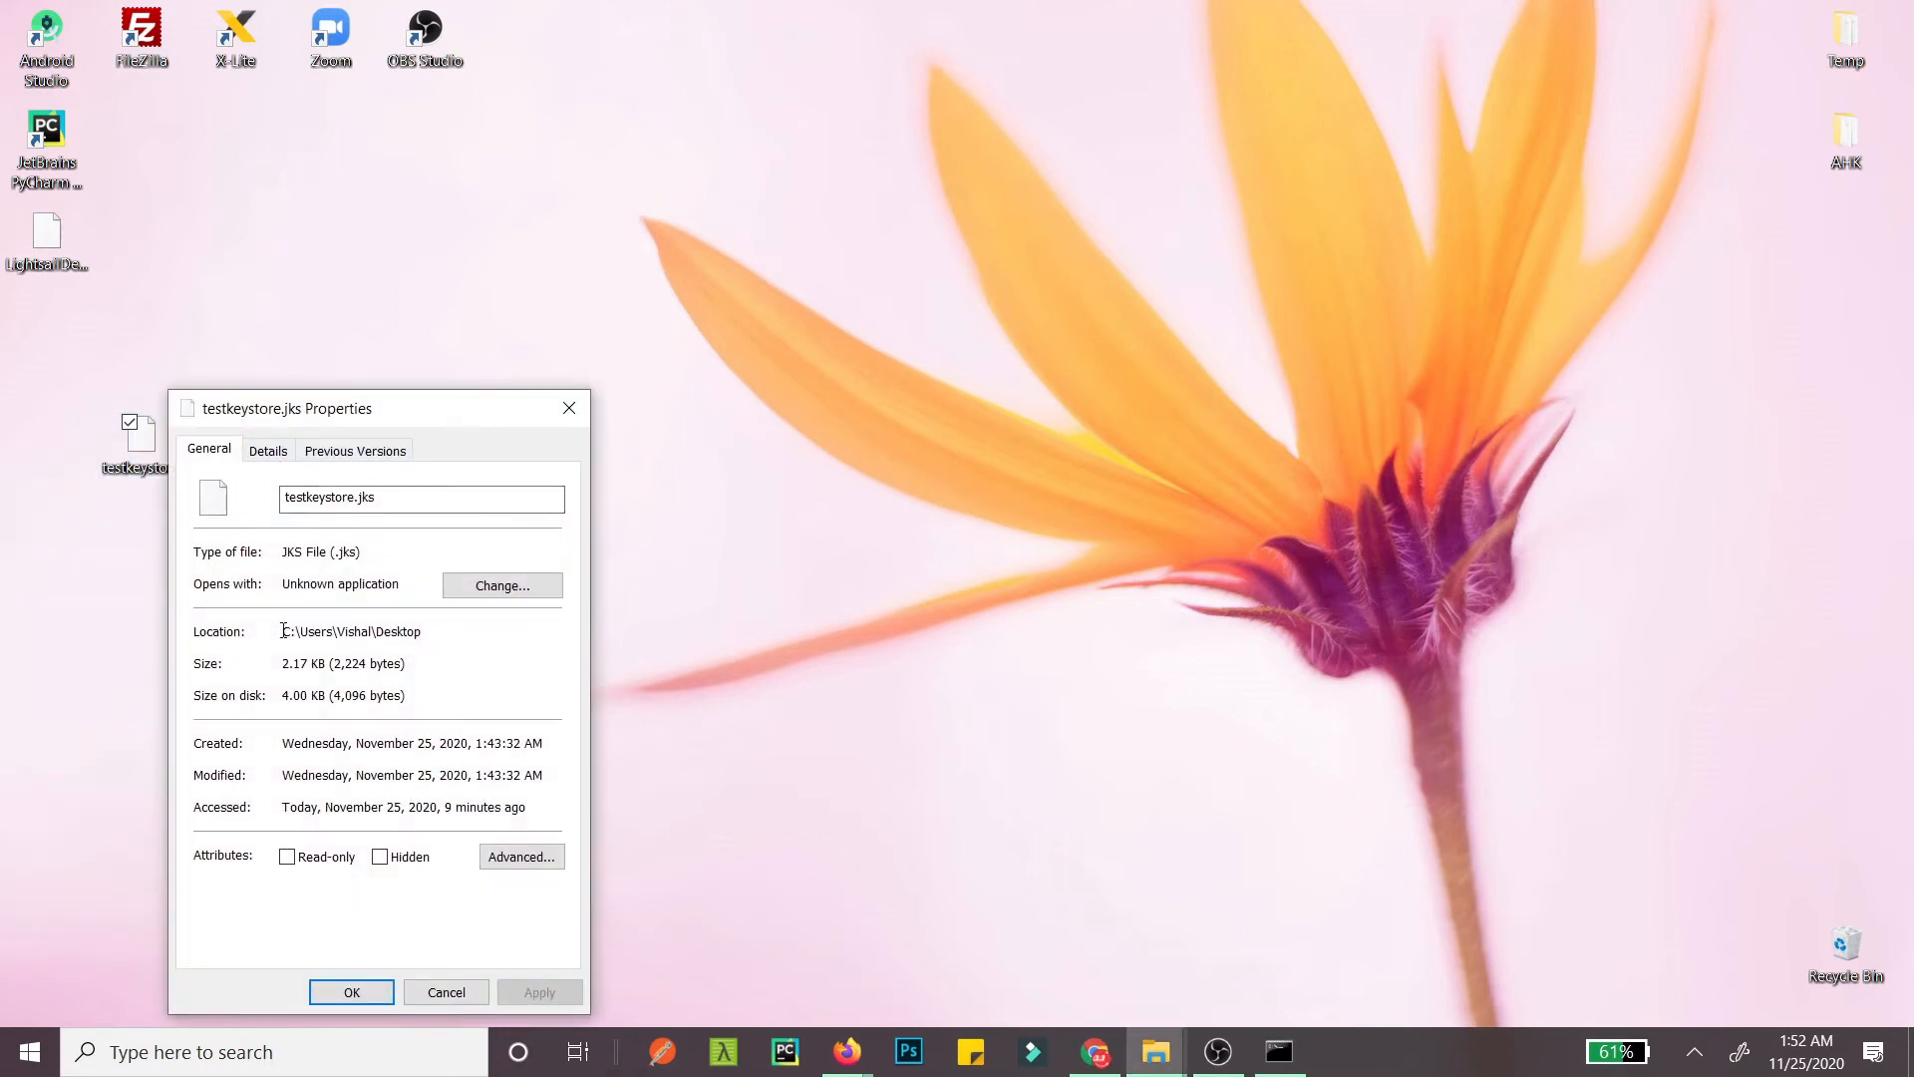
double_click(350, 631)
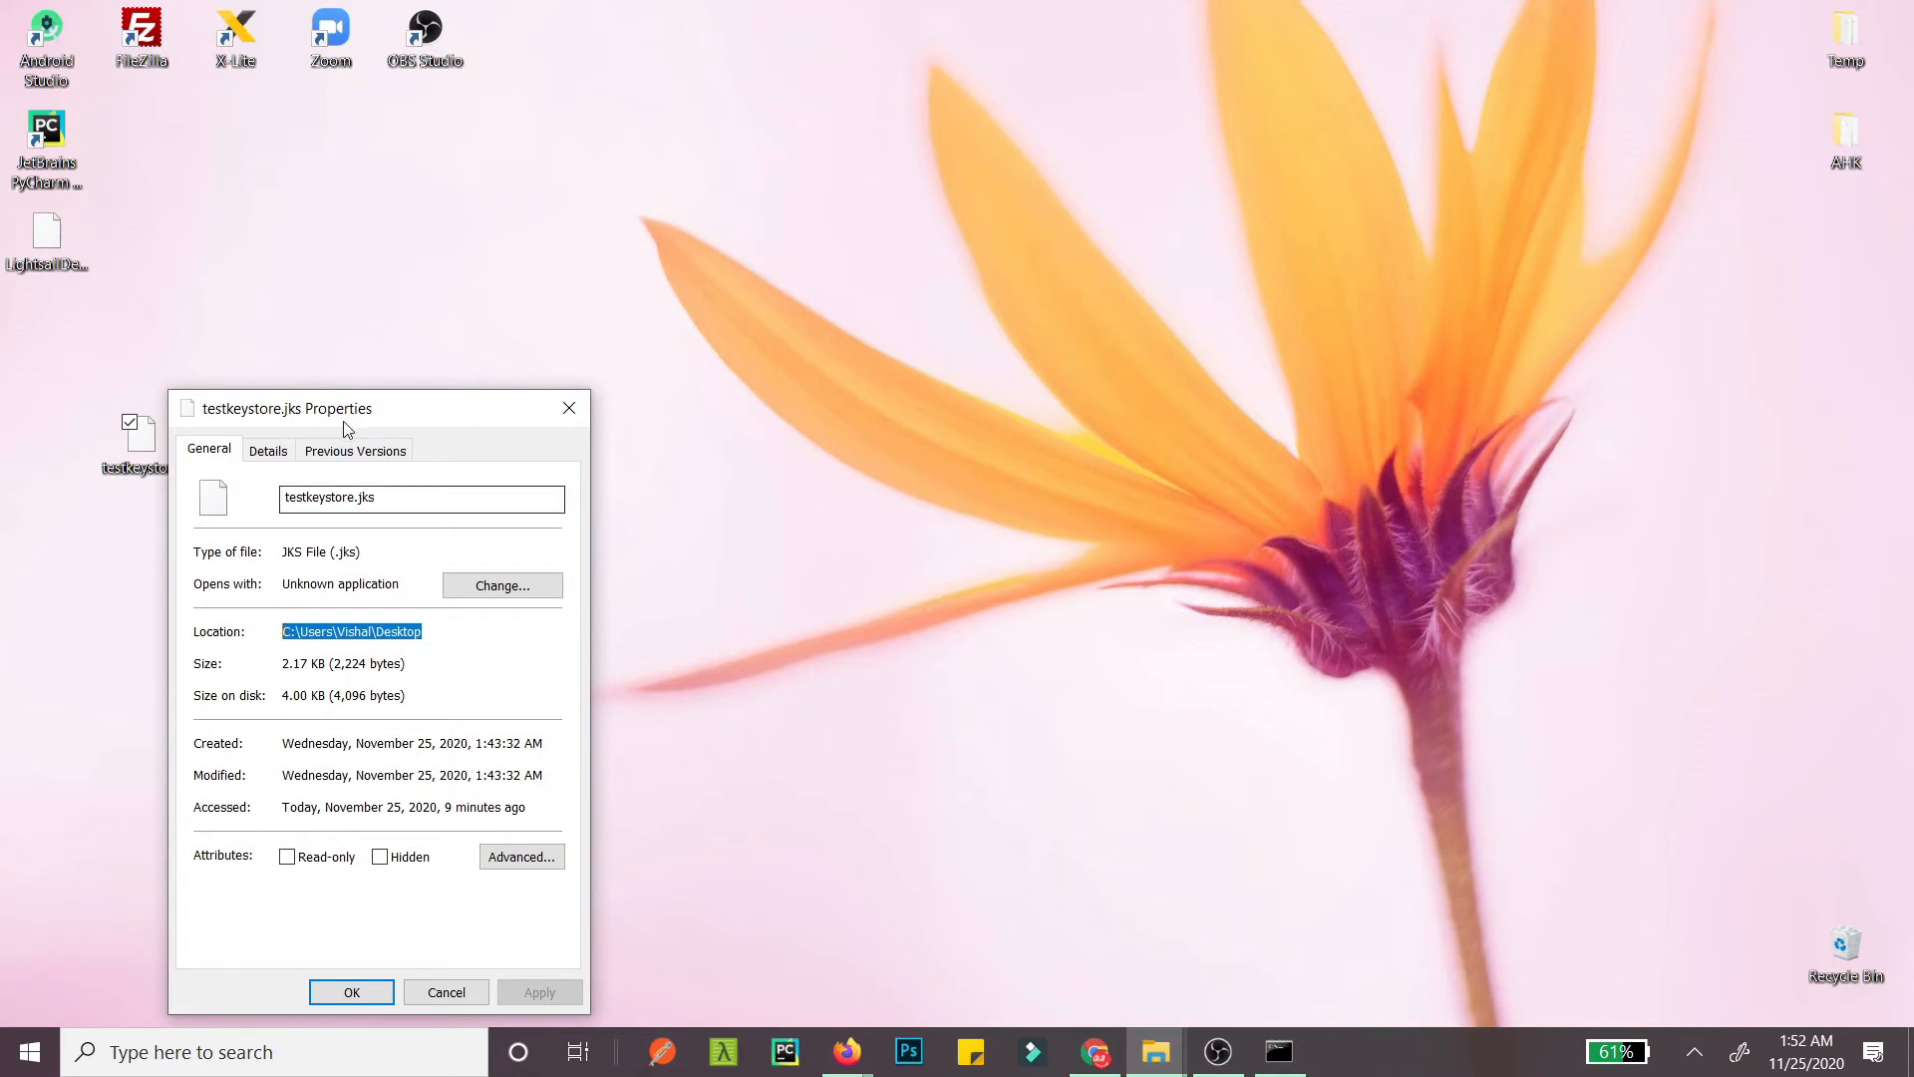
mouse_move(315, 424)
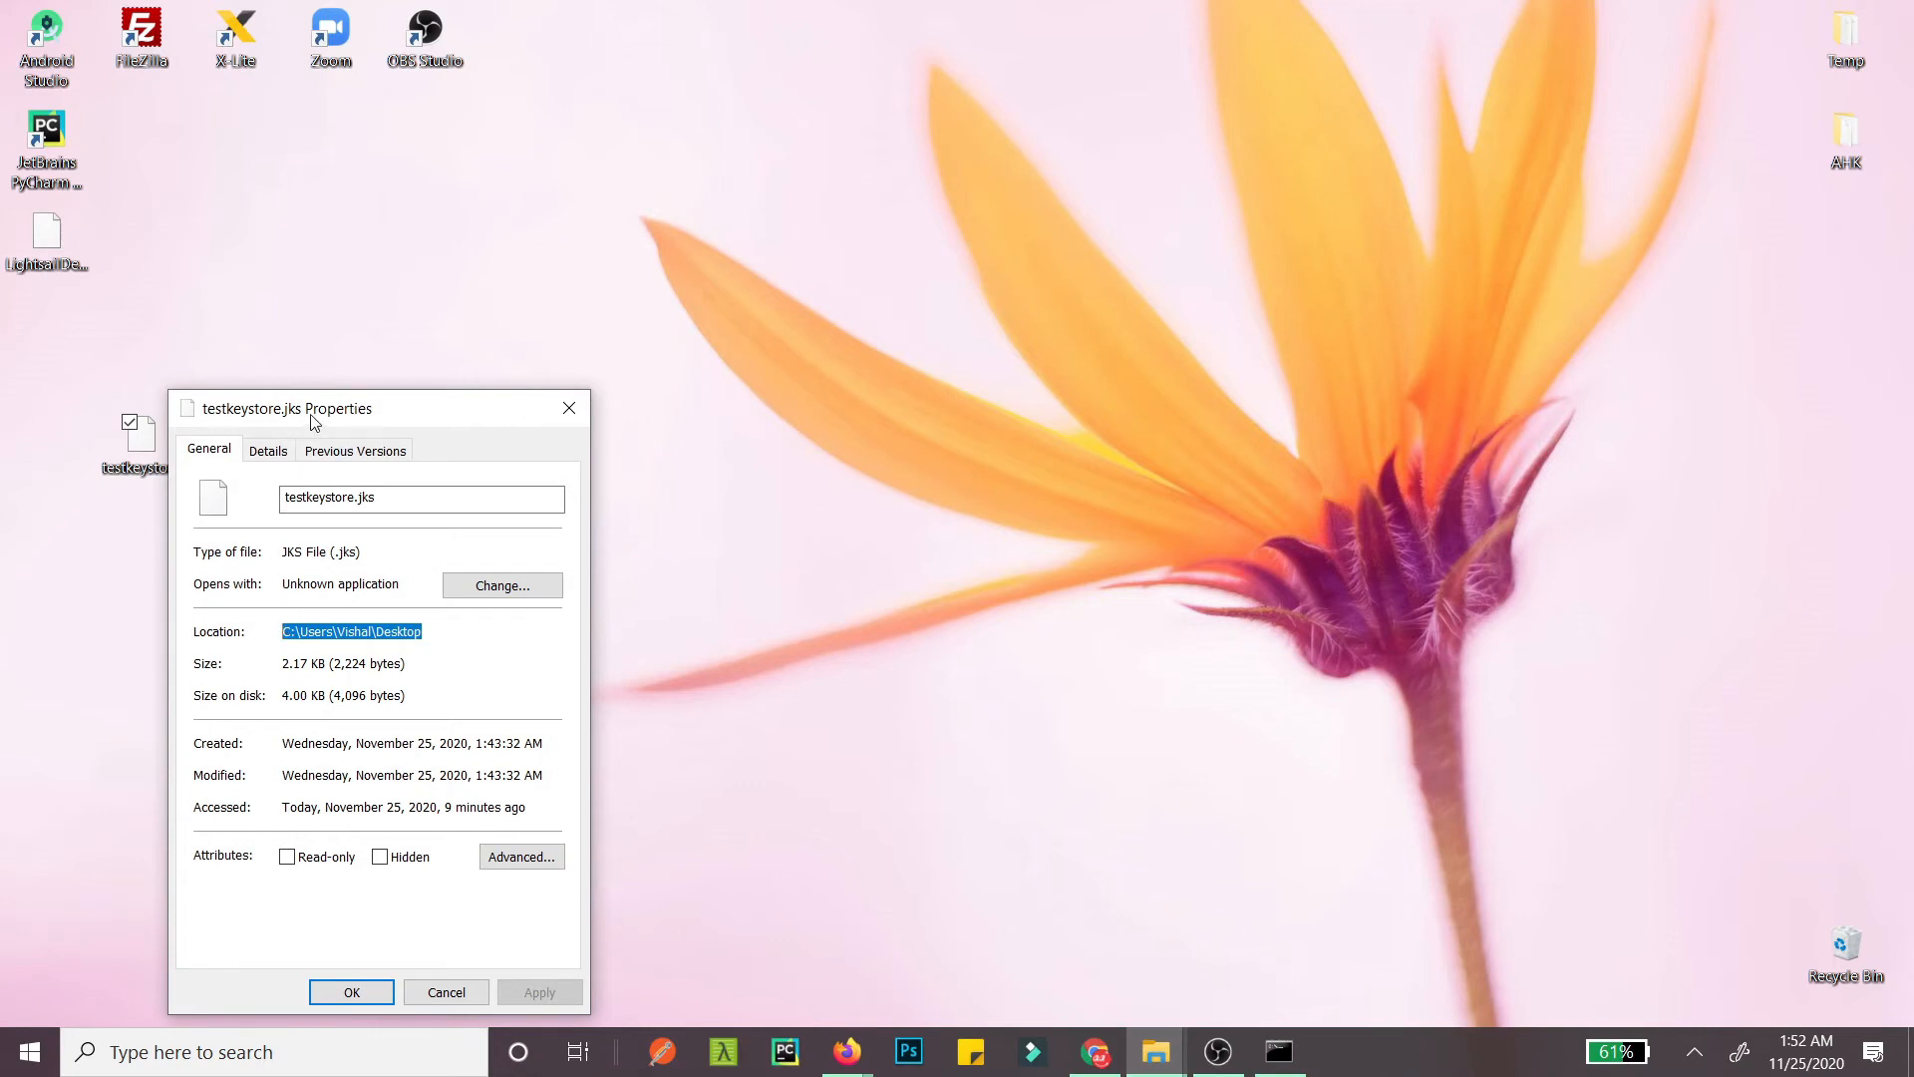
click(1277, 1051)
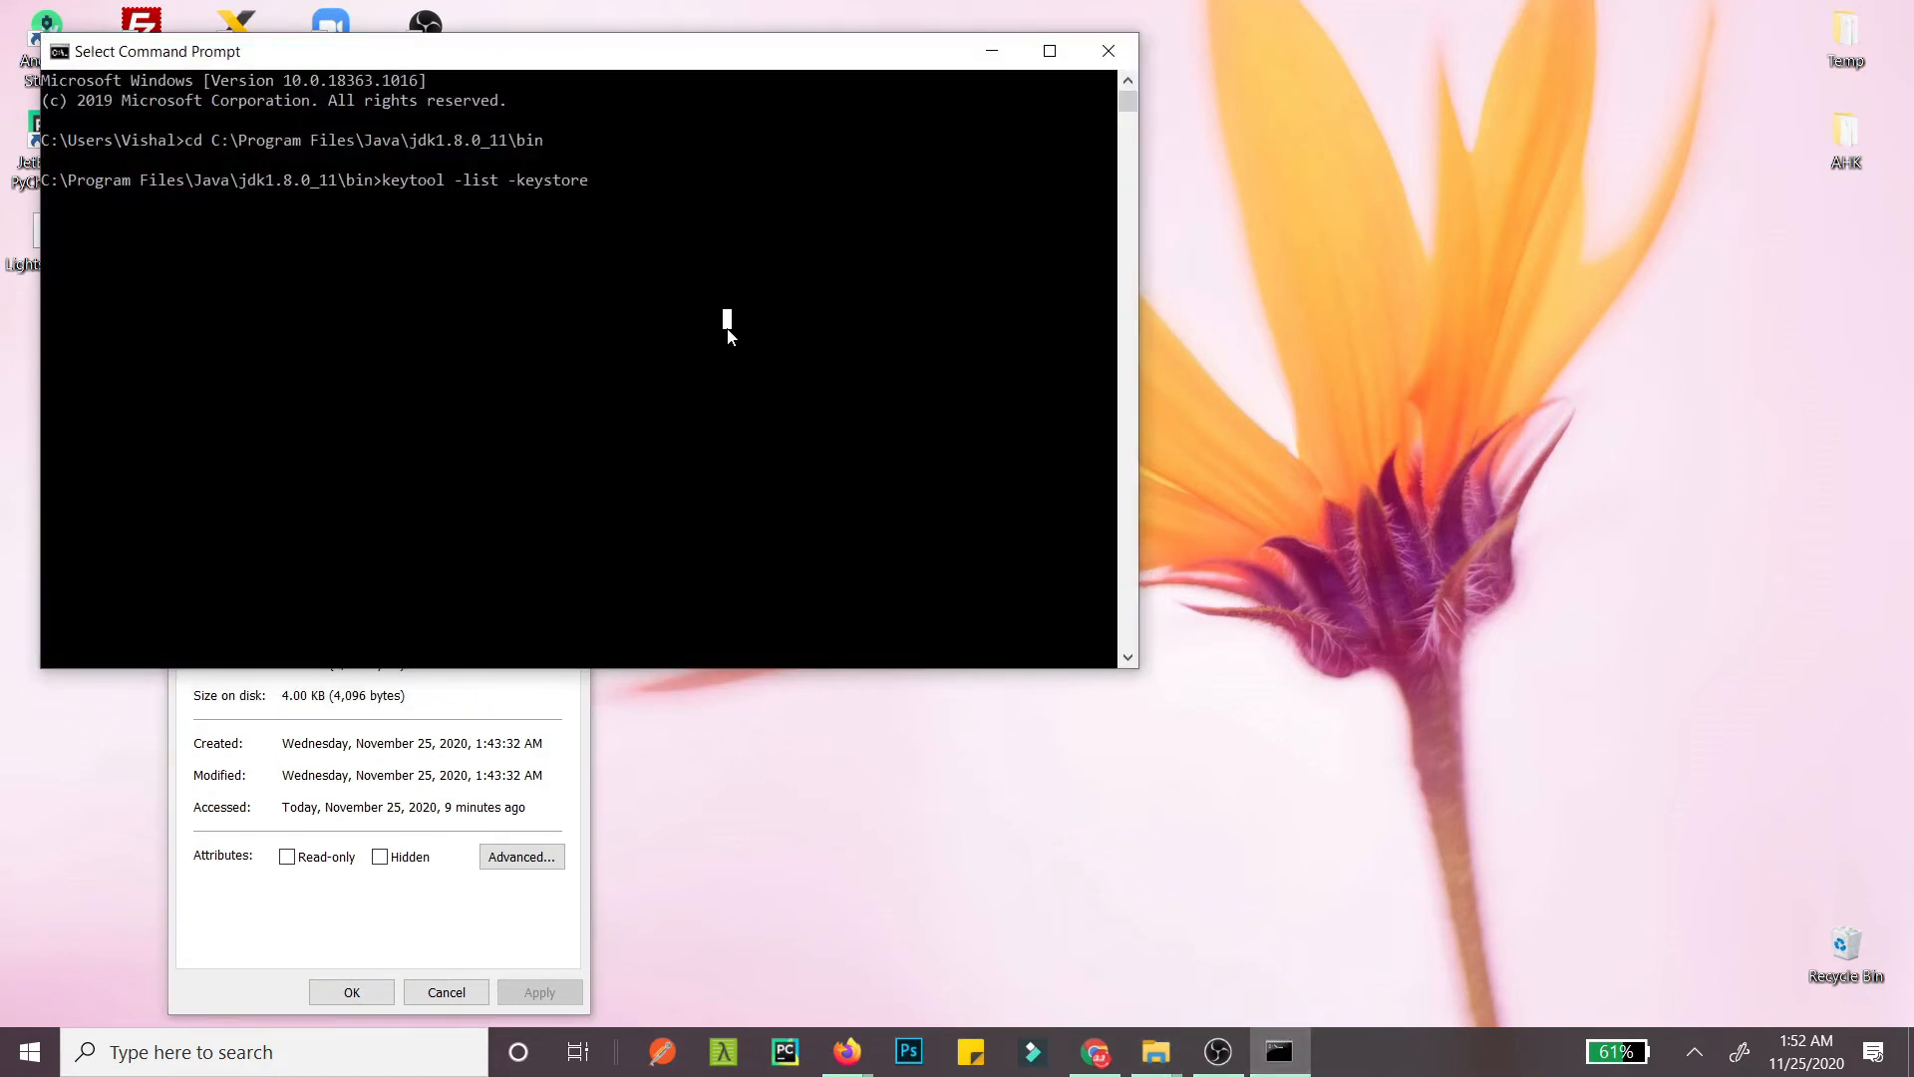
Step: Run keytool -list on C:\Users\Vishal\Desktop\testkeystore.jks, showing the tester entry's SHA1 fingerprint
text(C:\Users\Vishal\Desktop)
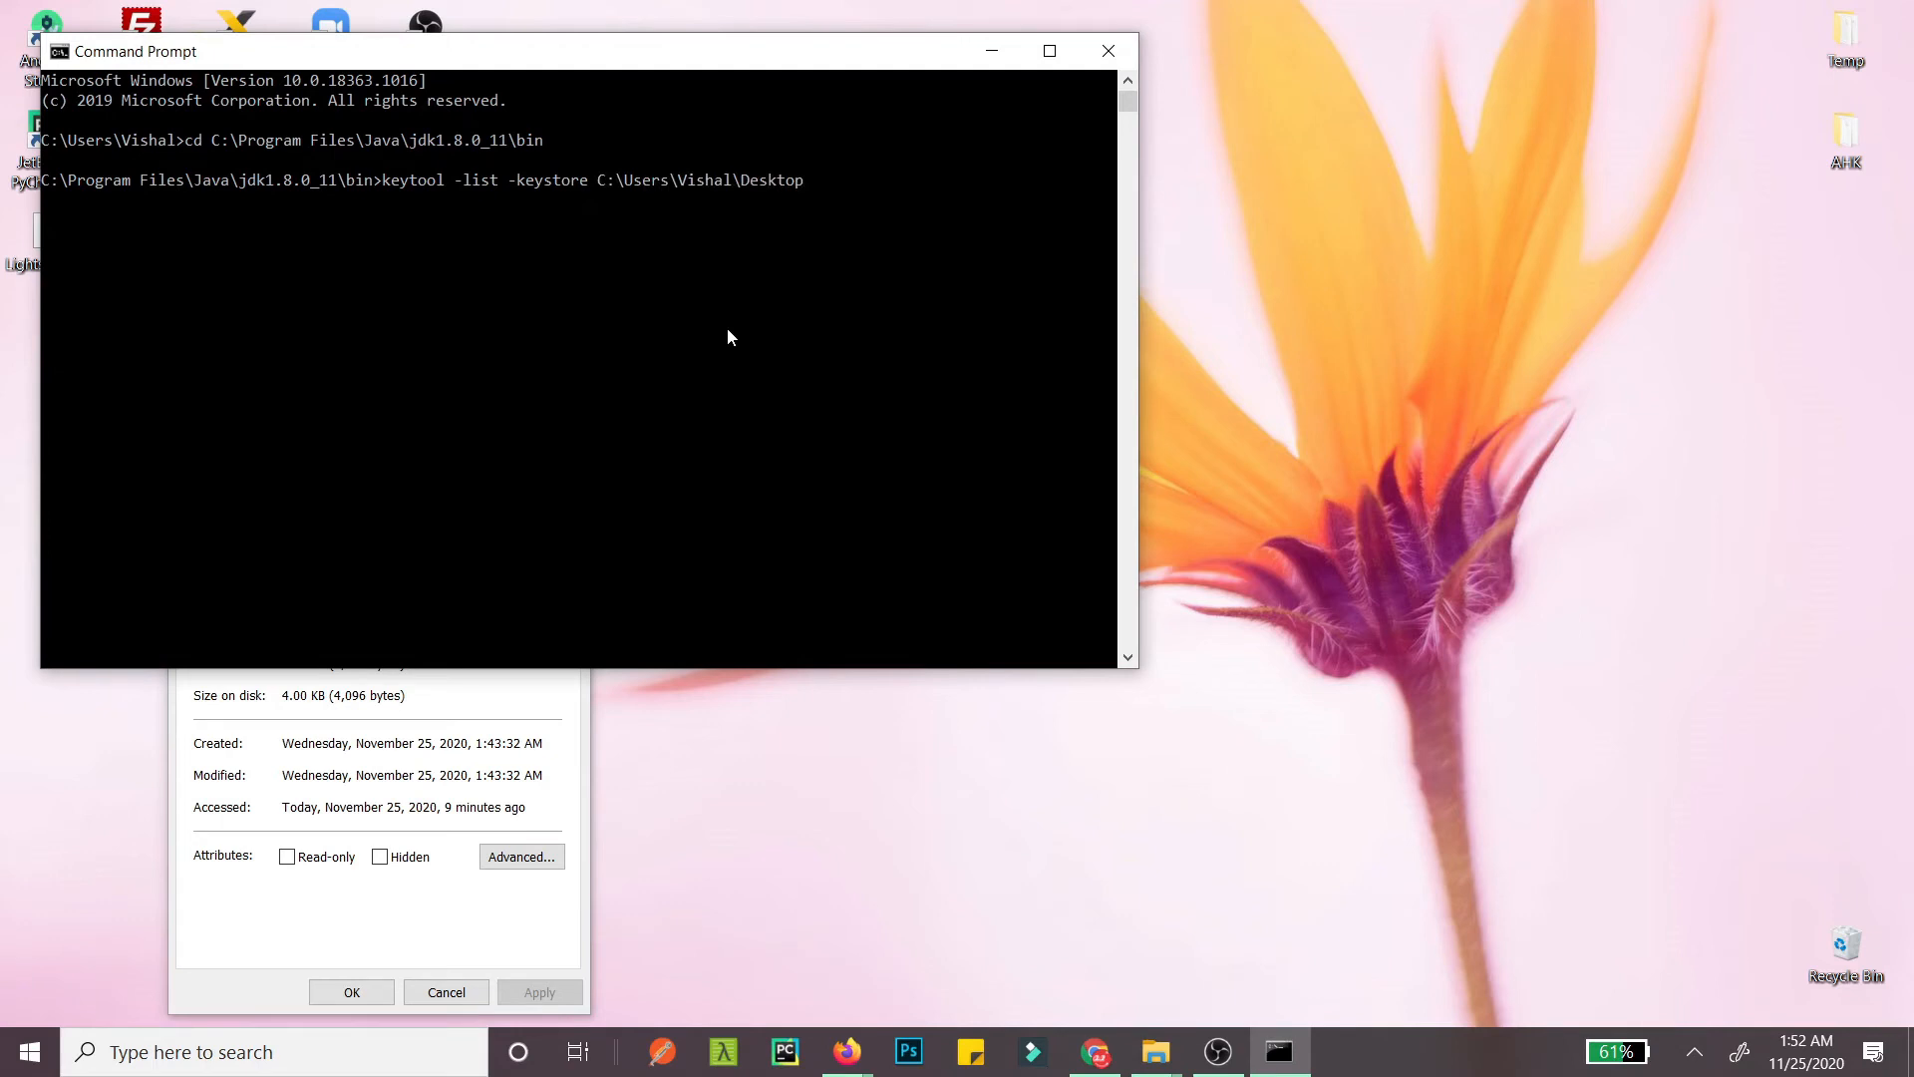
text(\test)
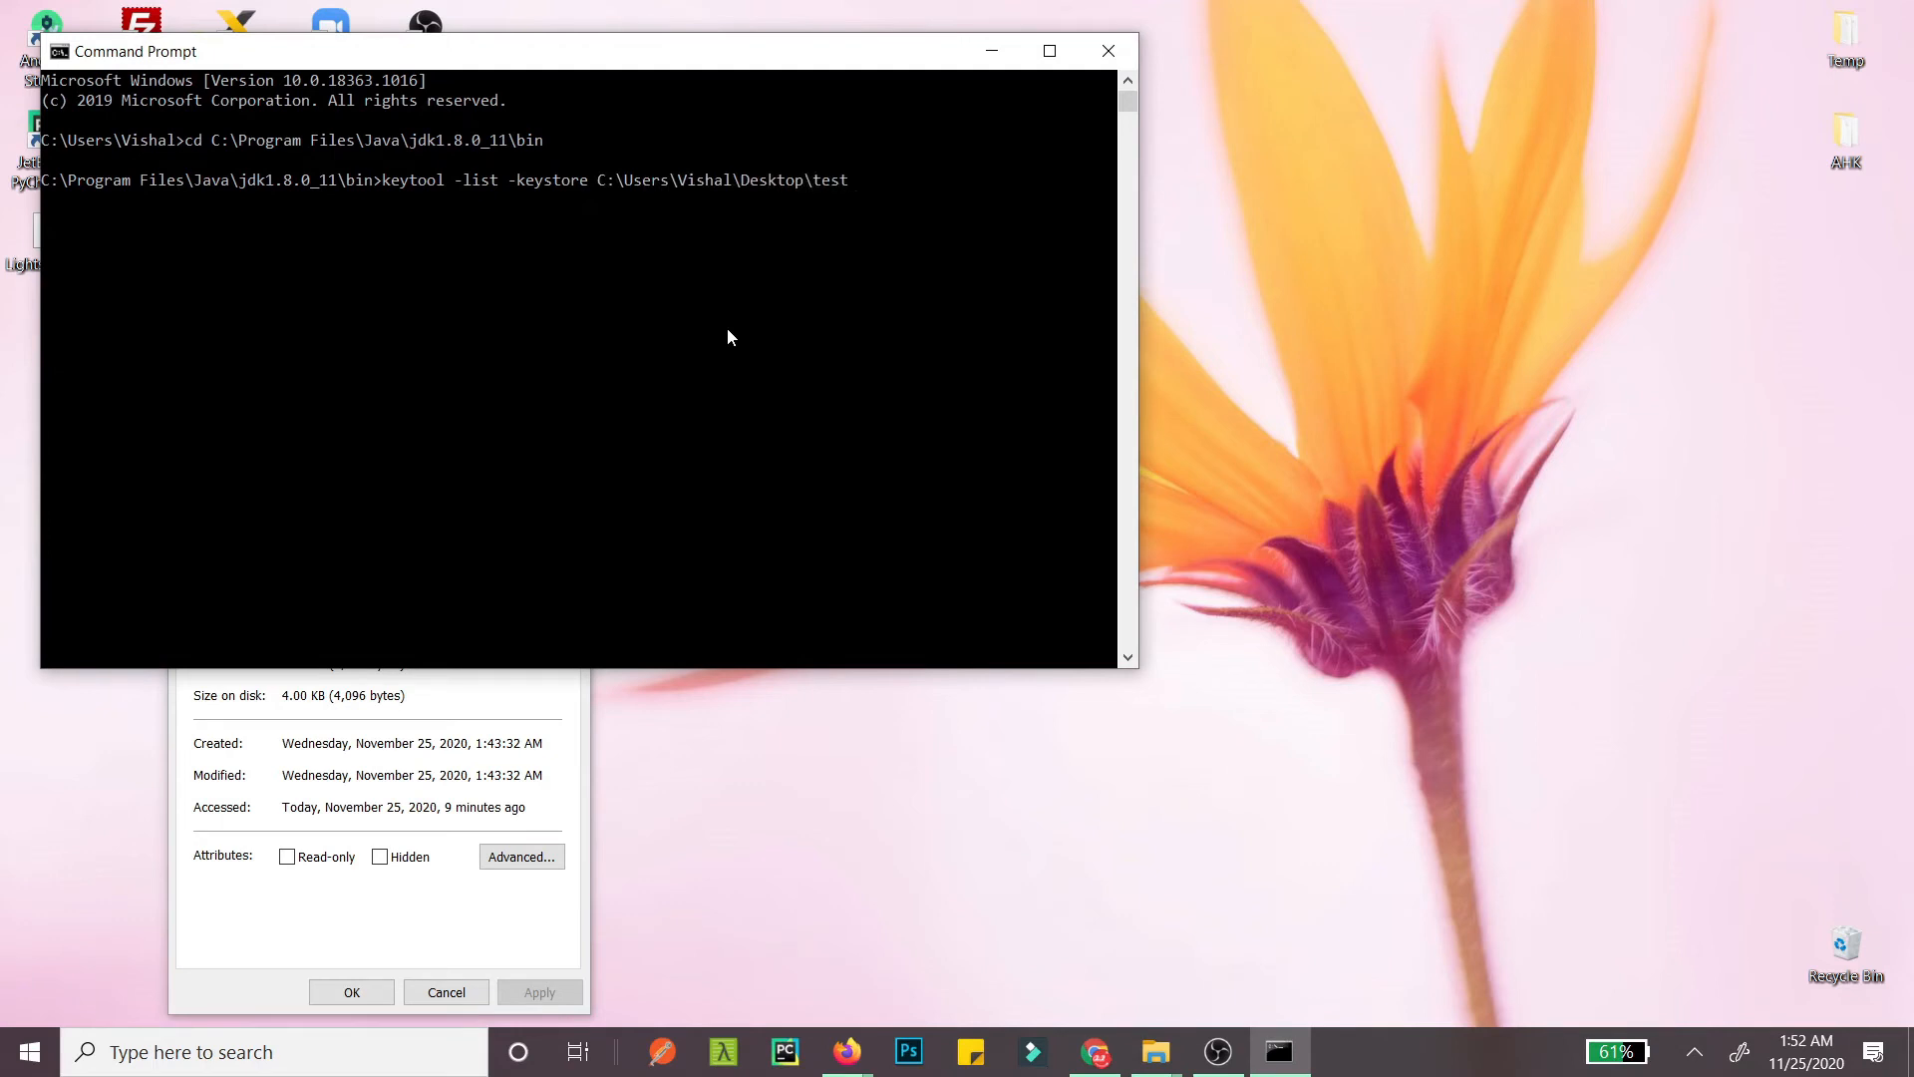
text(keystore)
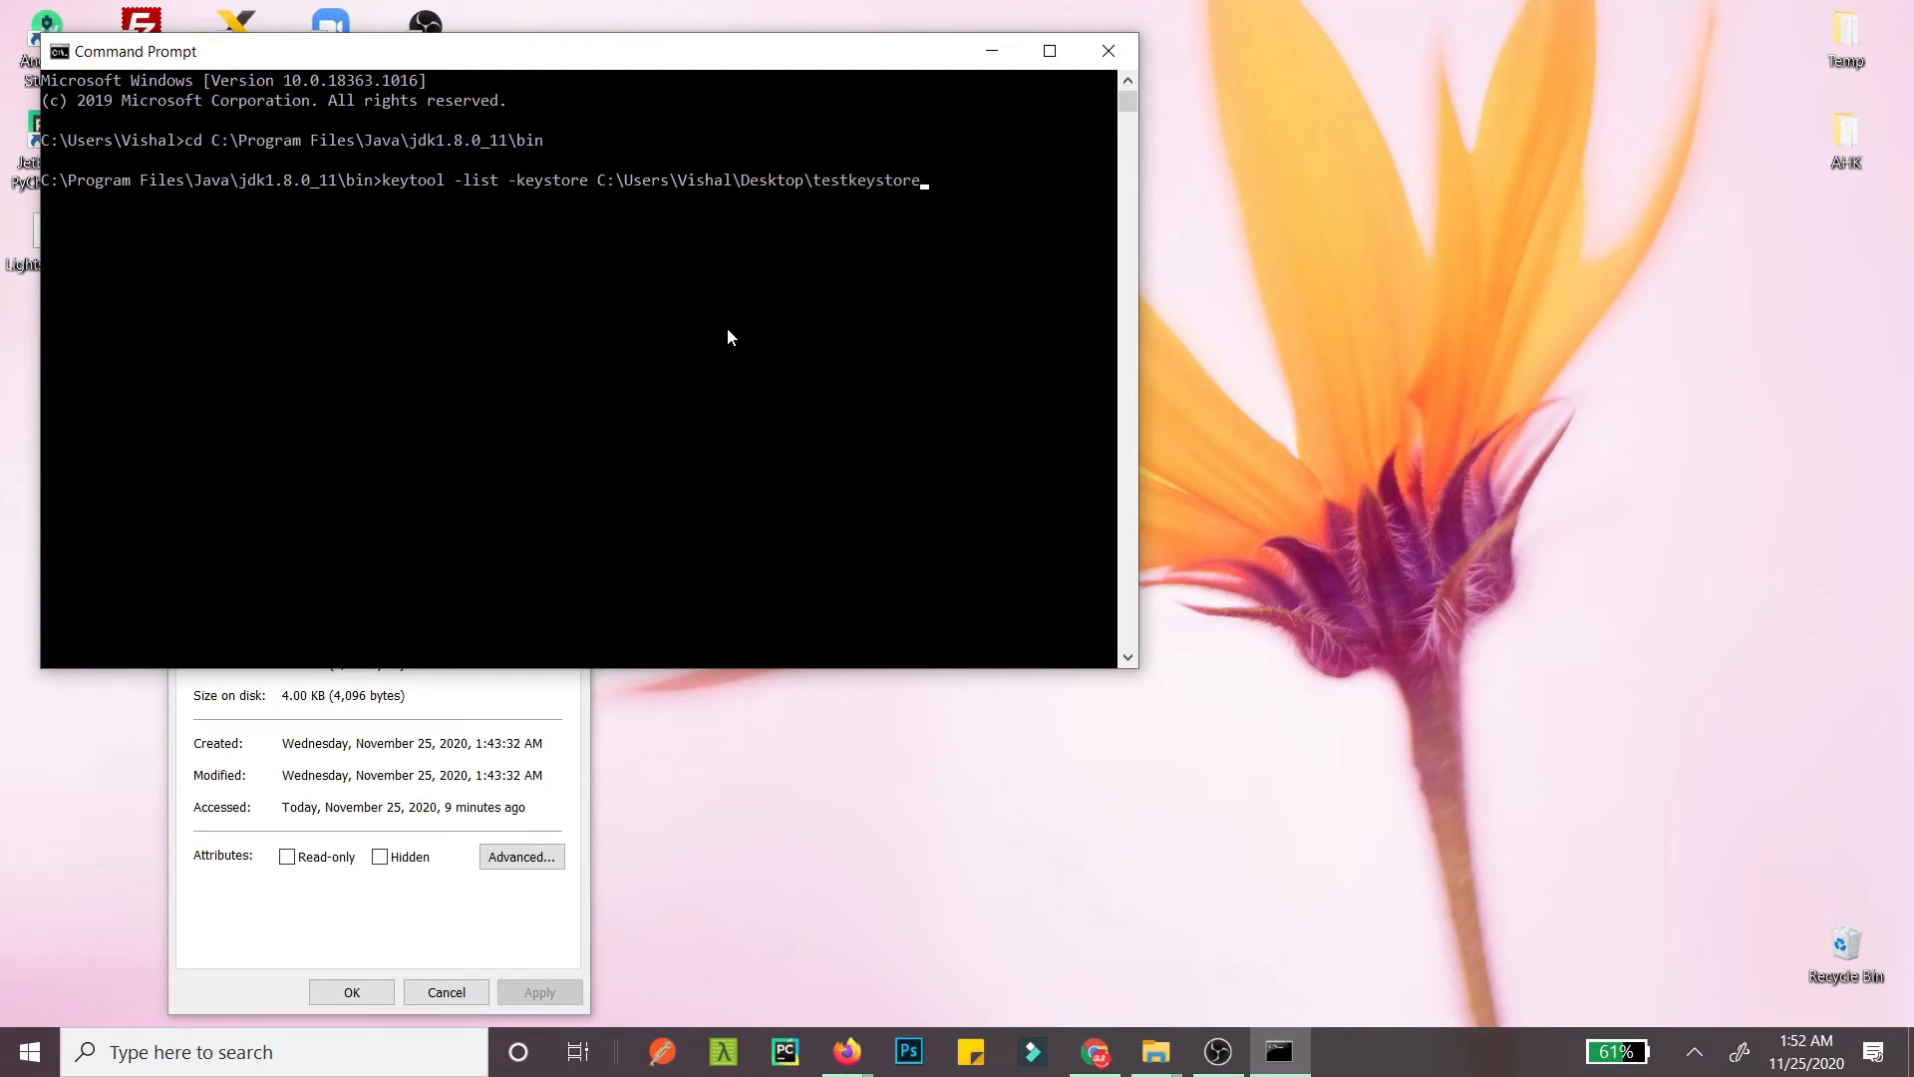
text(.jks)
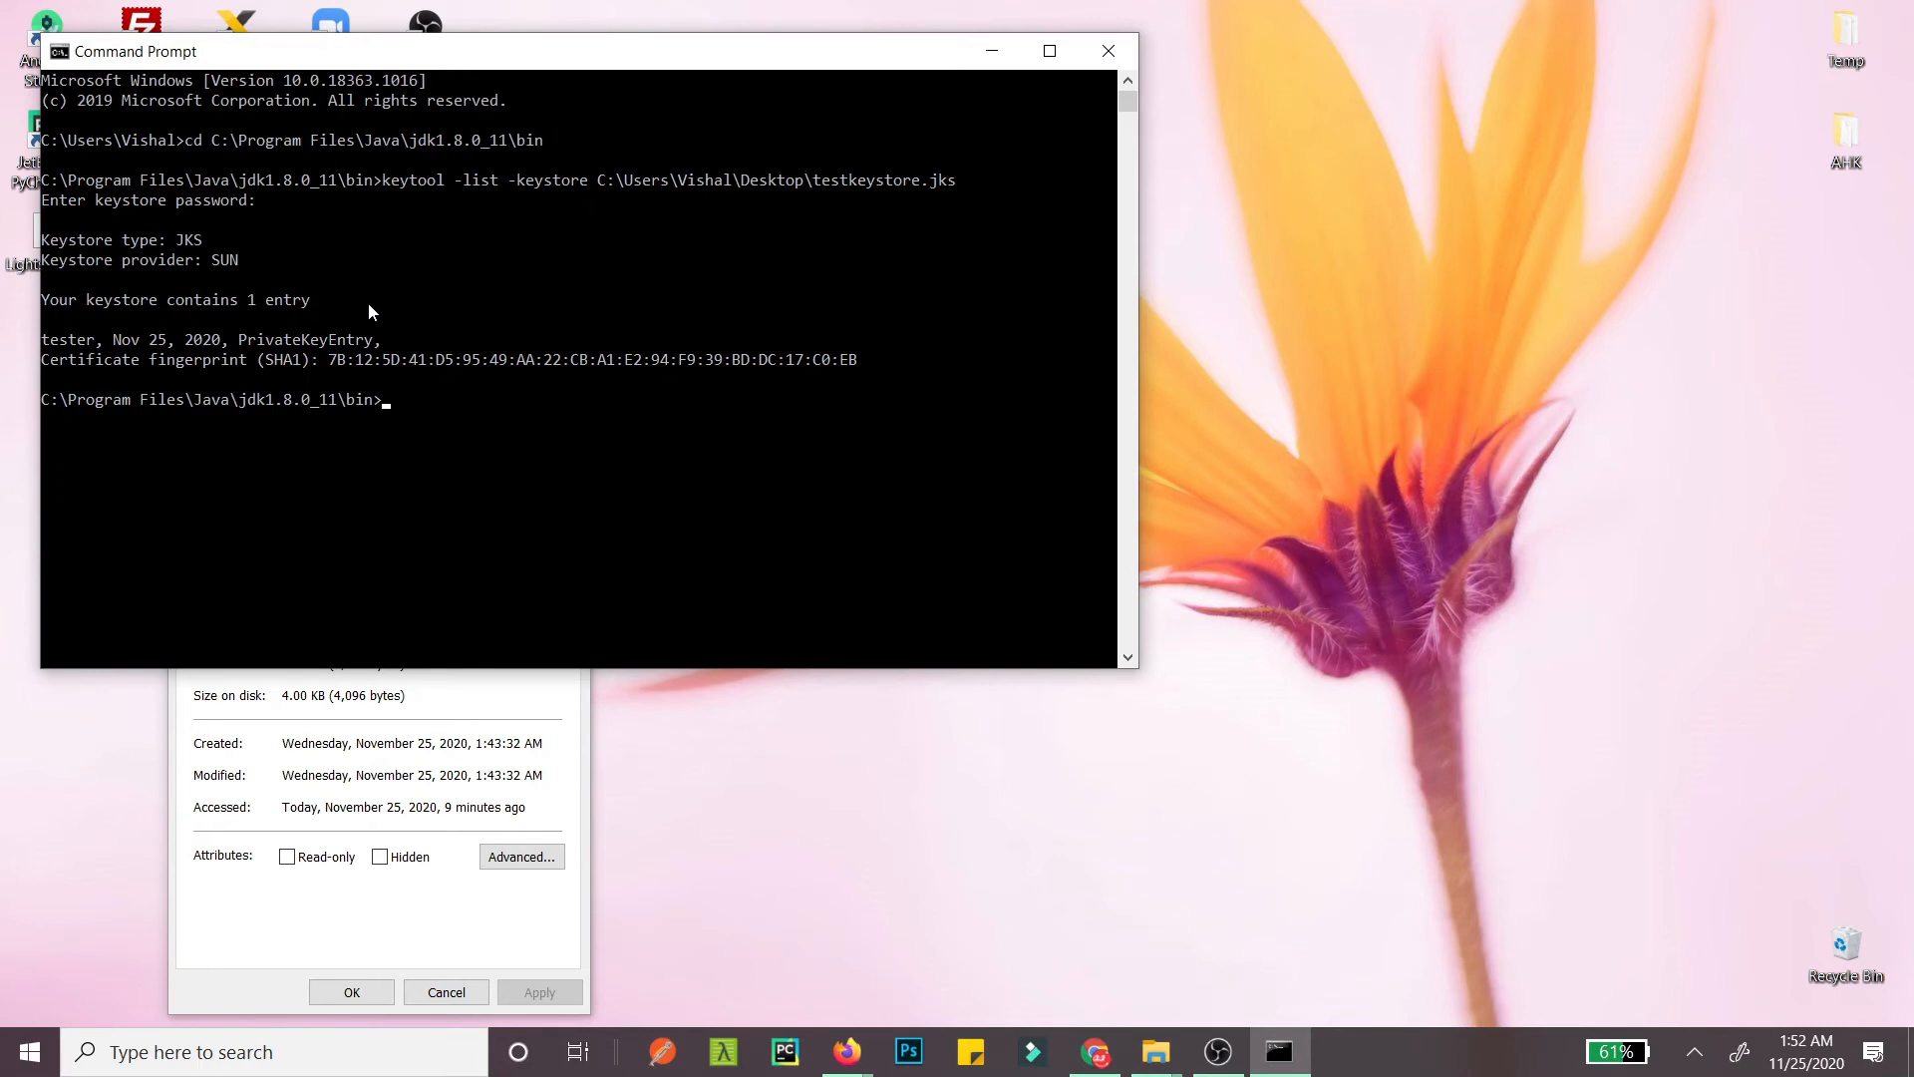
mouse_move(339, 366)
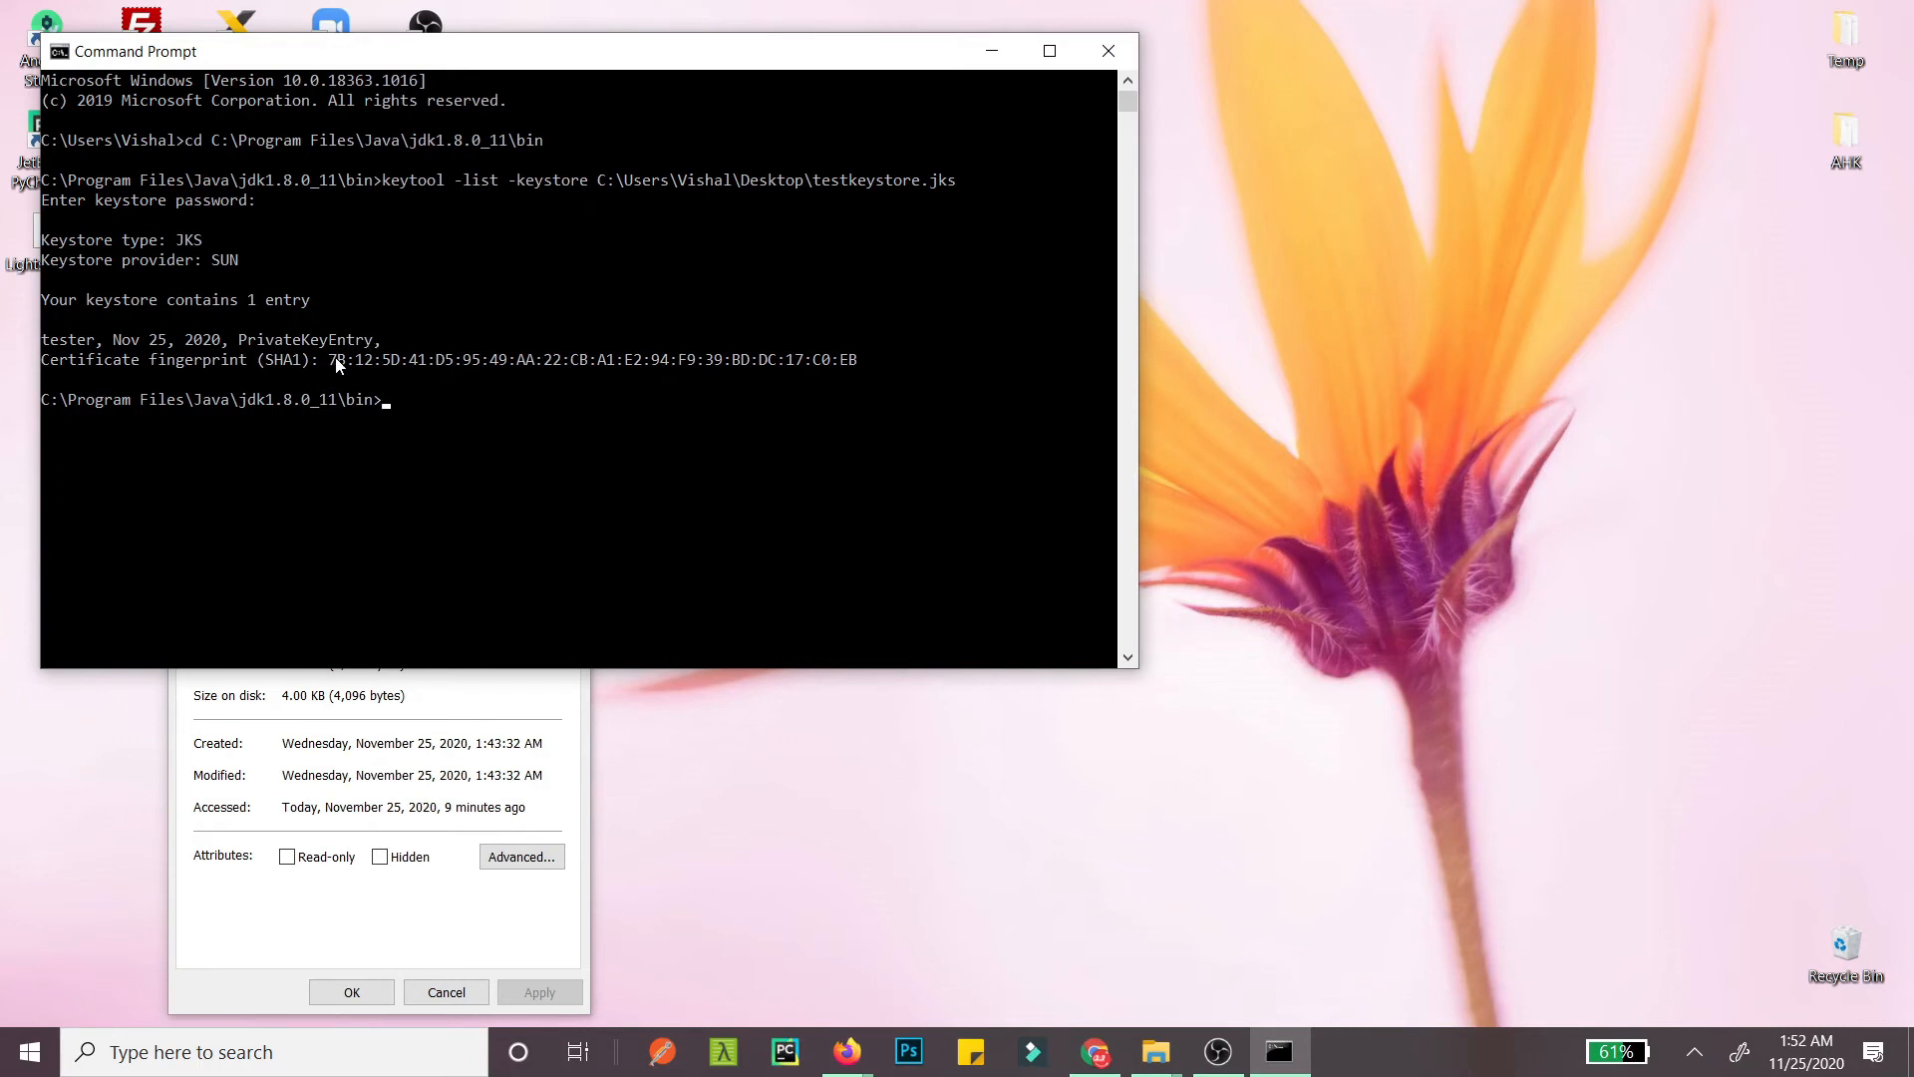
drag(336, 359, 854, 359)
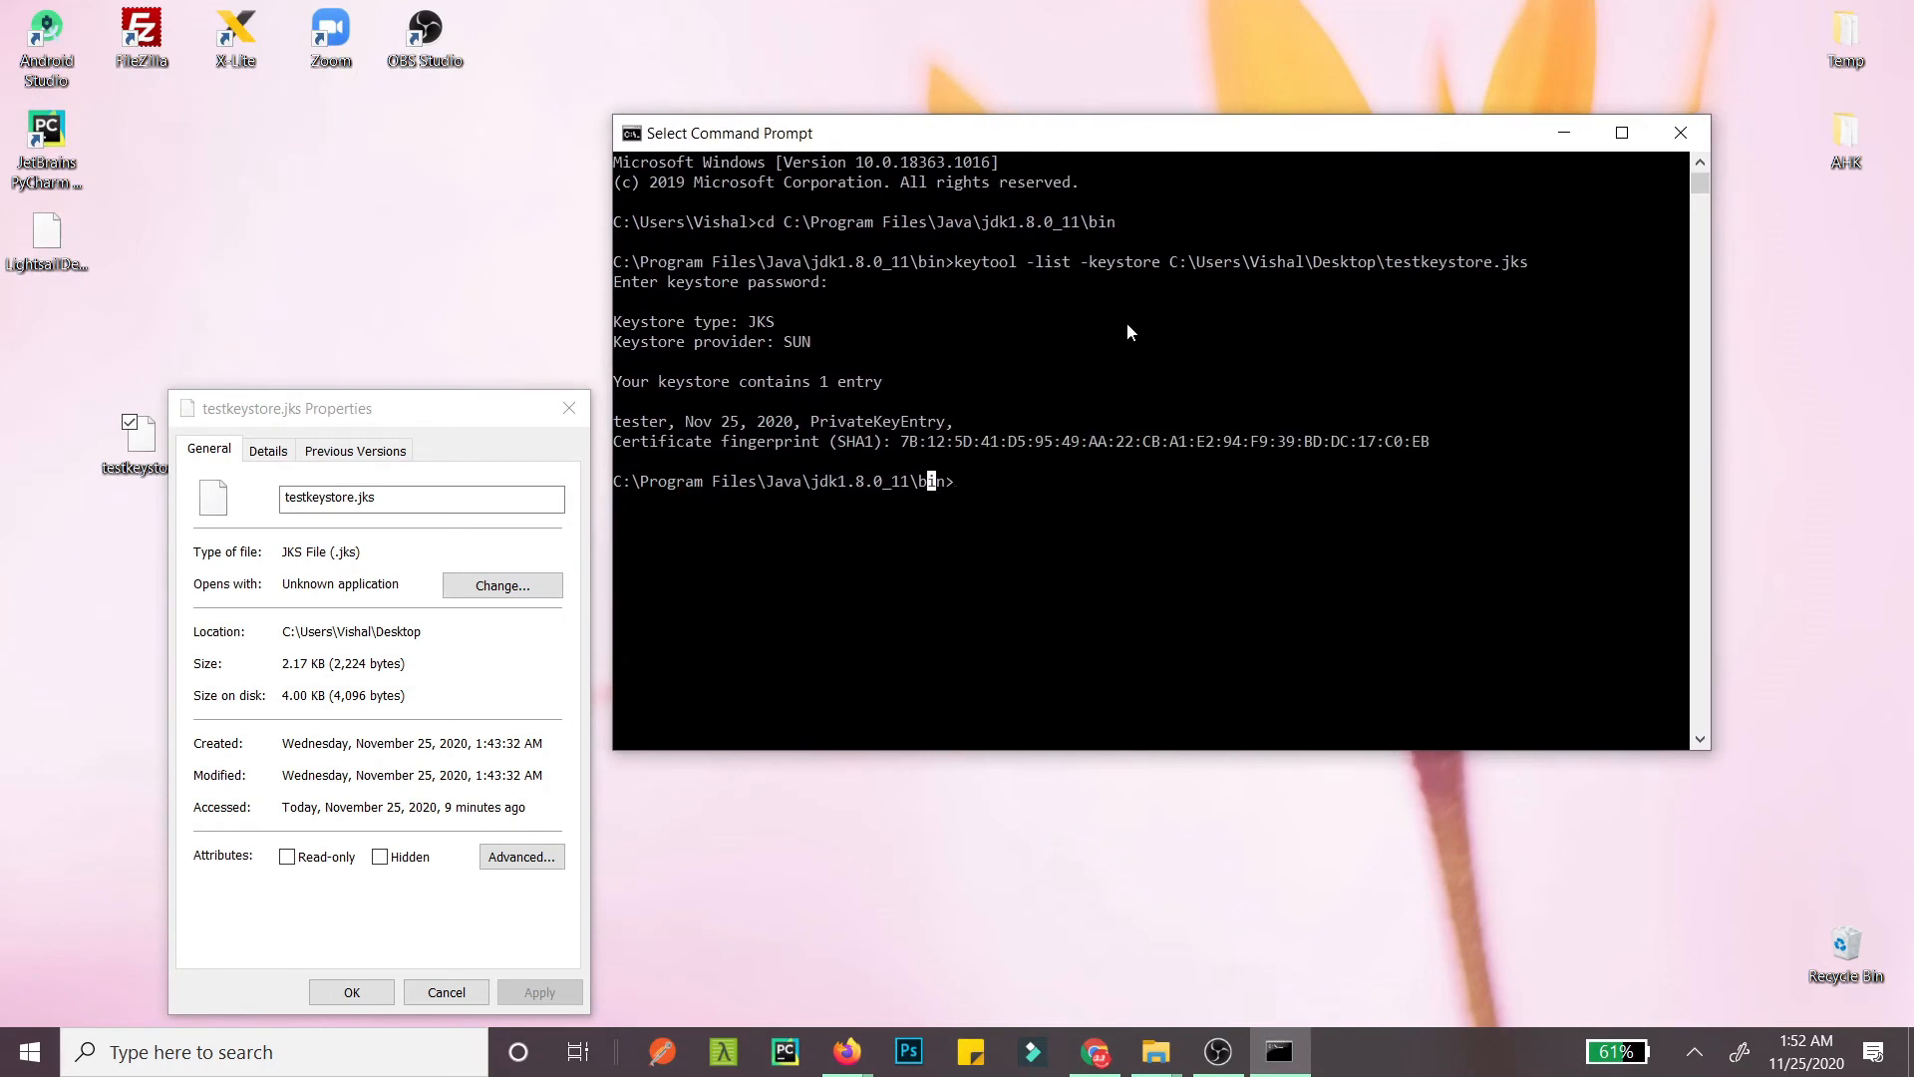
mouse_move(1105, 272)
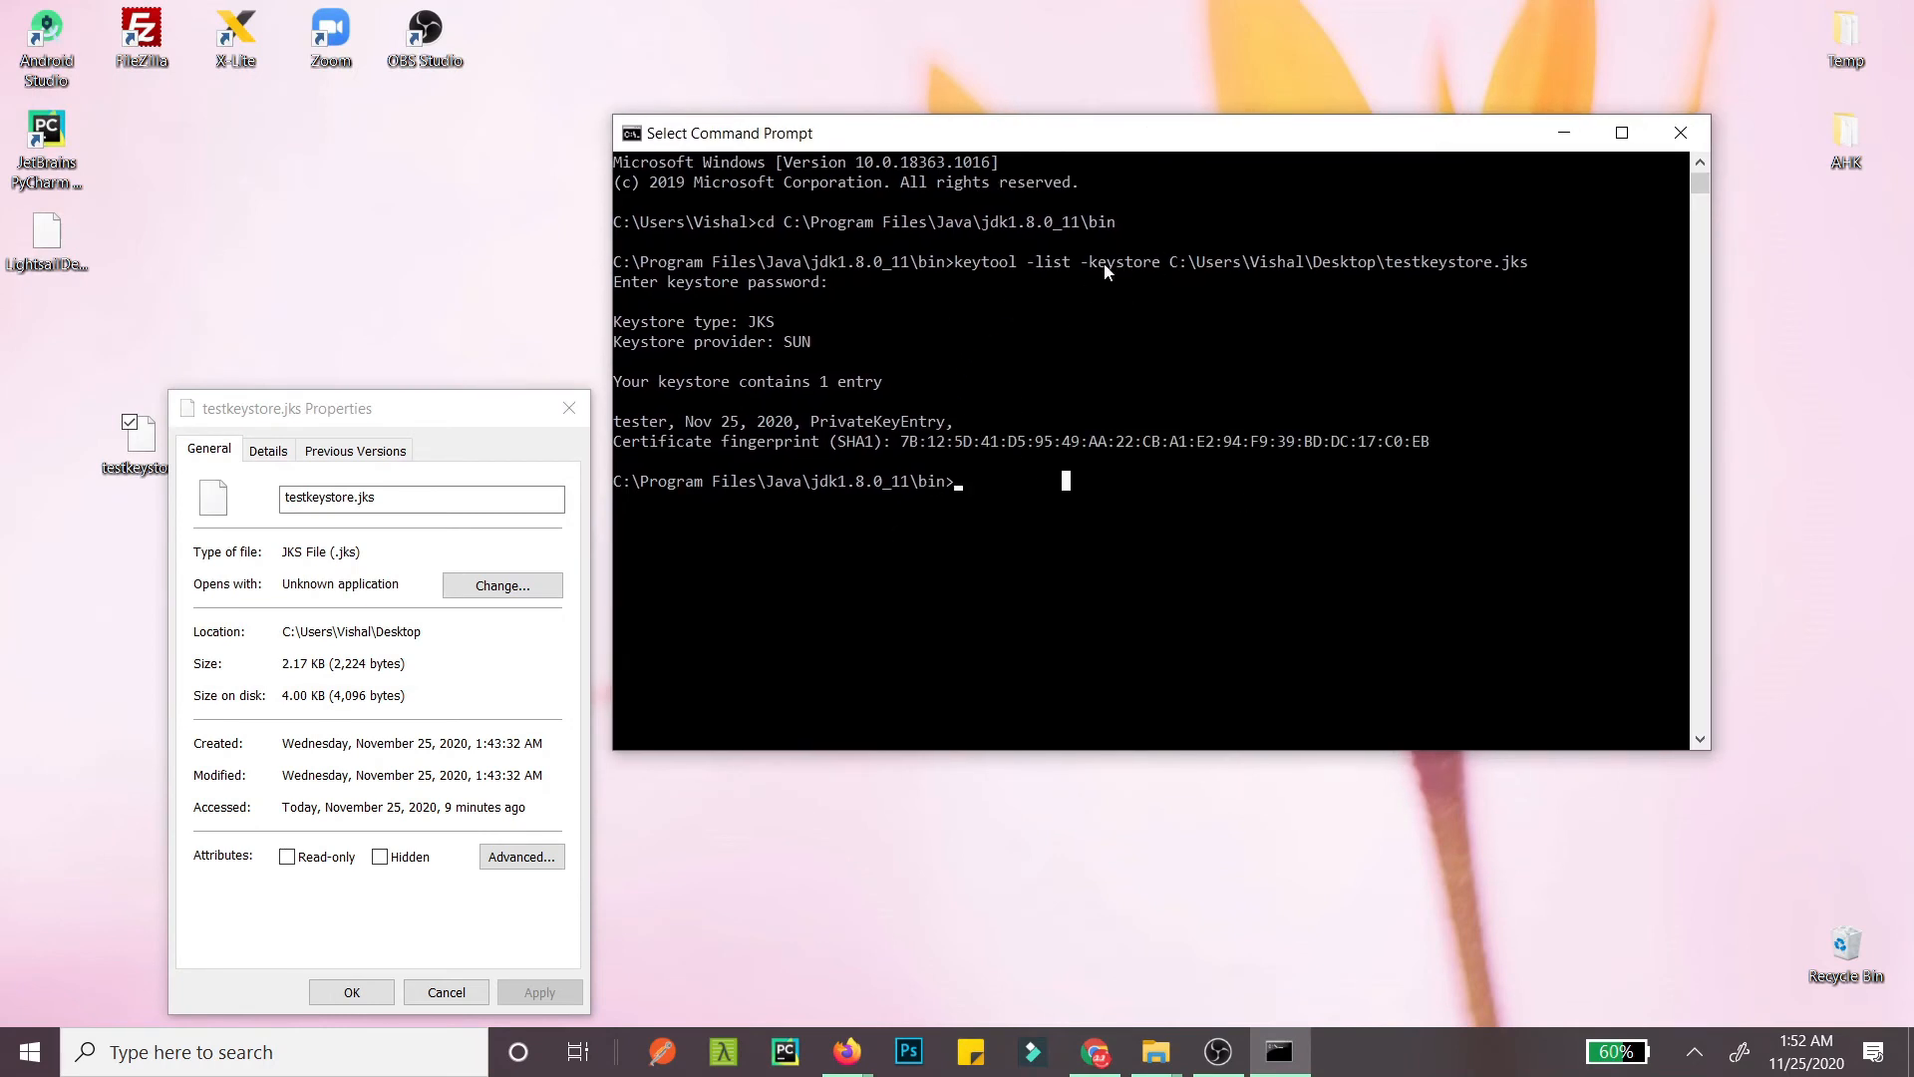
mouse_move(1447, 253)
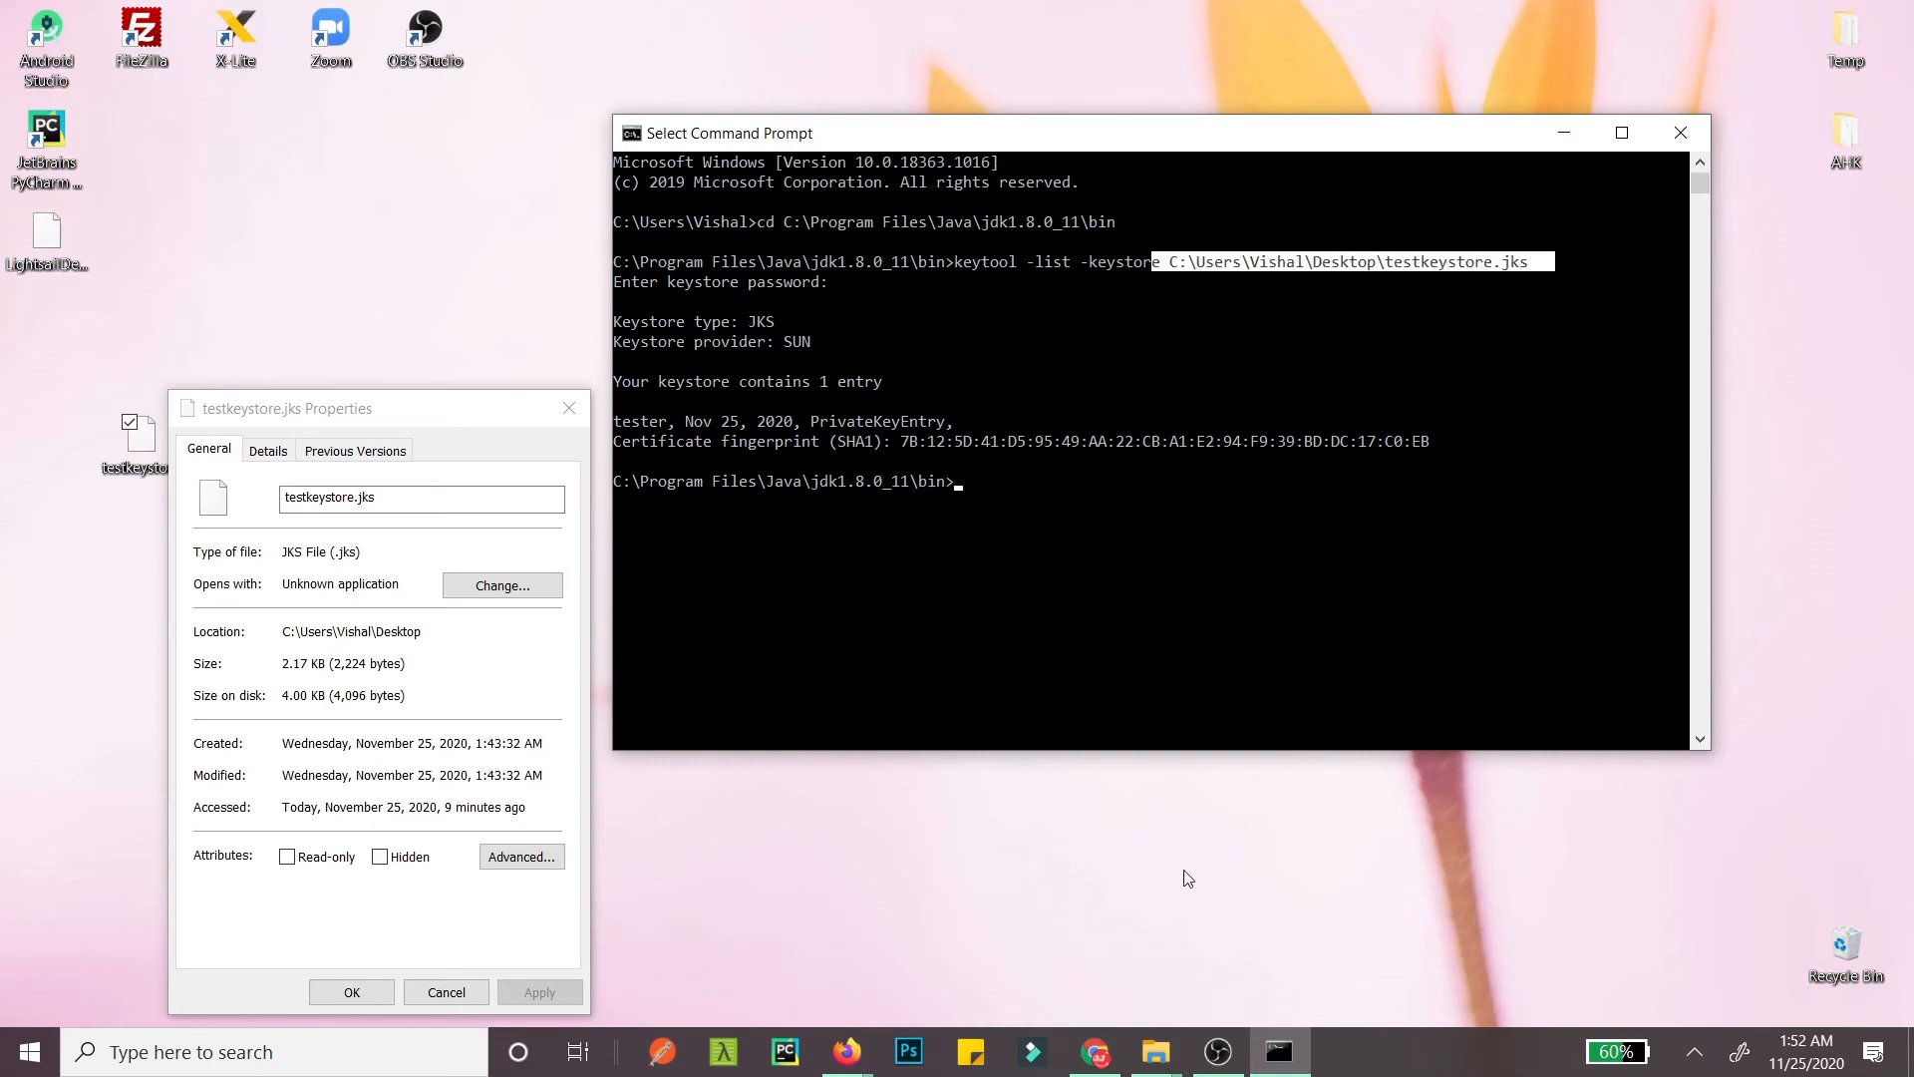
mouse_move(1153, 1051)
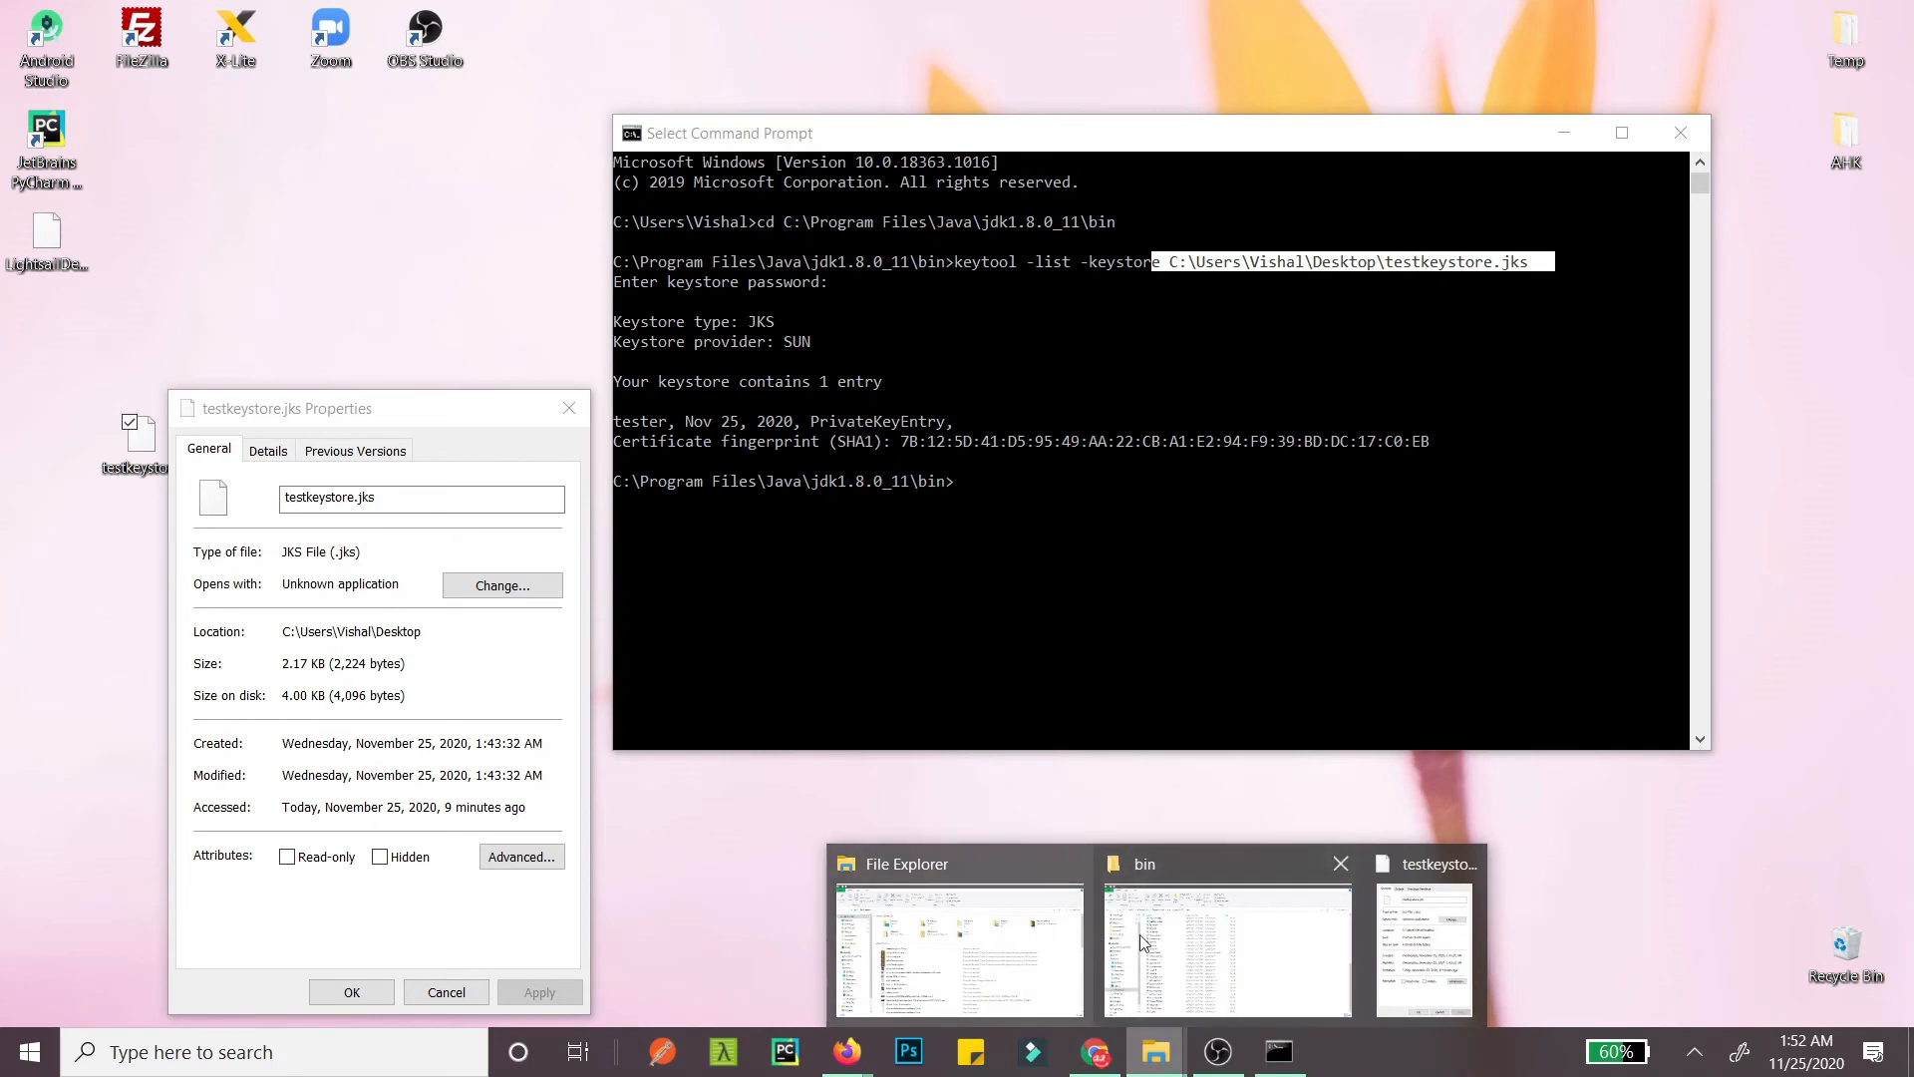
Step: Switch to the File Explorer window from the taskbar
click(958, 946)
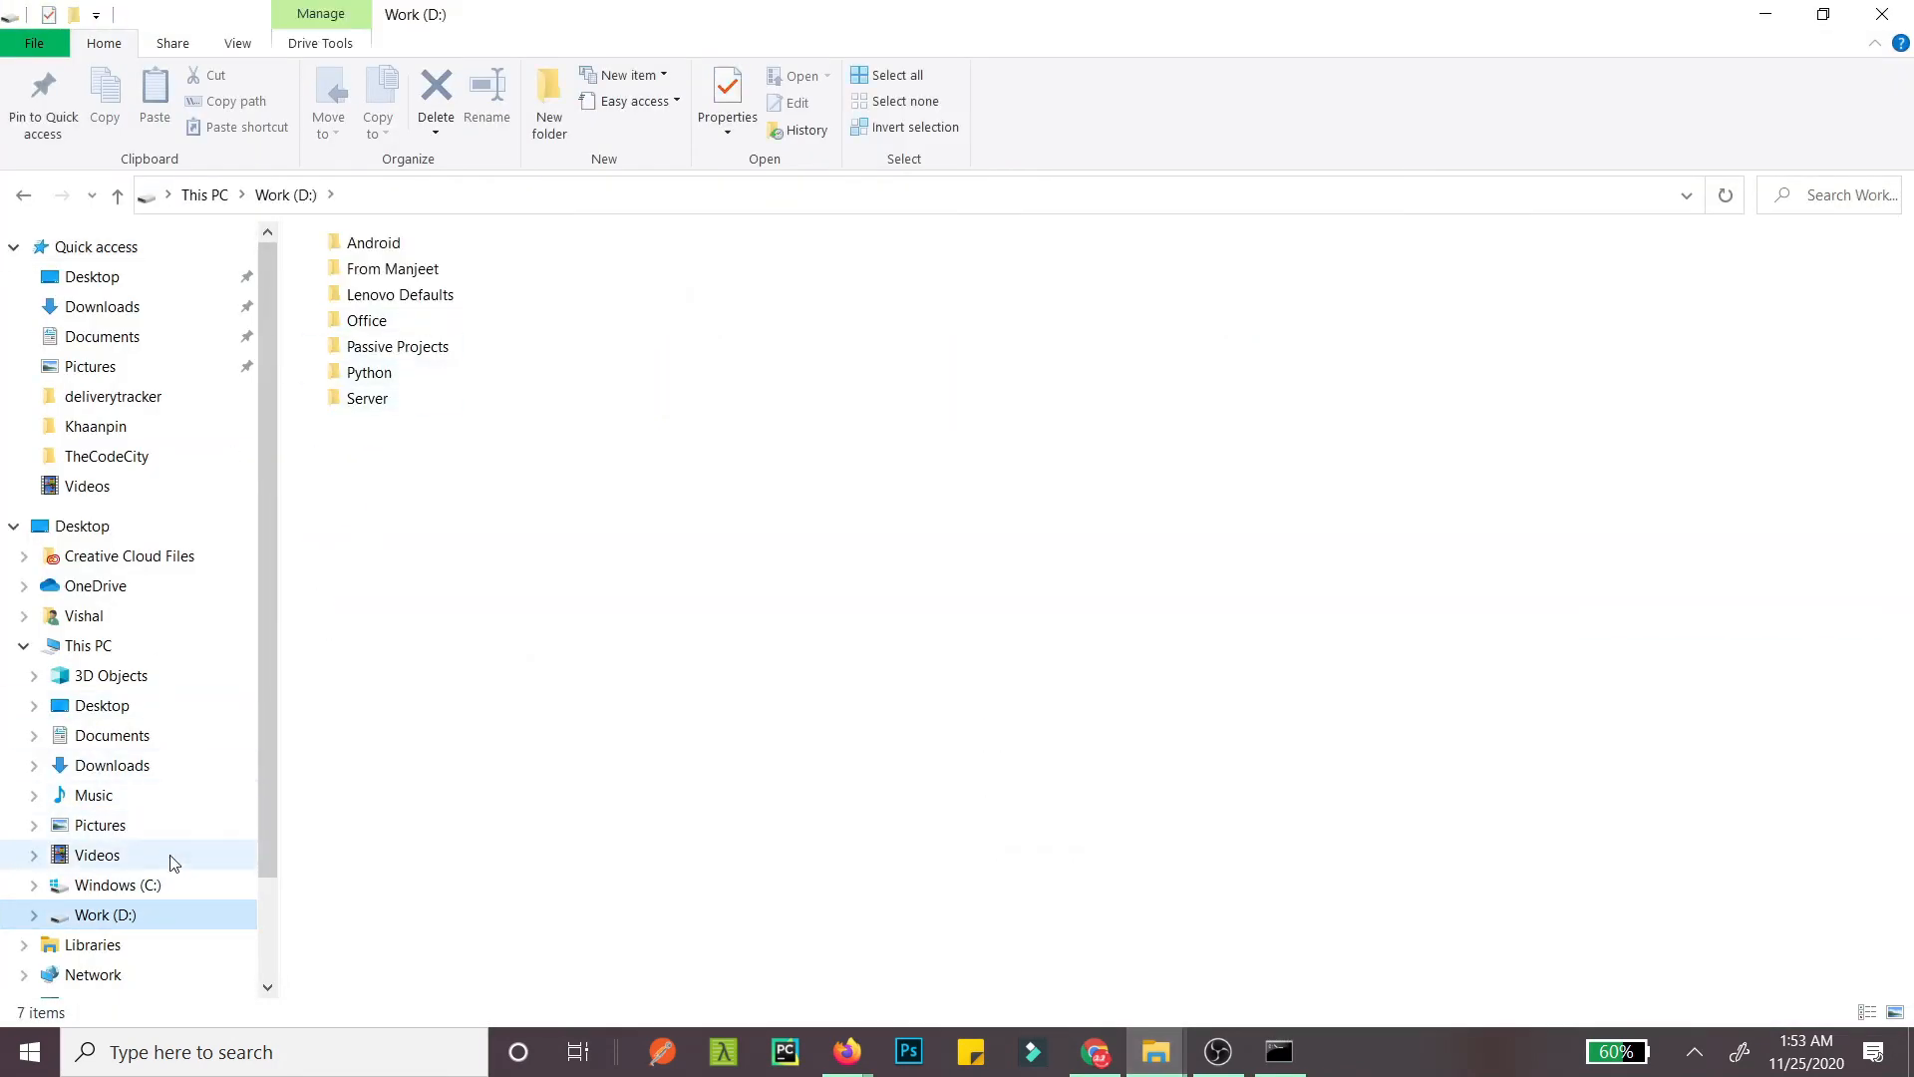
Step: Browse to C:\Users\Vishal\.android, select debug.keystore, and highlight the folder path
click(117, 885)
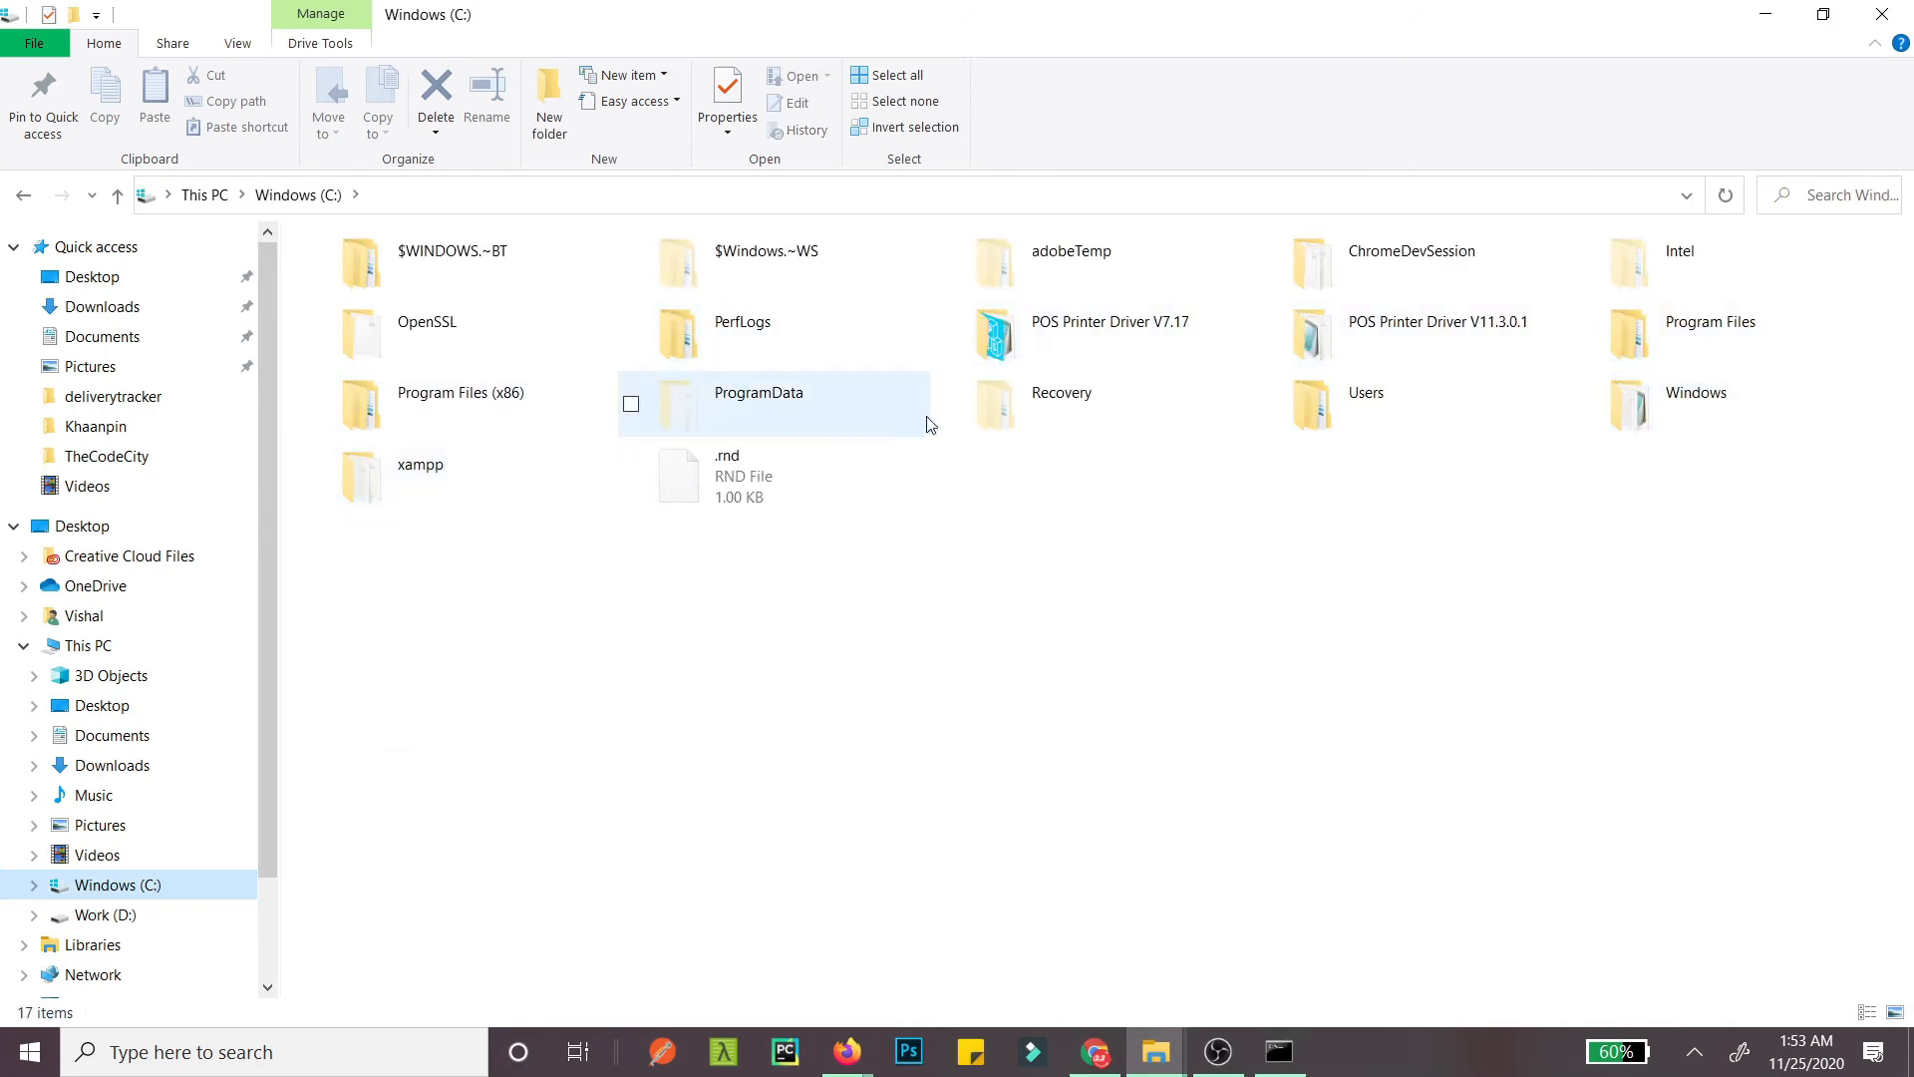
double_click(1366, 391)
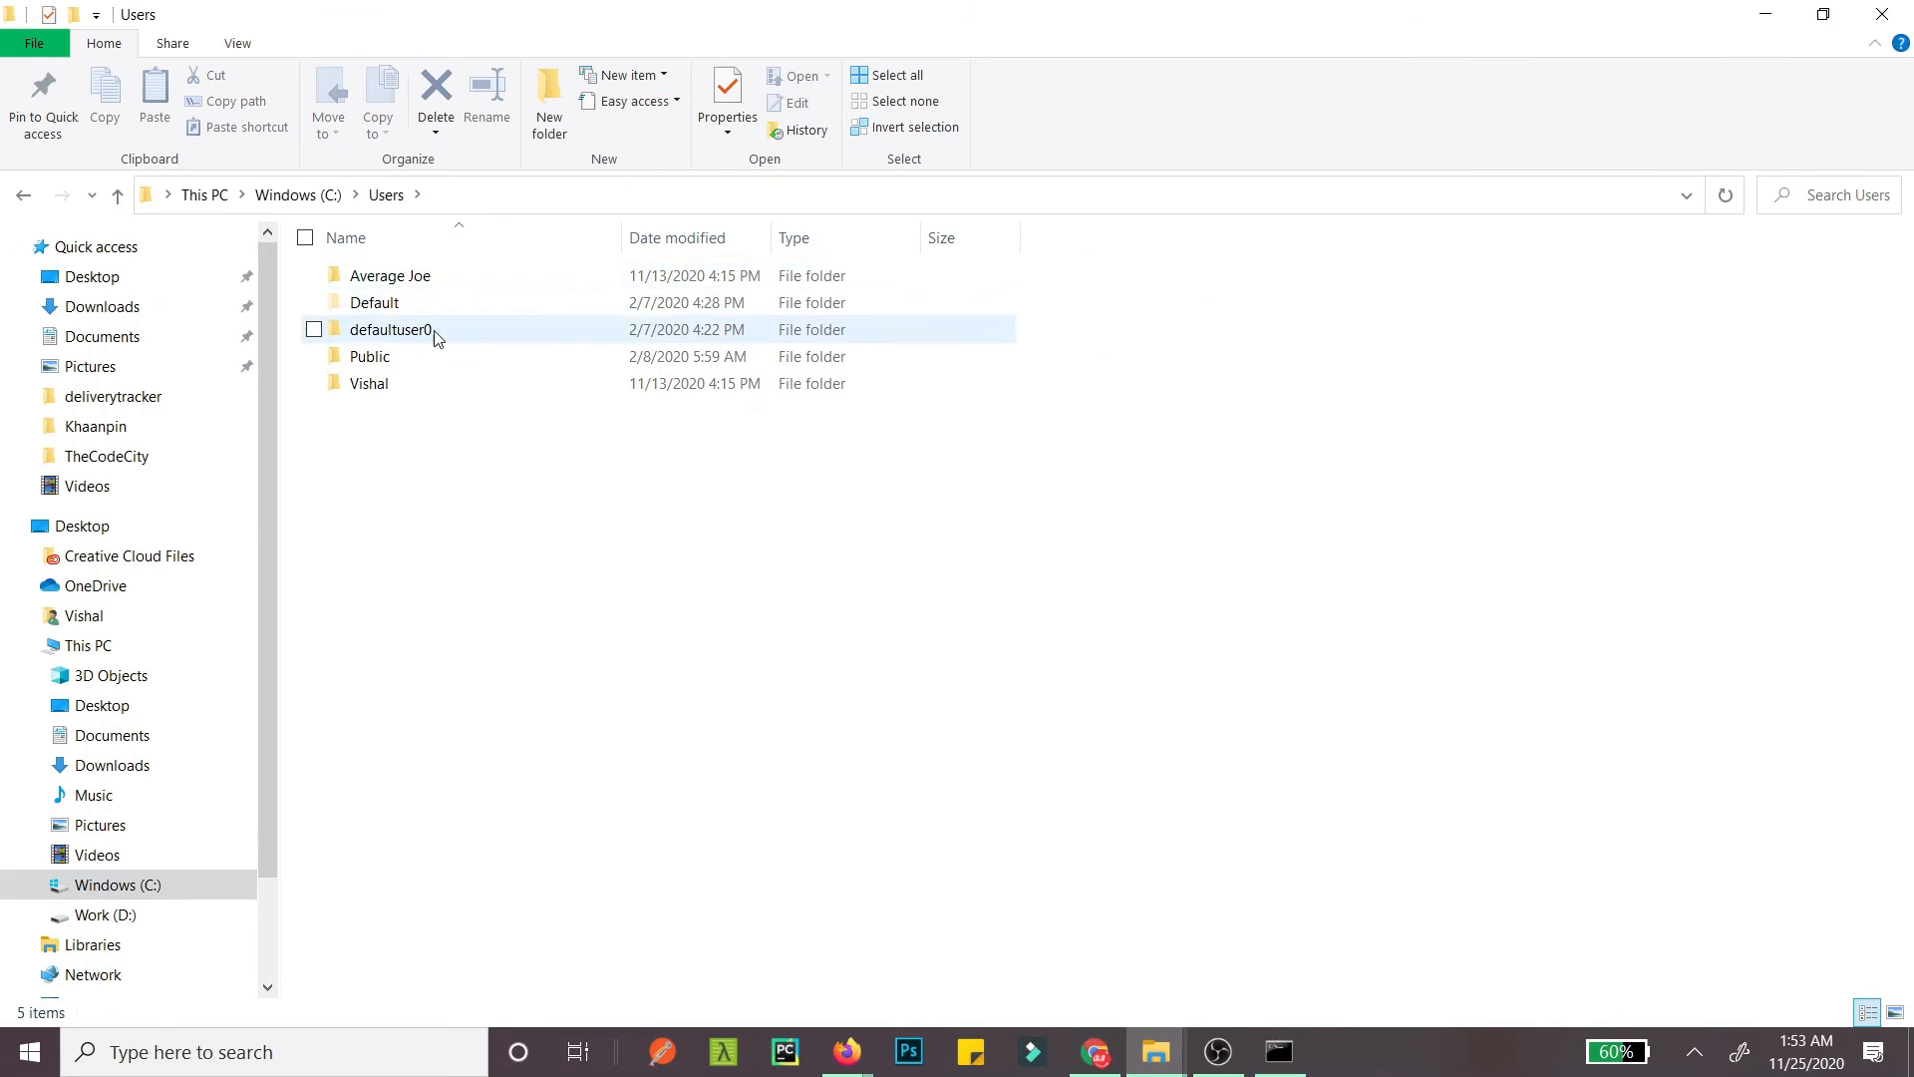
double_click(368, 382)
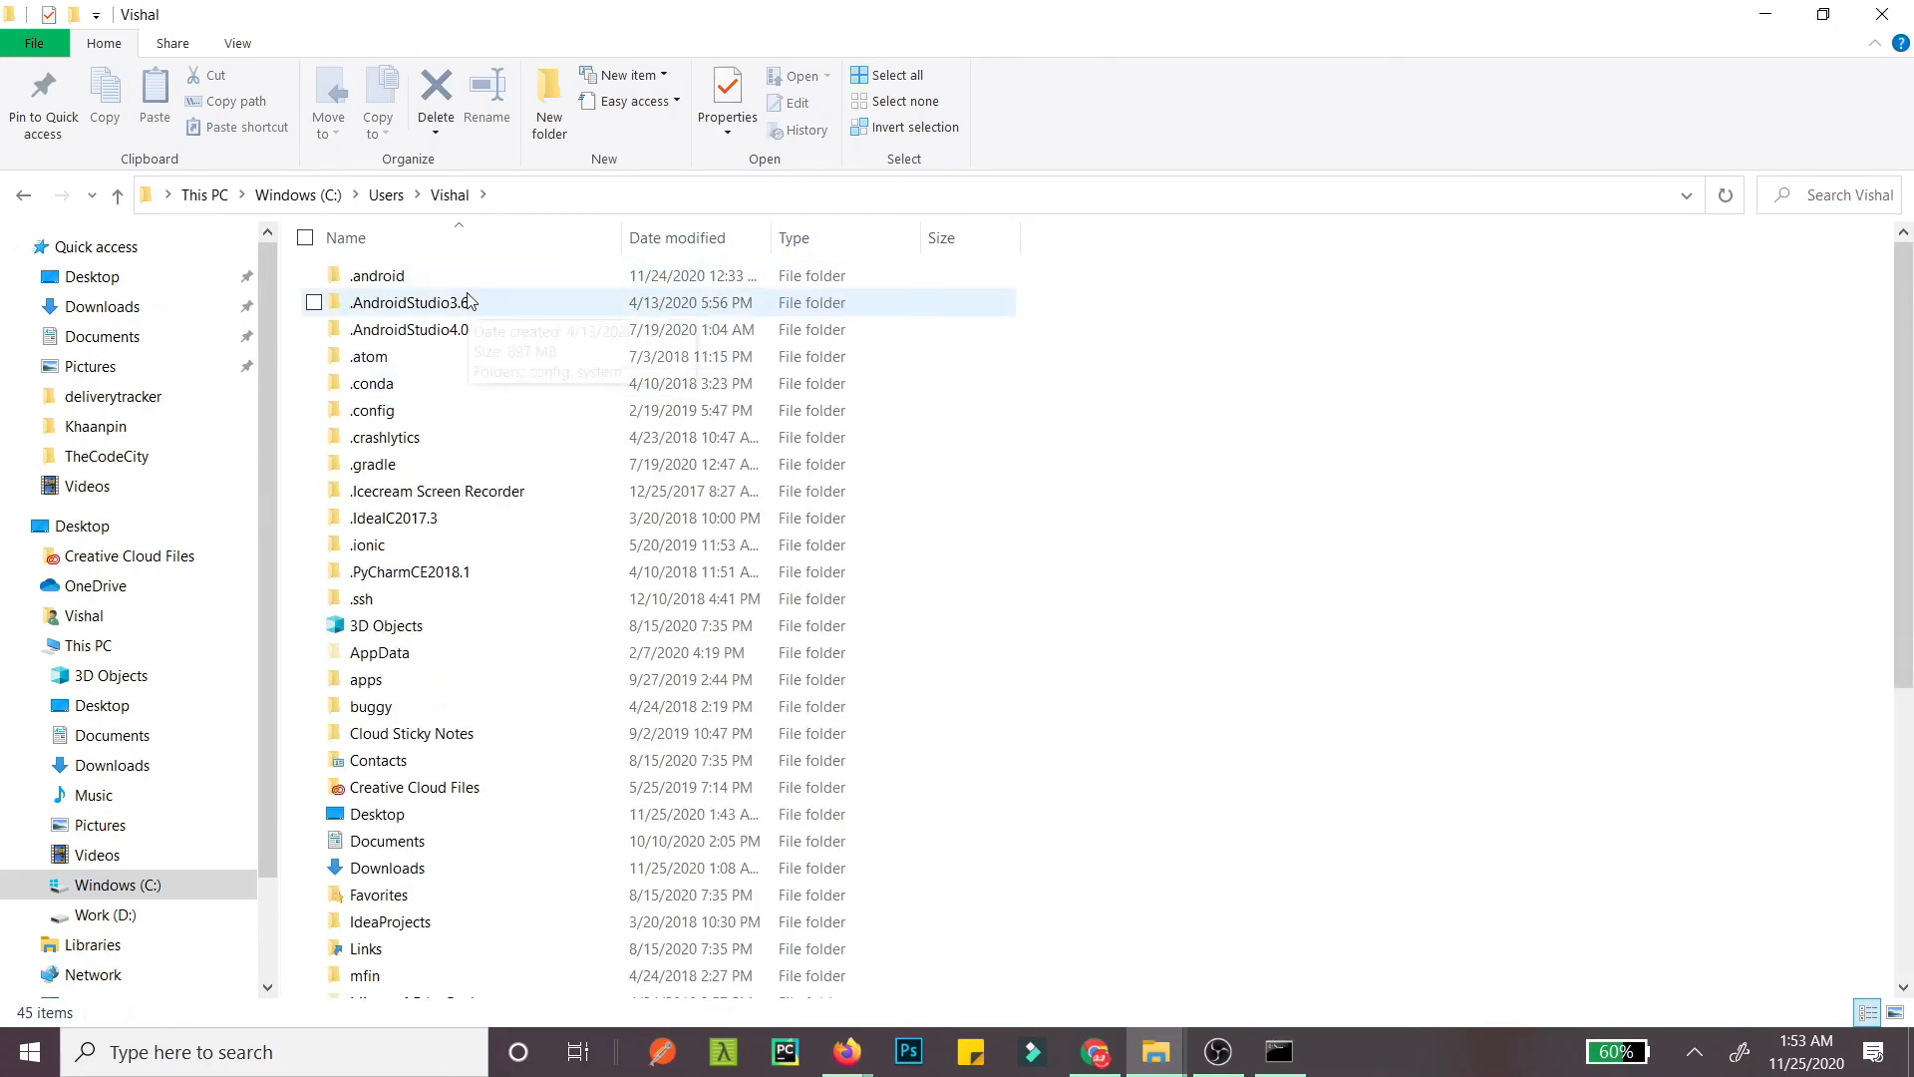
double_click(376, 275)
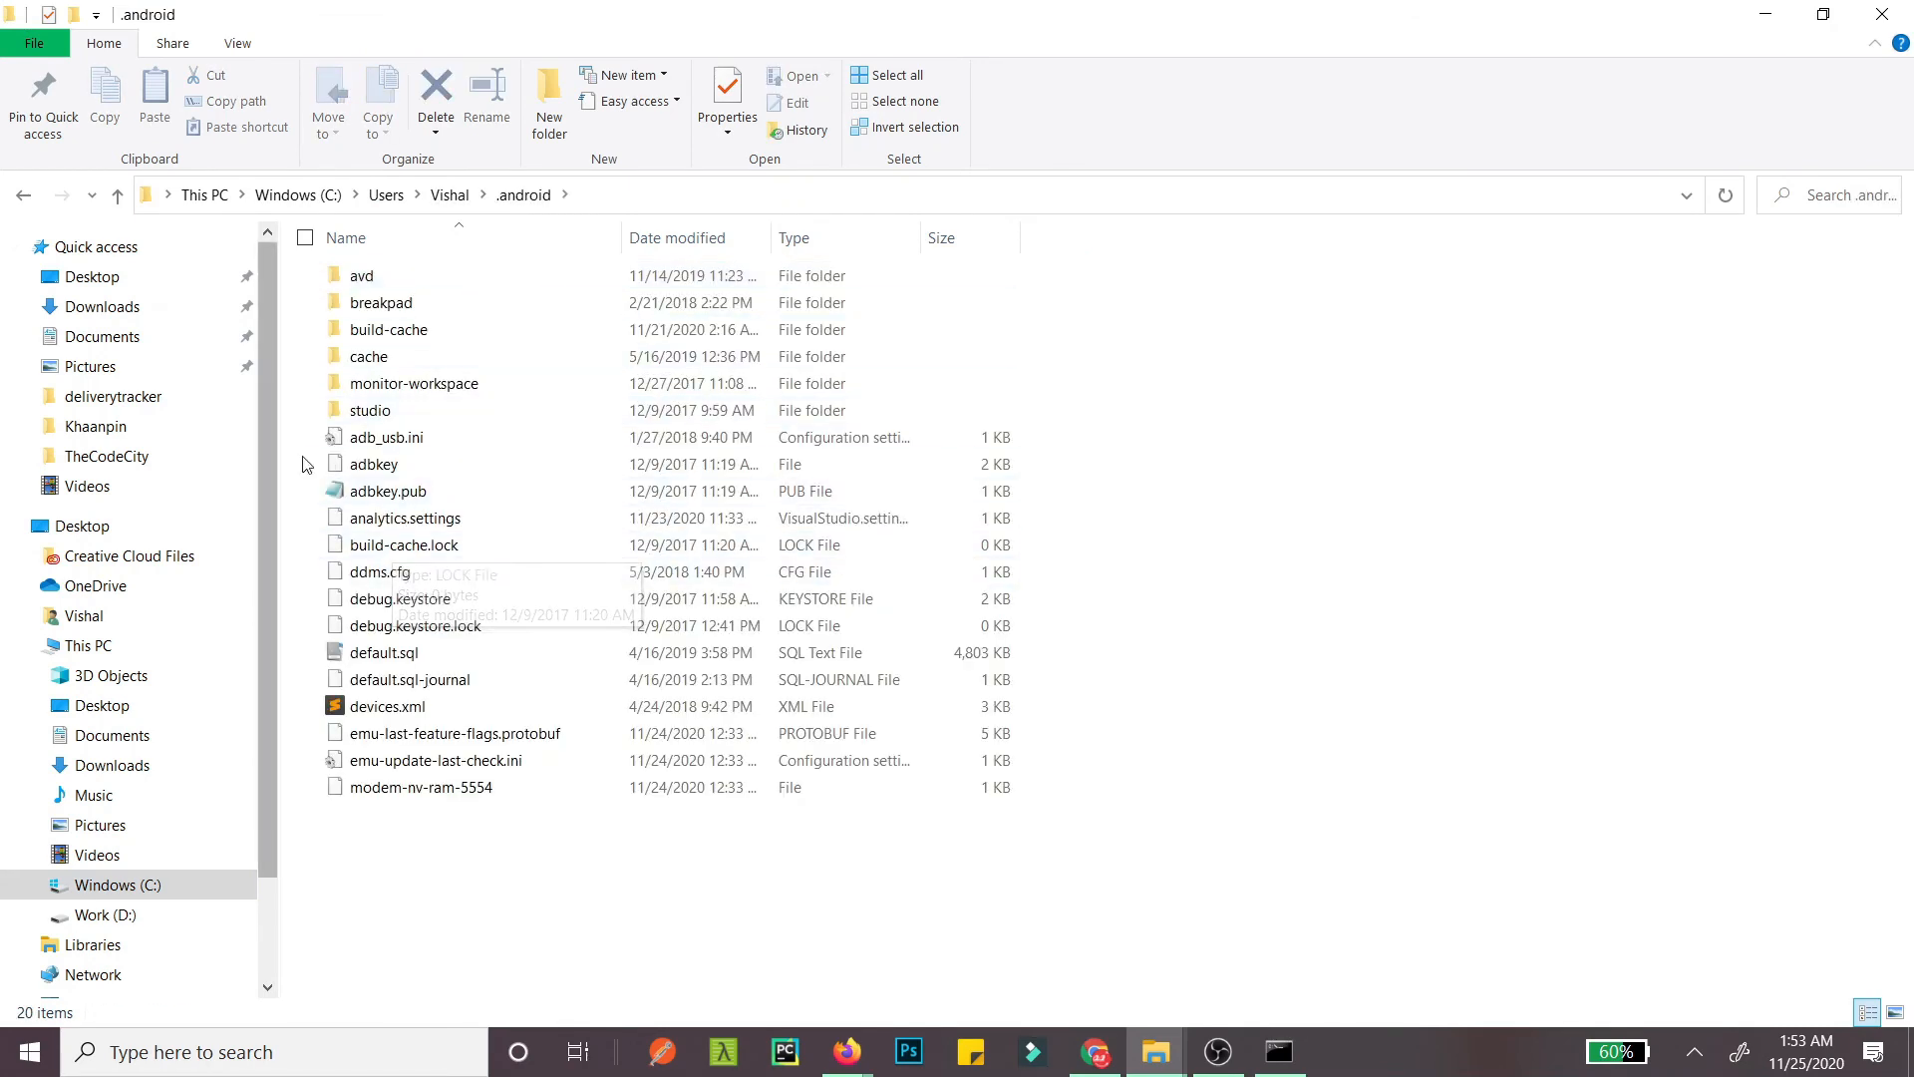
click(399, 598)
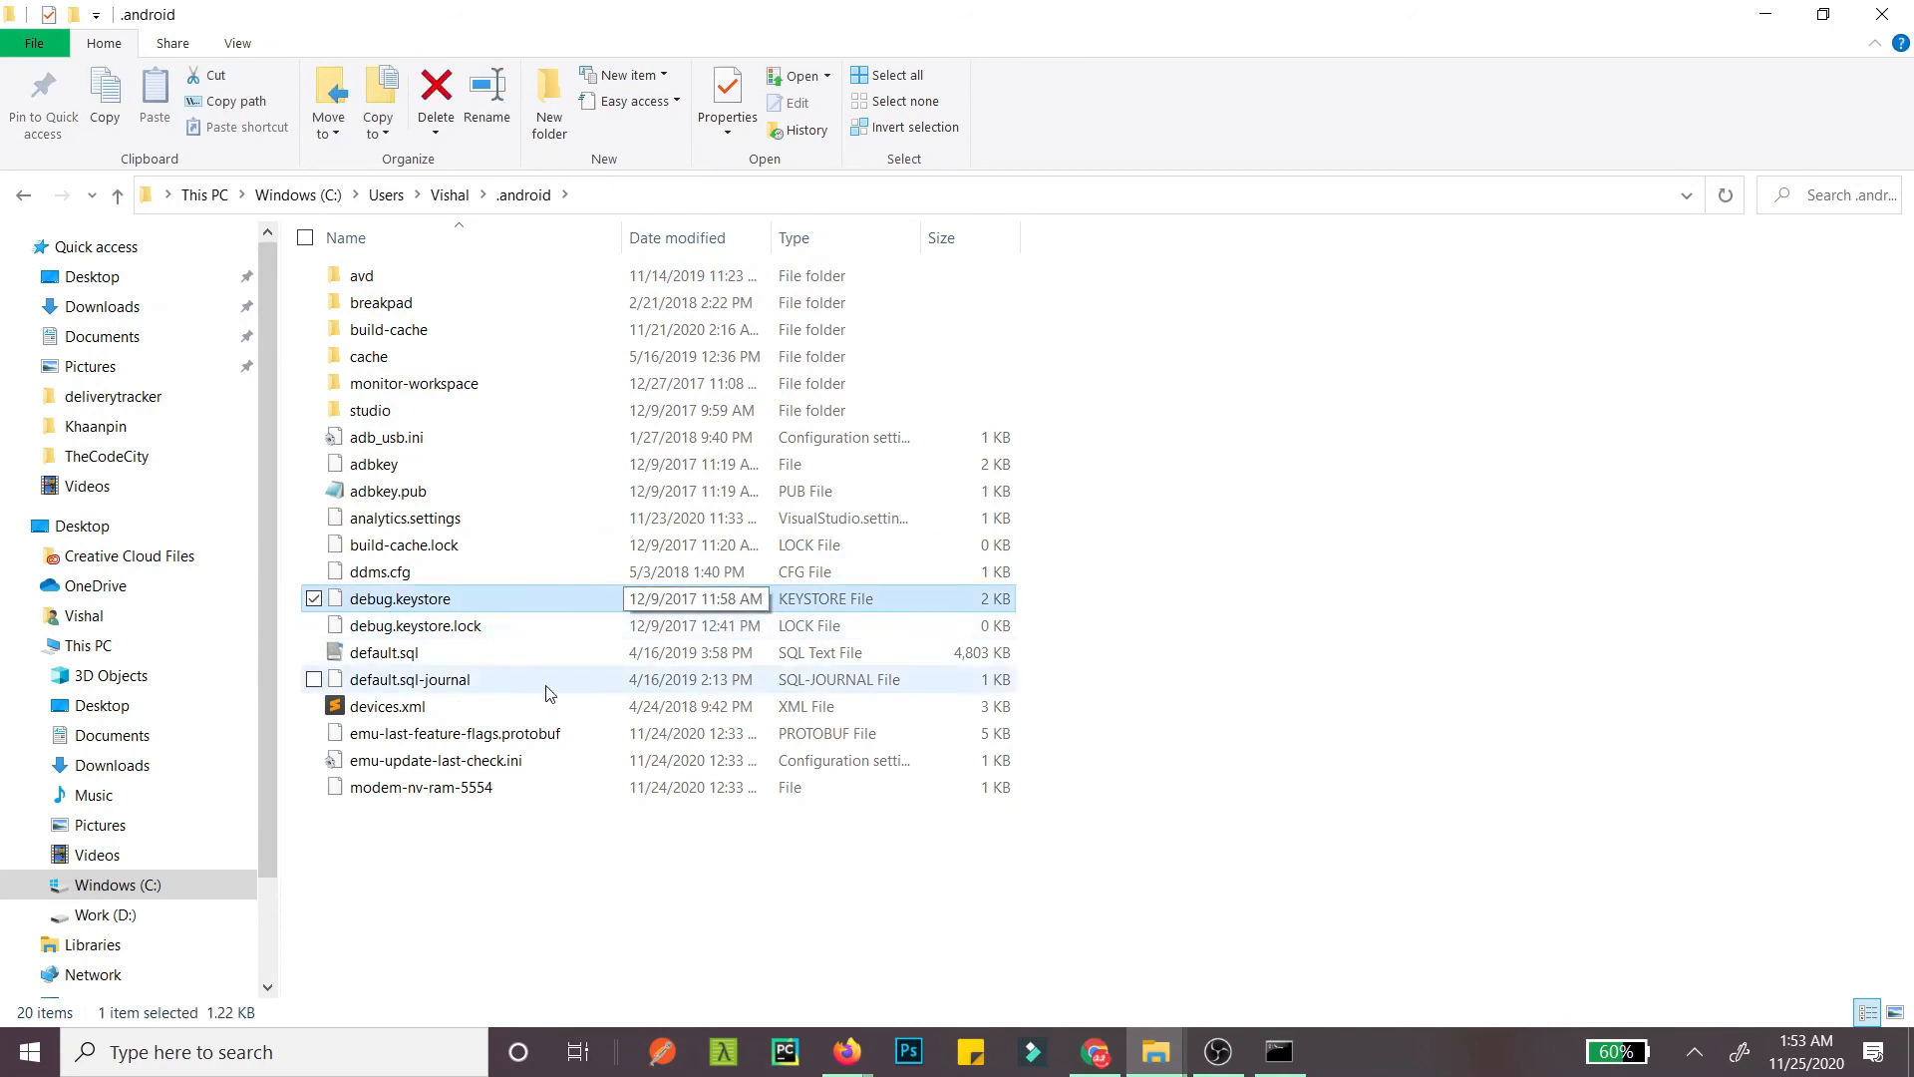
mouse_move(607, 582)
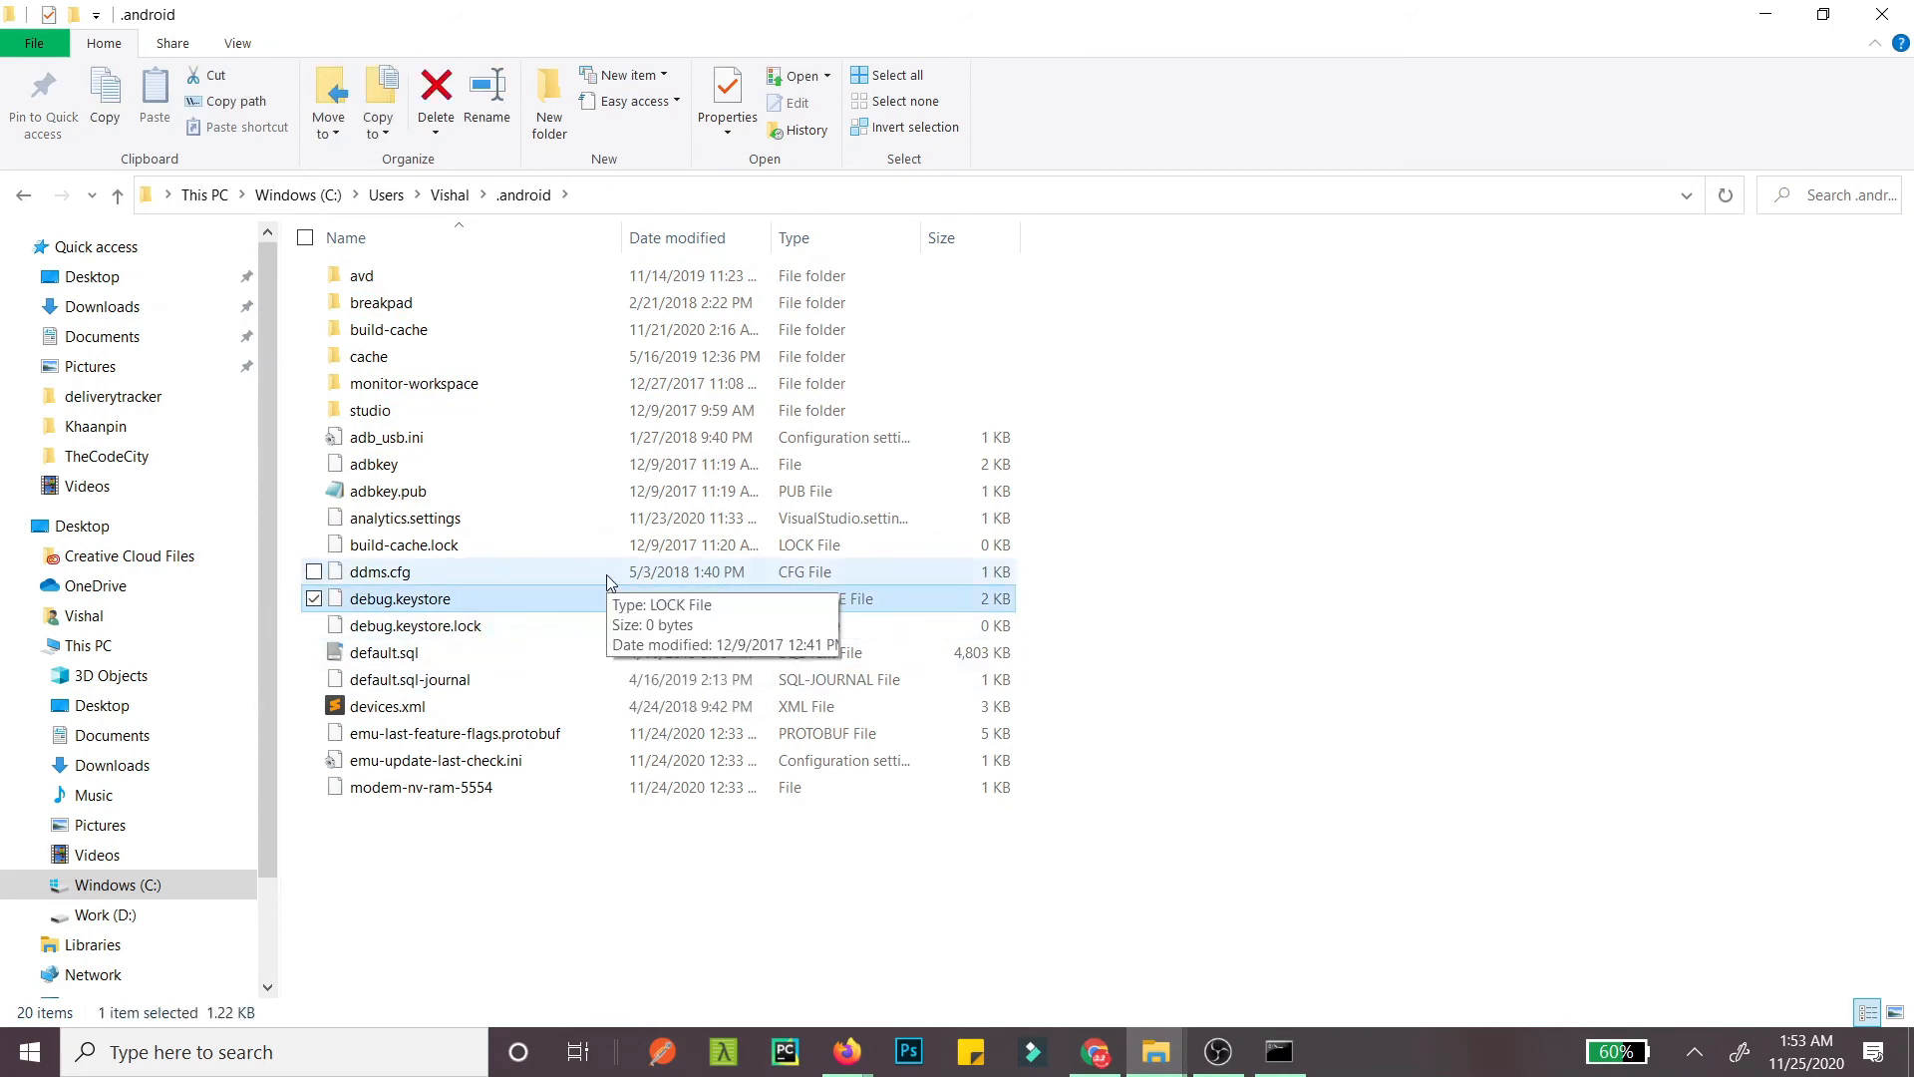
click(854, 194)
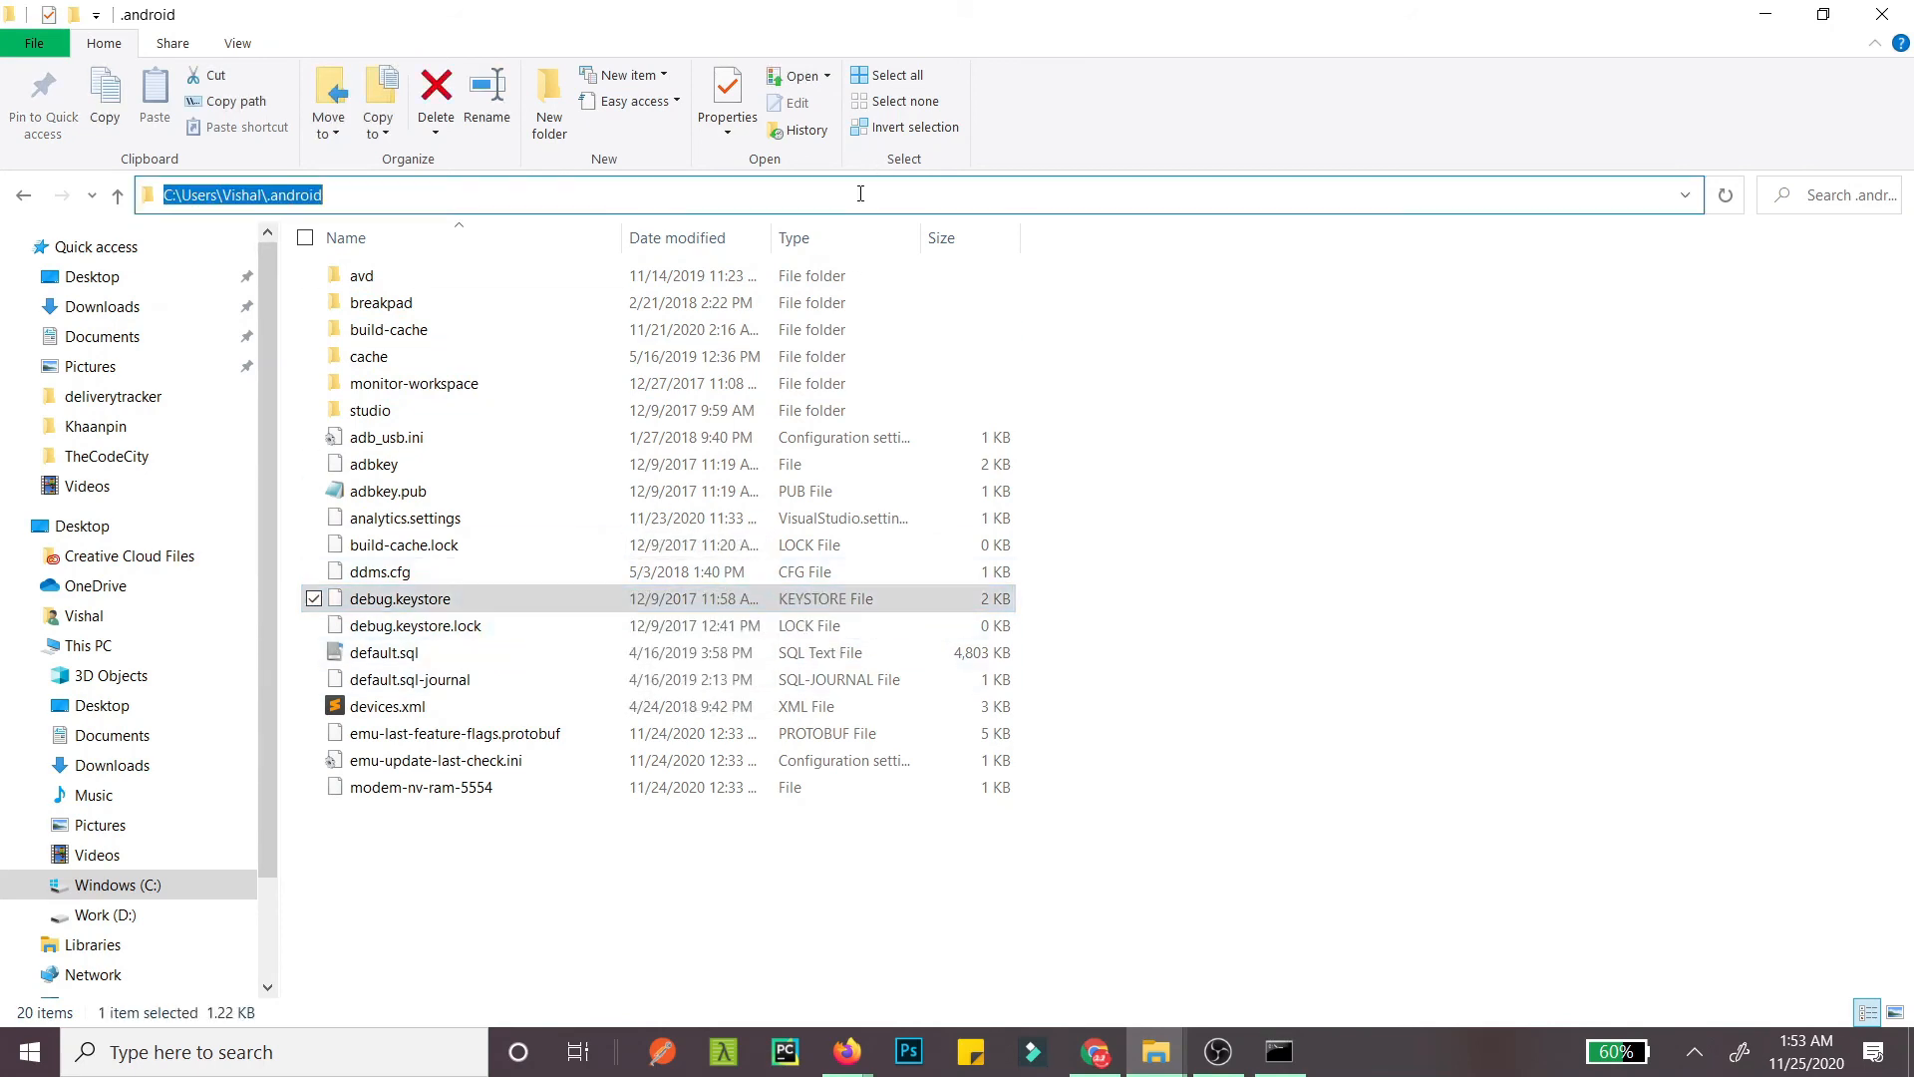
key(alt+tab)
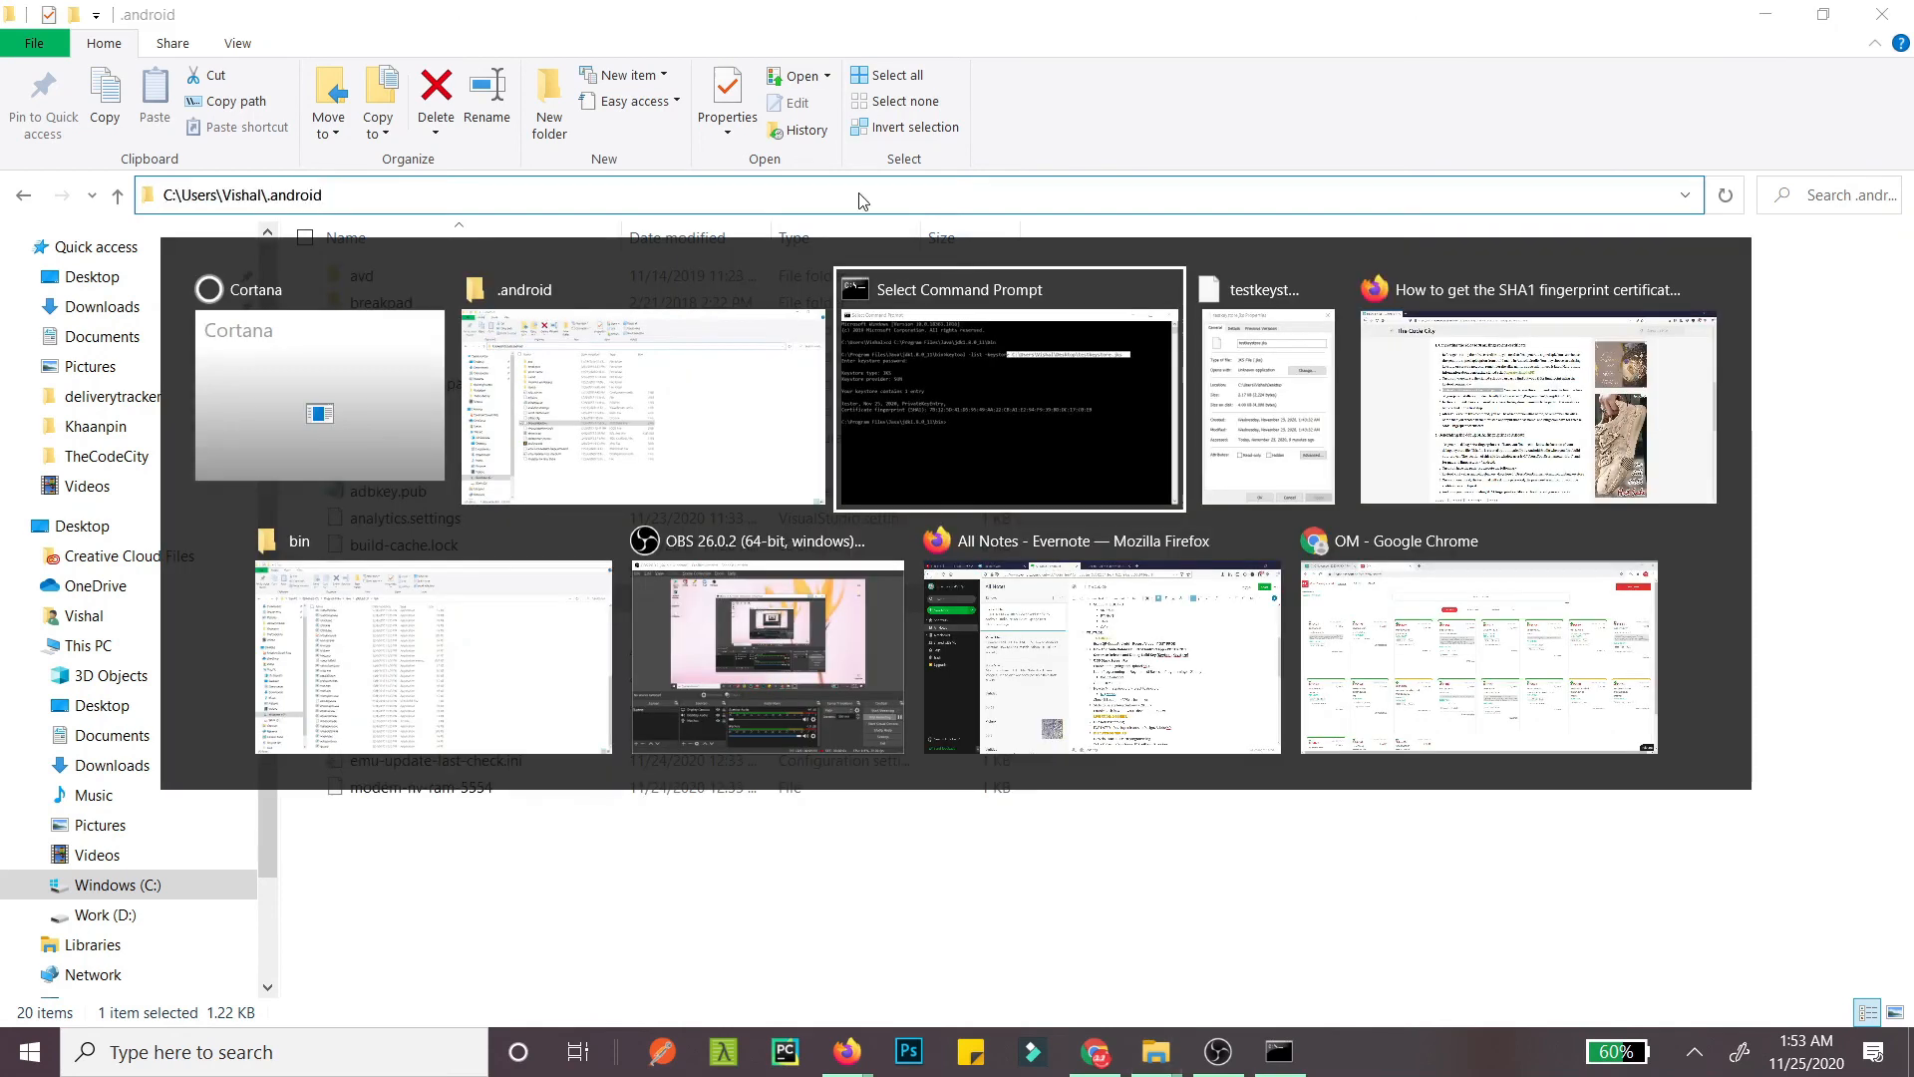
Step: Type keytool -list -keystore with the path C:\Users\Vishal\.android\debug.keystore
click(1007, 391)
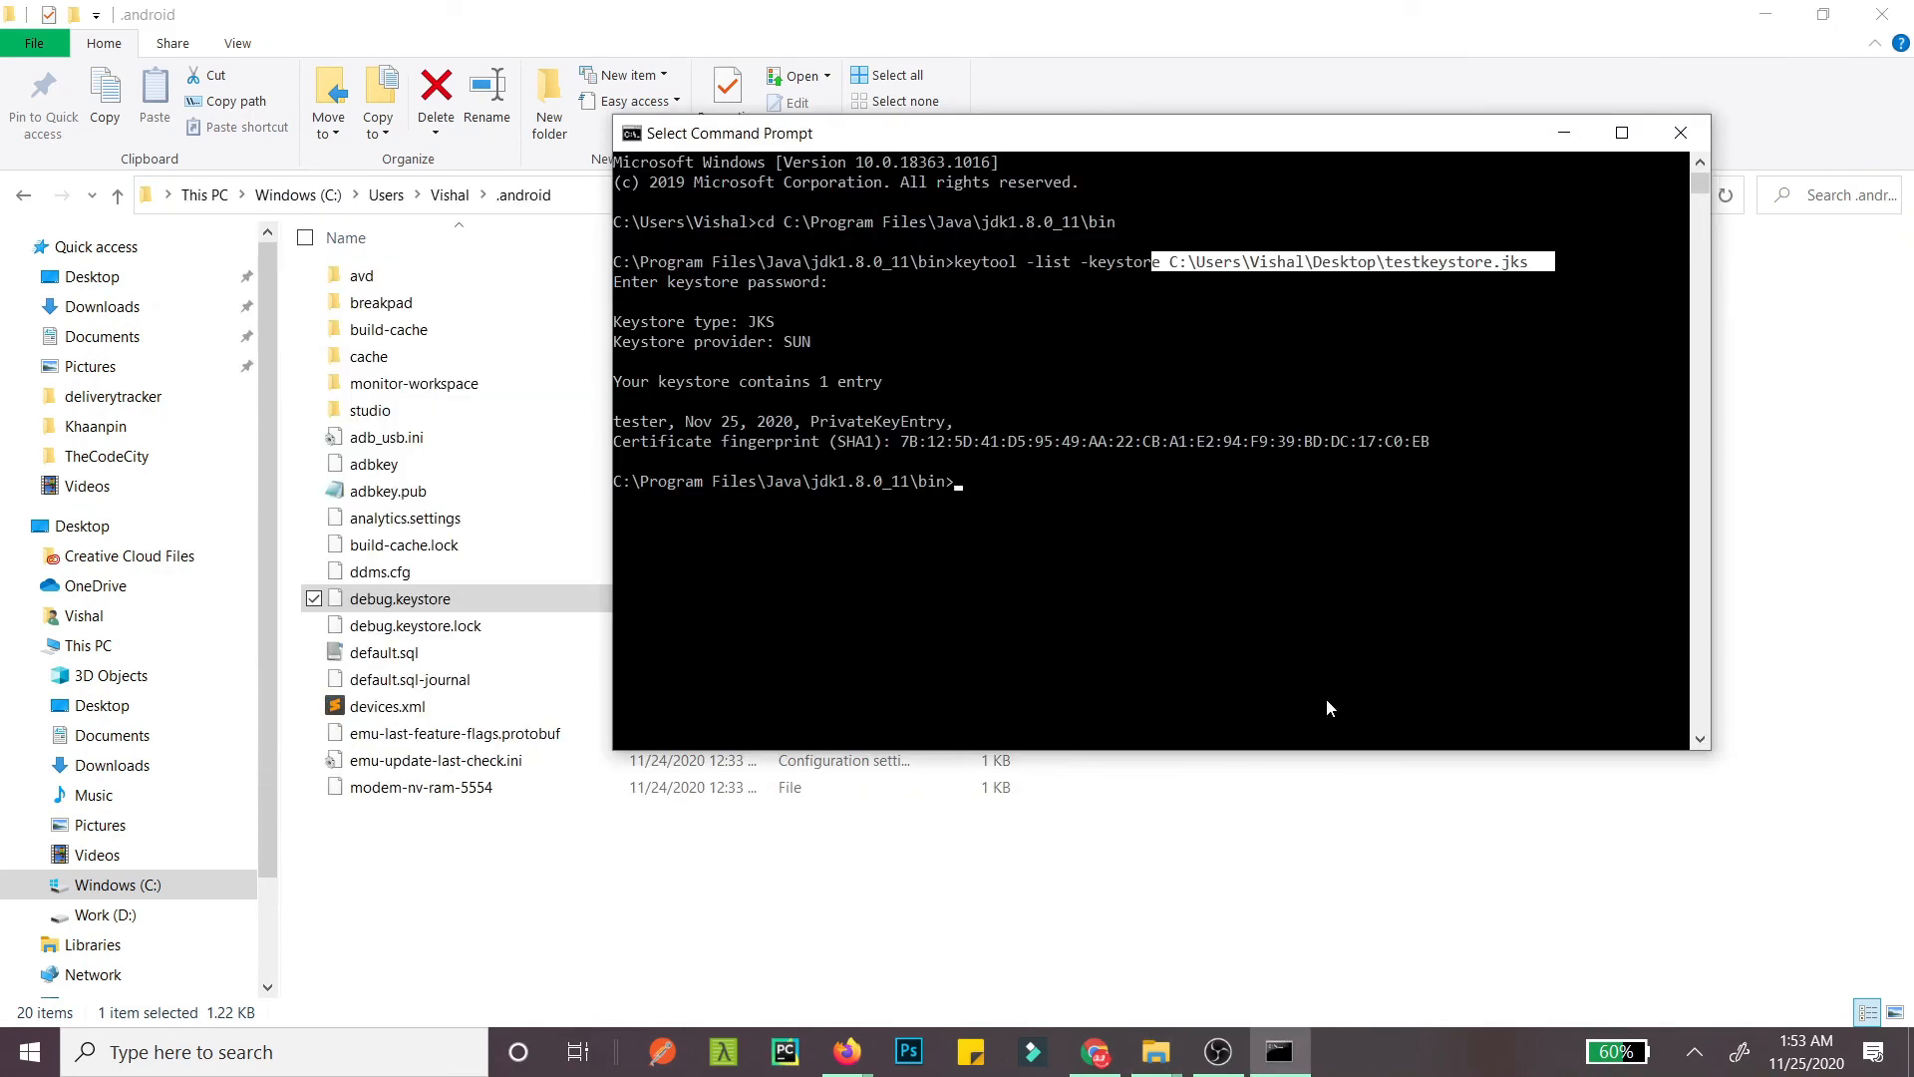
text(keytool -list -keystore C:\Users\Vishal\Desktop\testke)
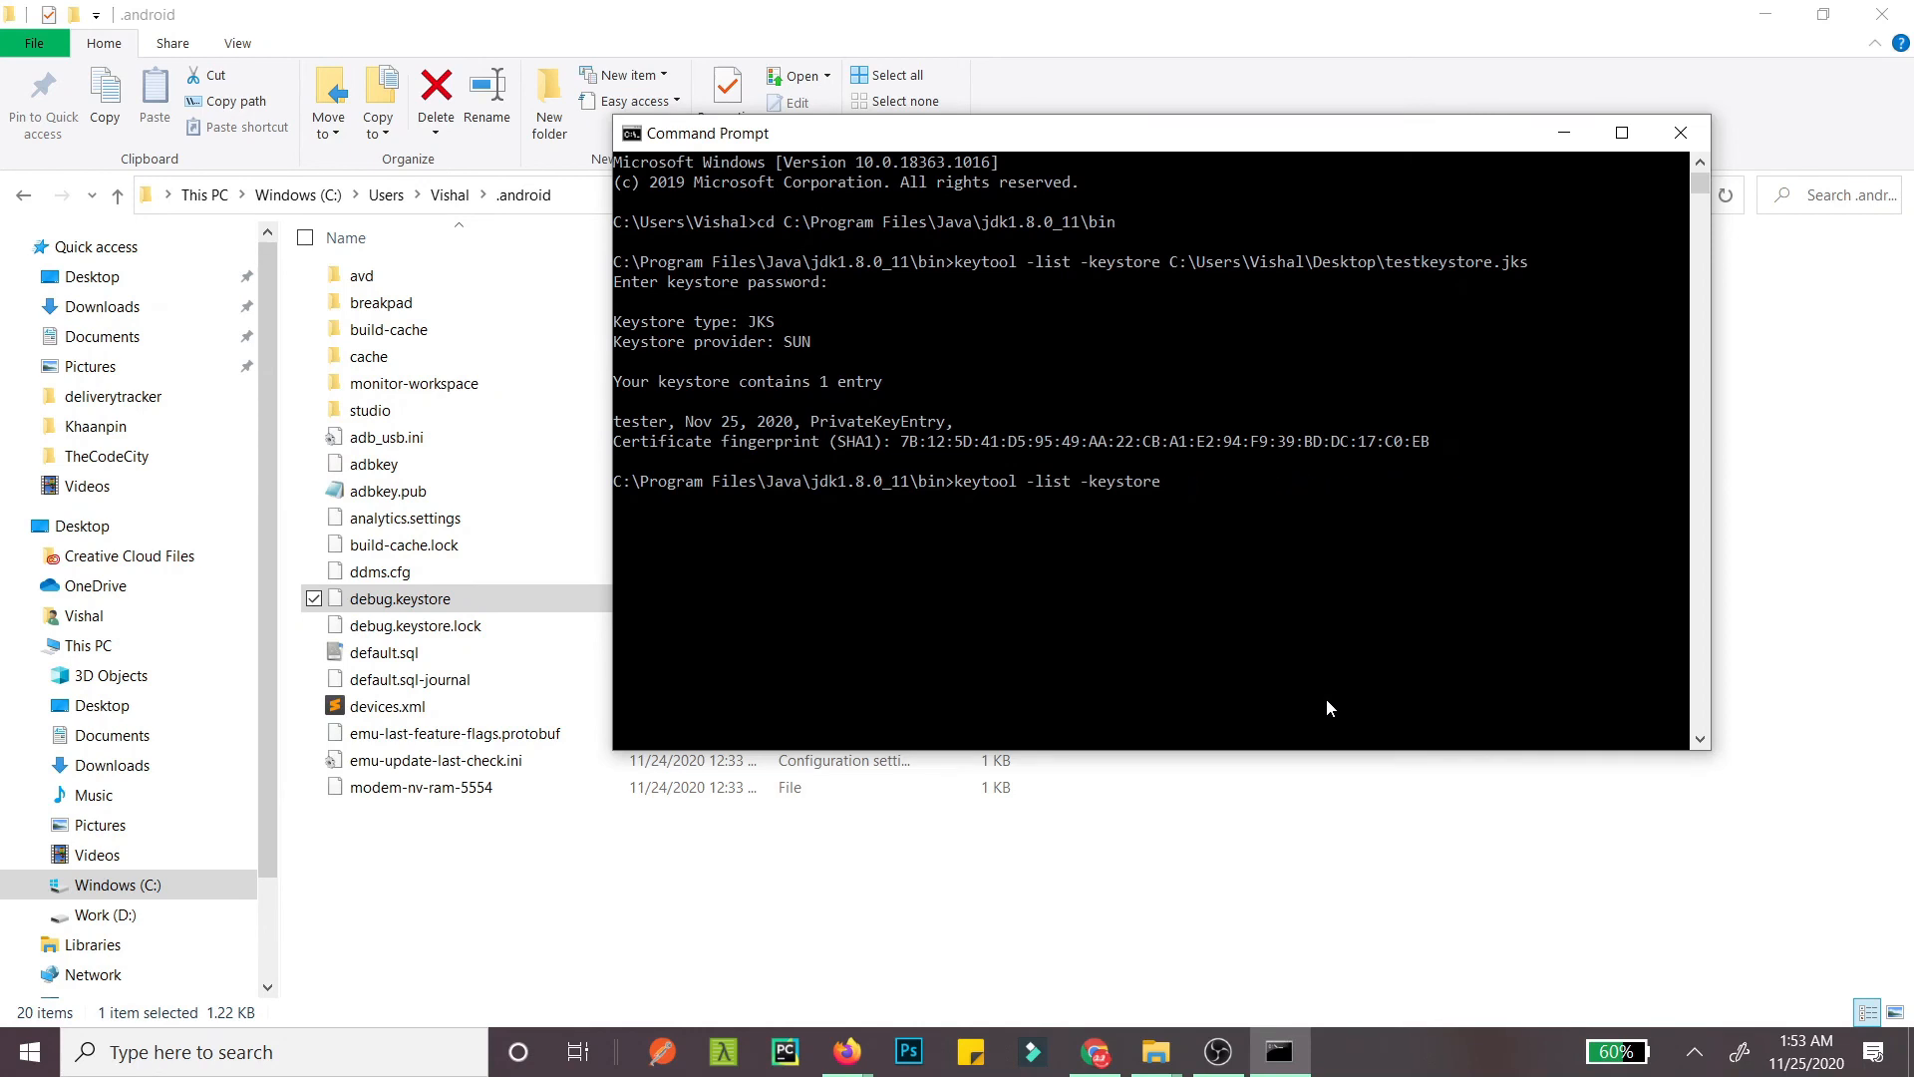
text(C:\Users\Vishal\.android\)
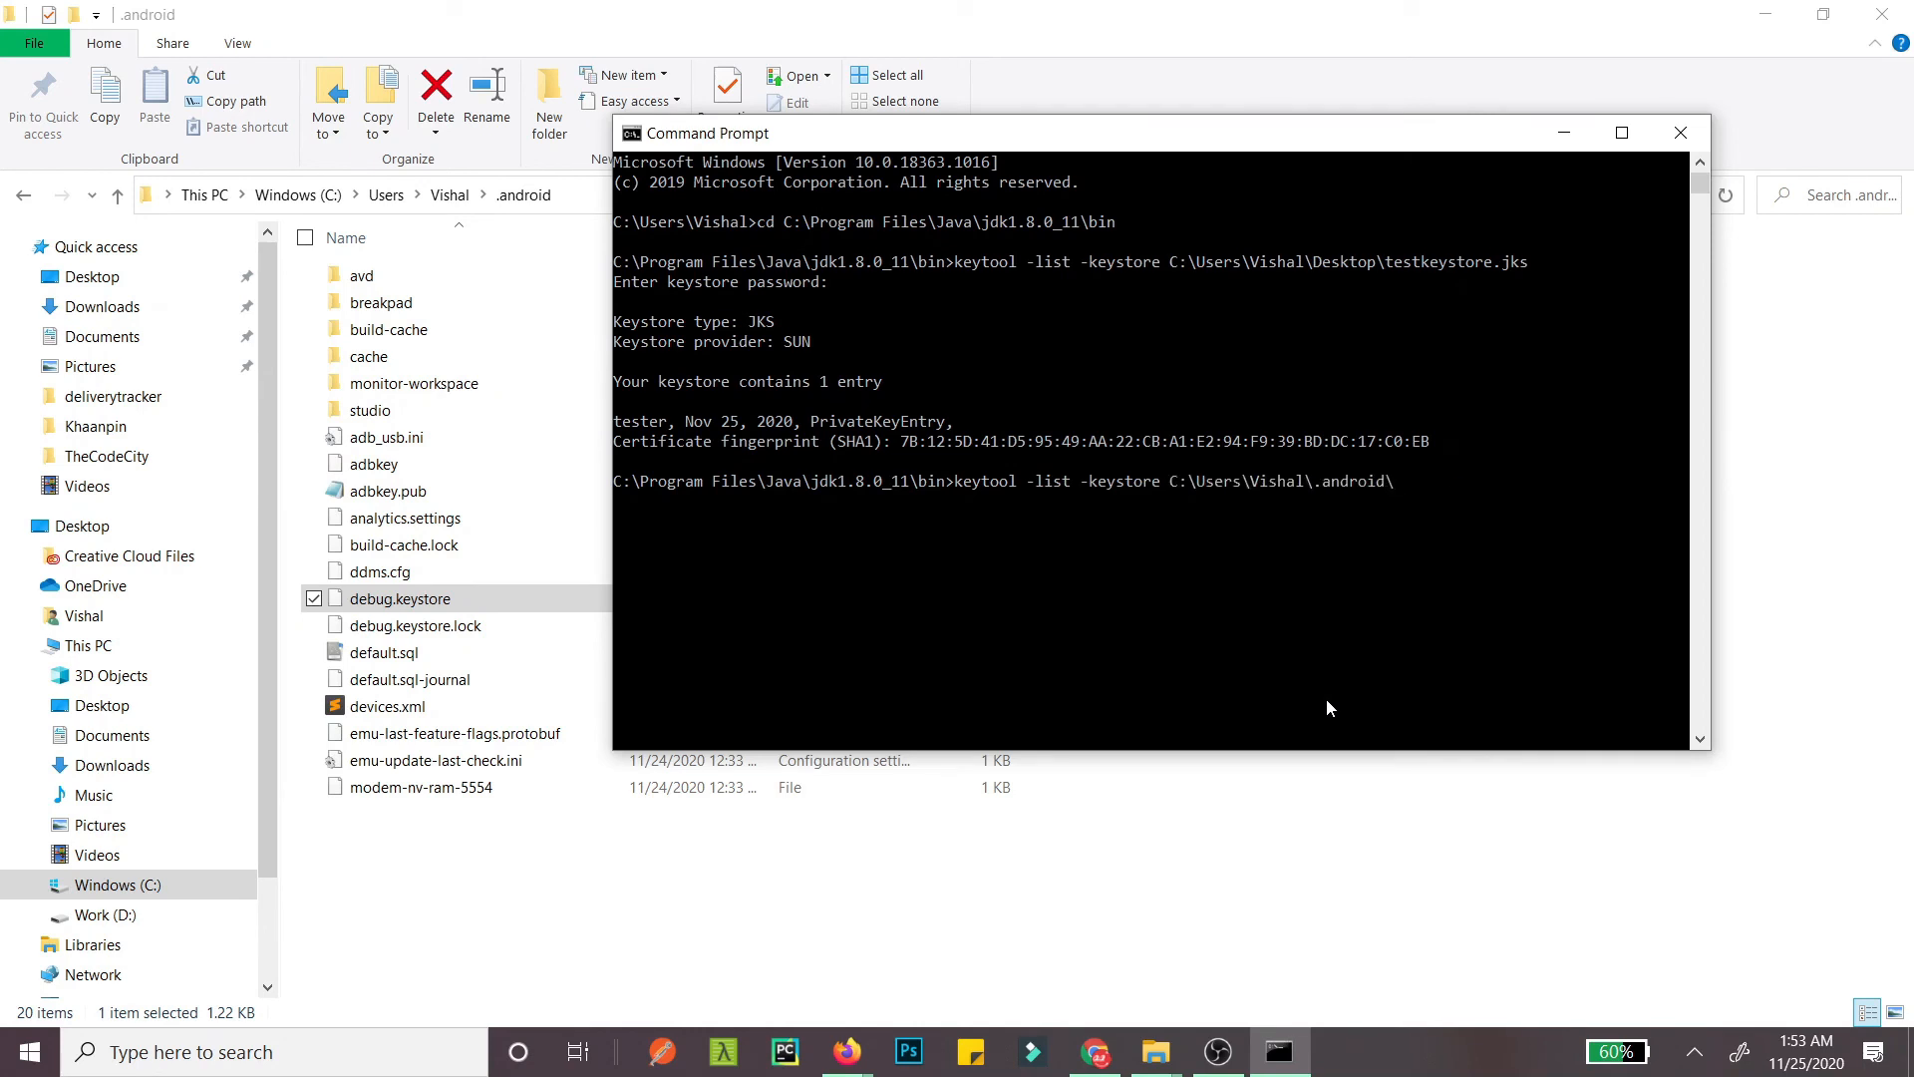
text(d)
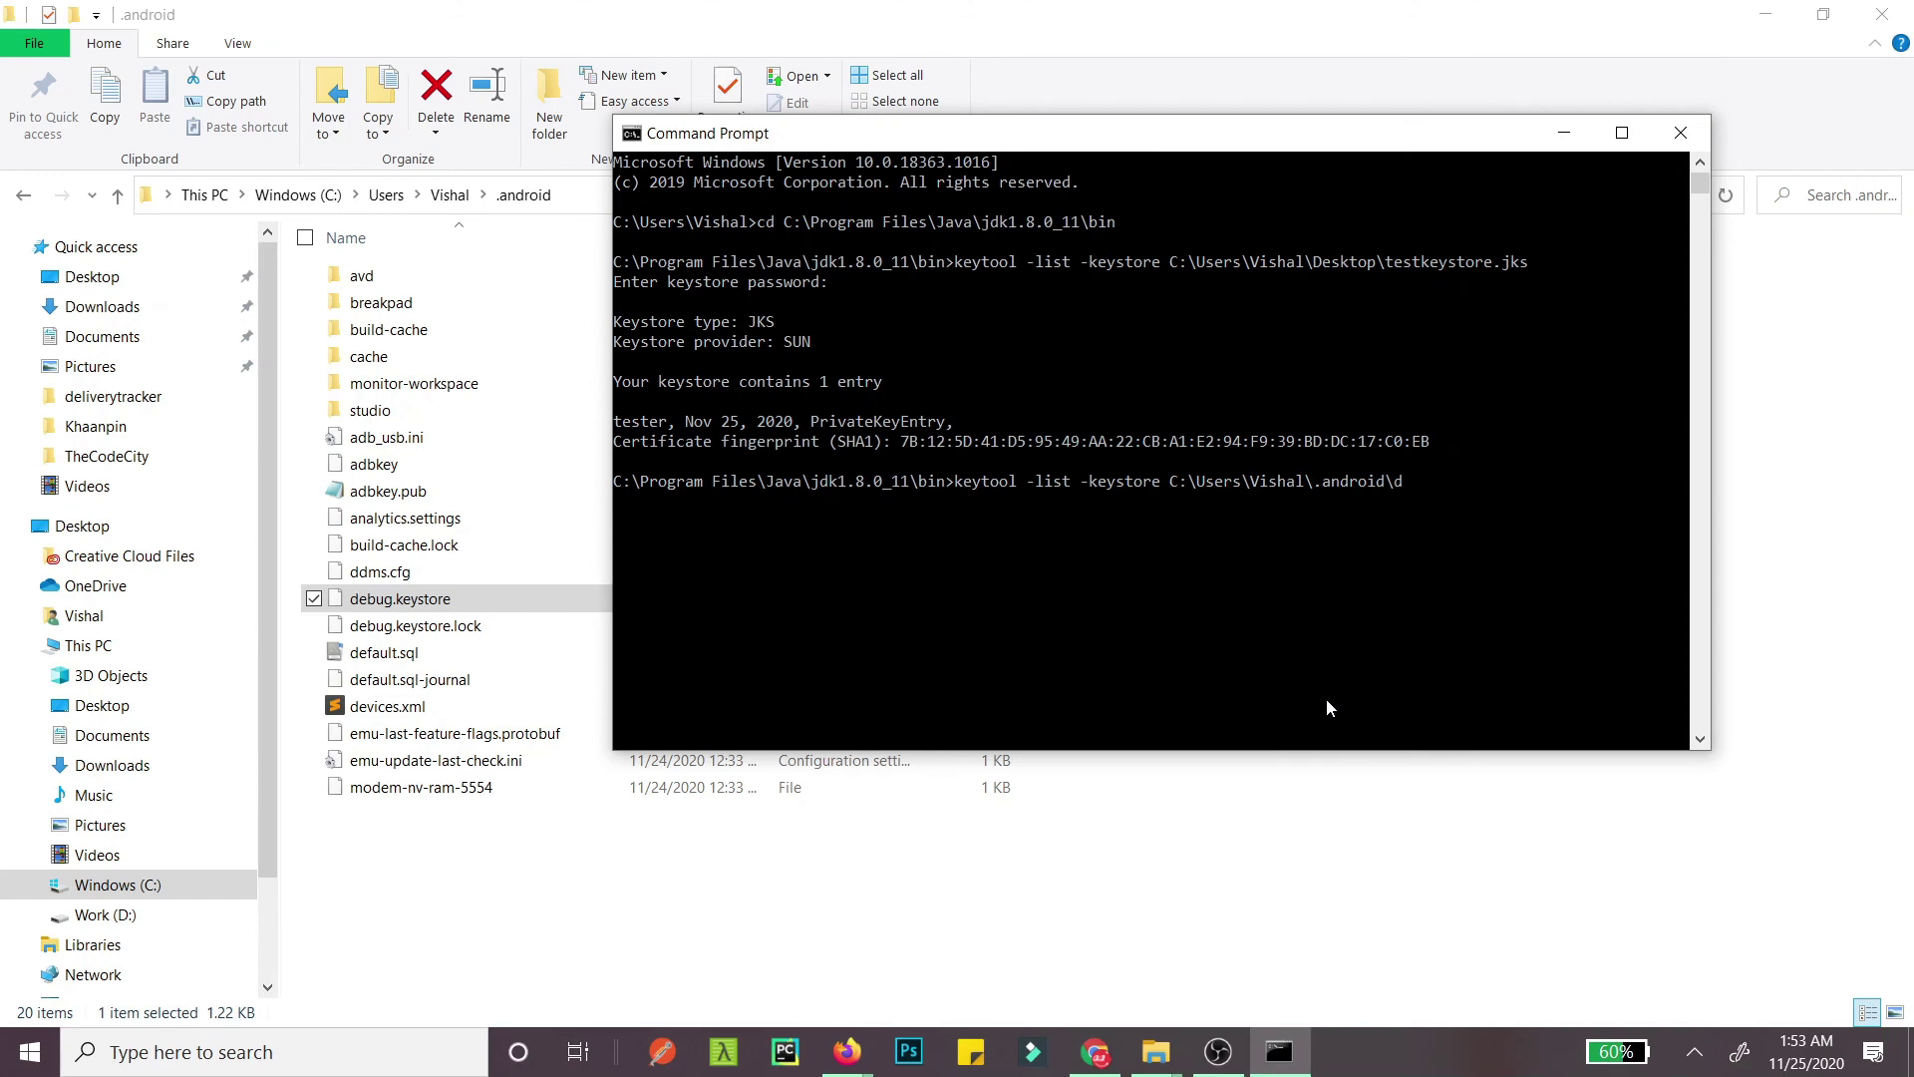
text(ebug.keyst)
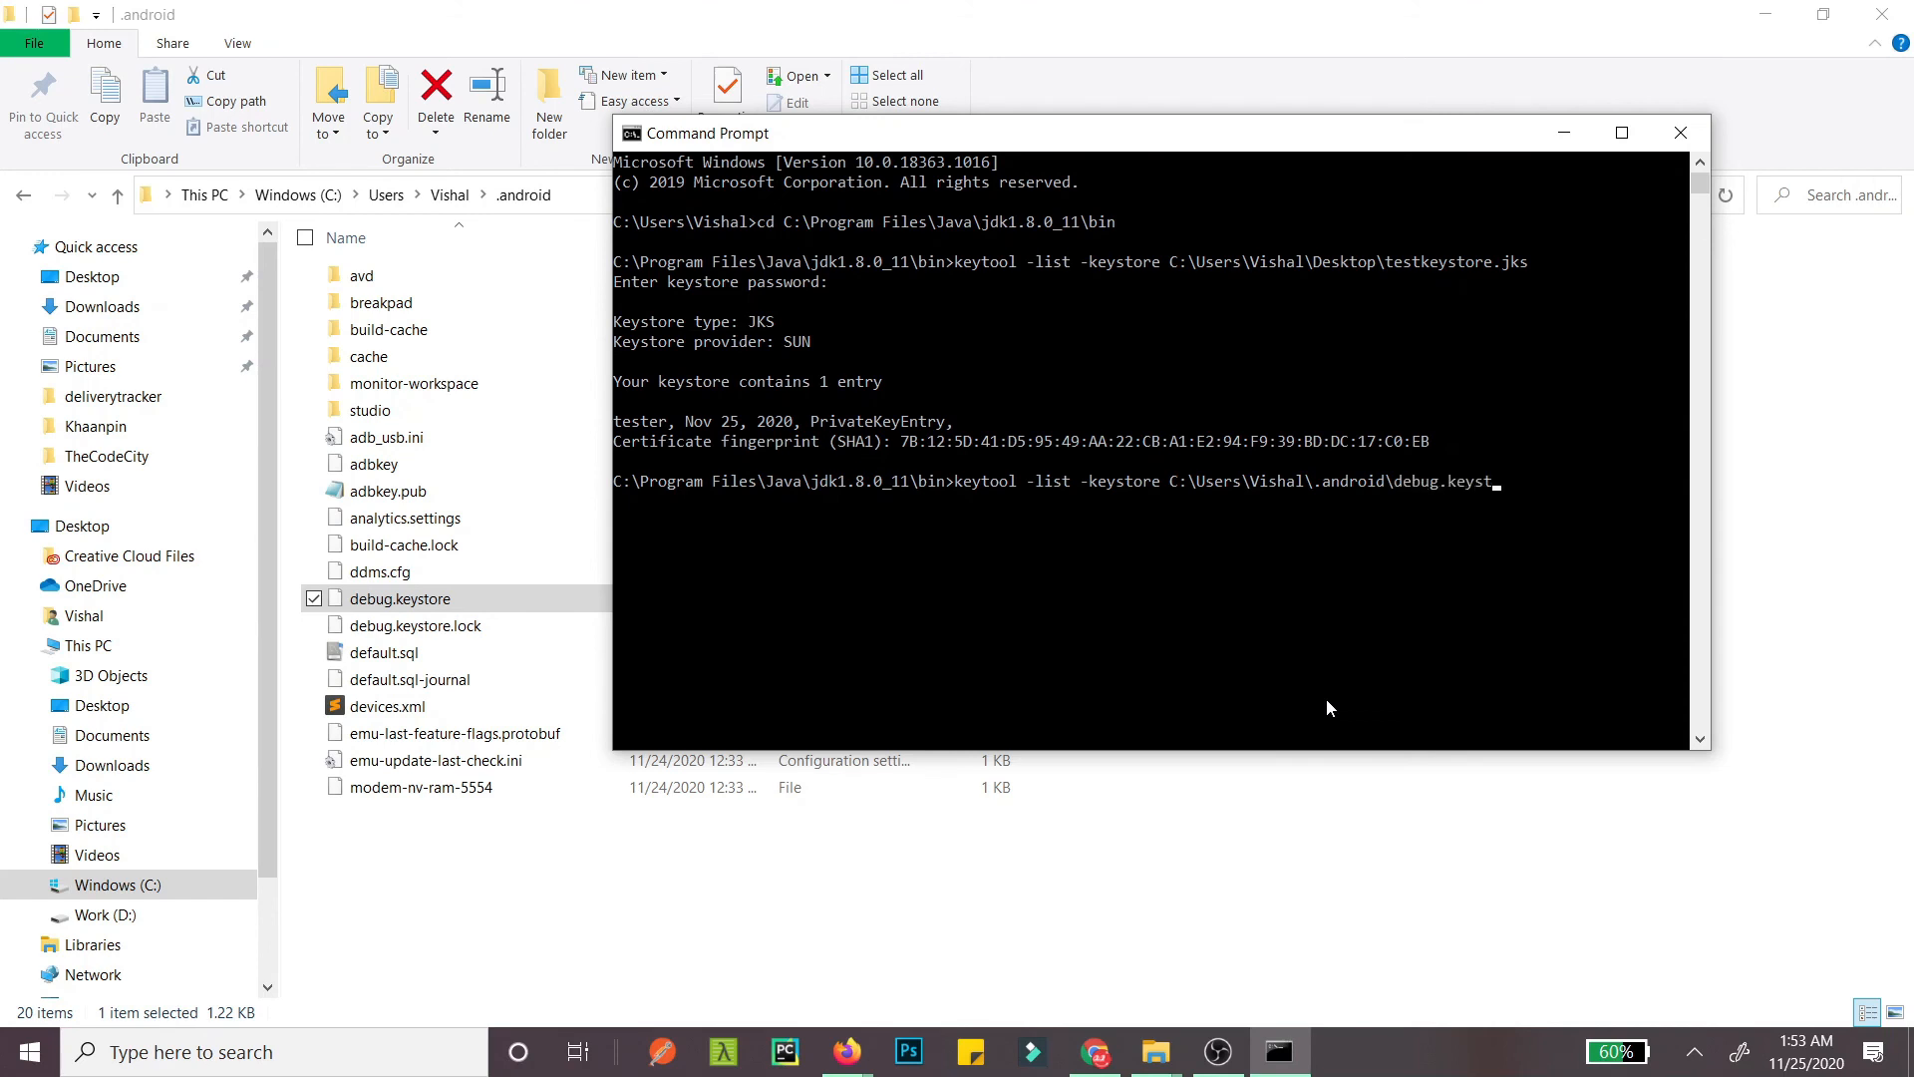